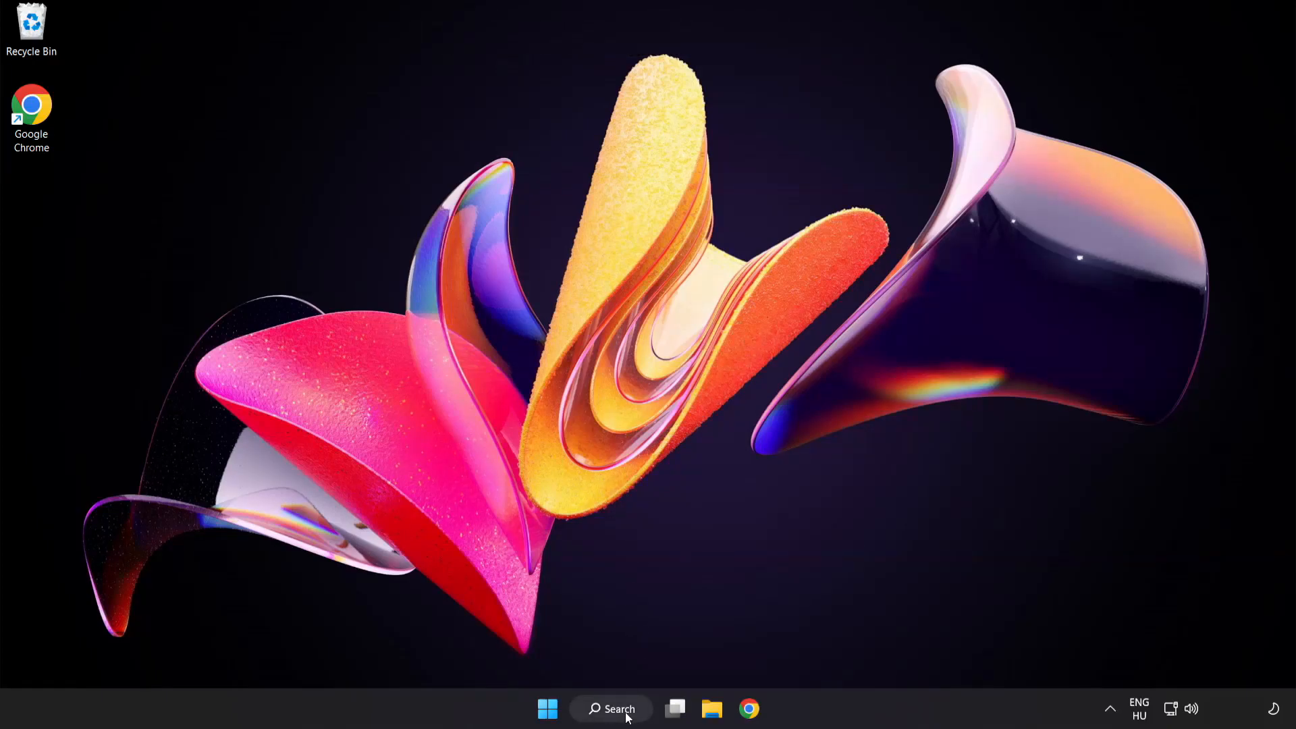
Search Windows for "device manager" so Device Manager appears as the best match.
left_click(610, 709)
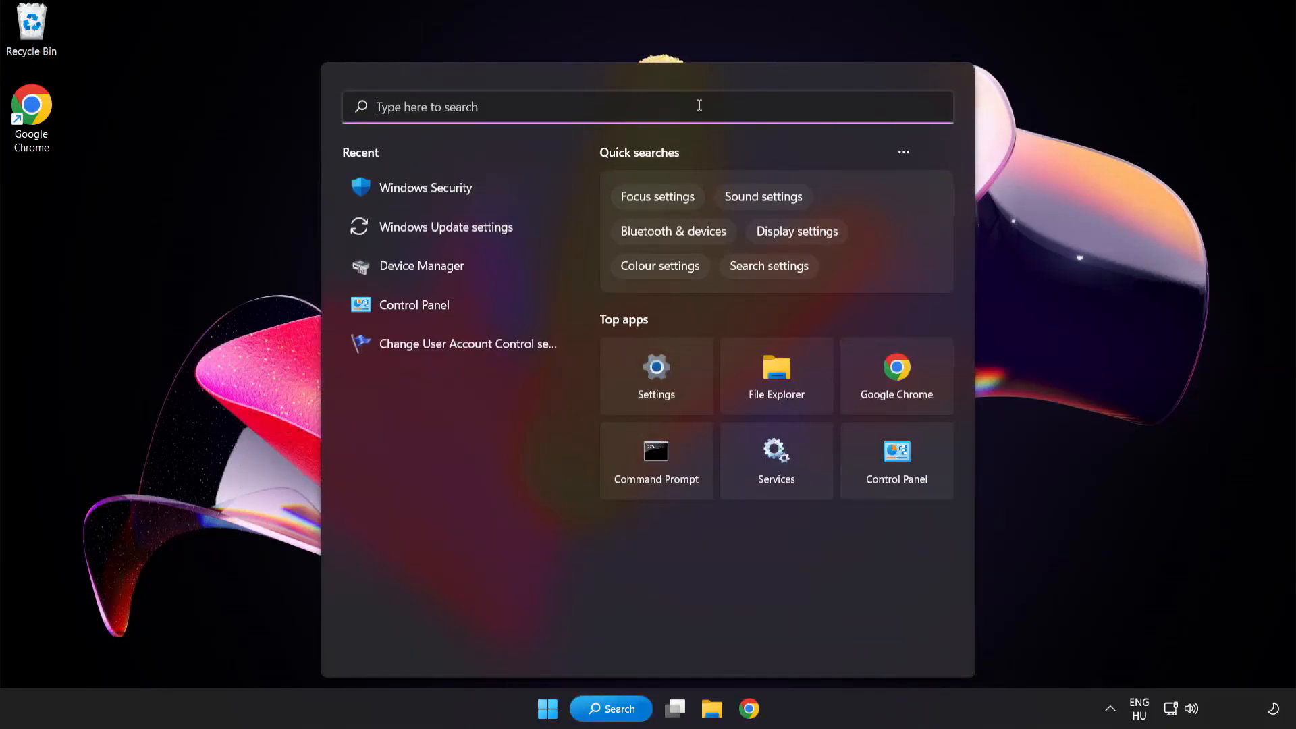
type("device manager")
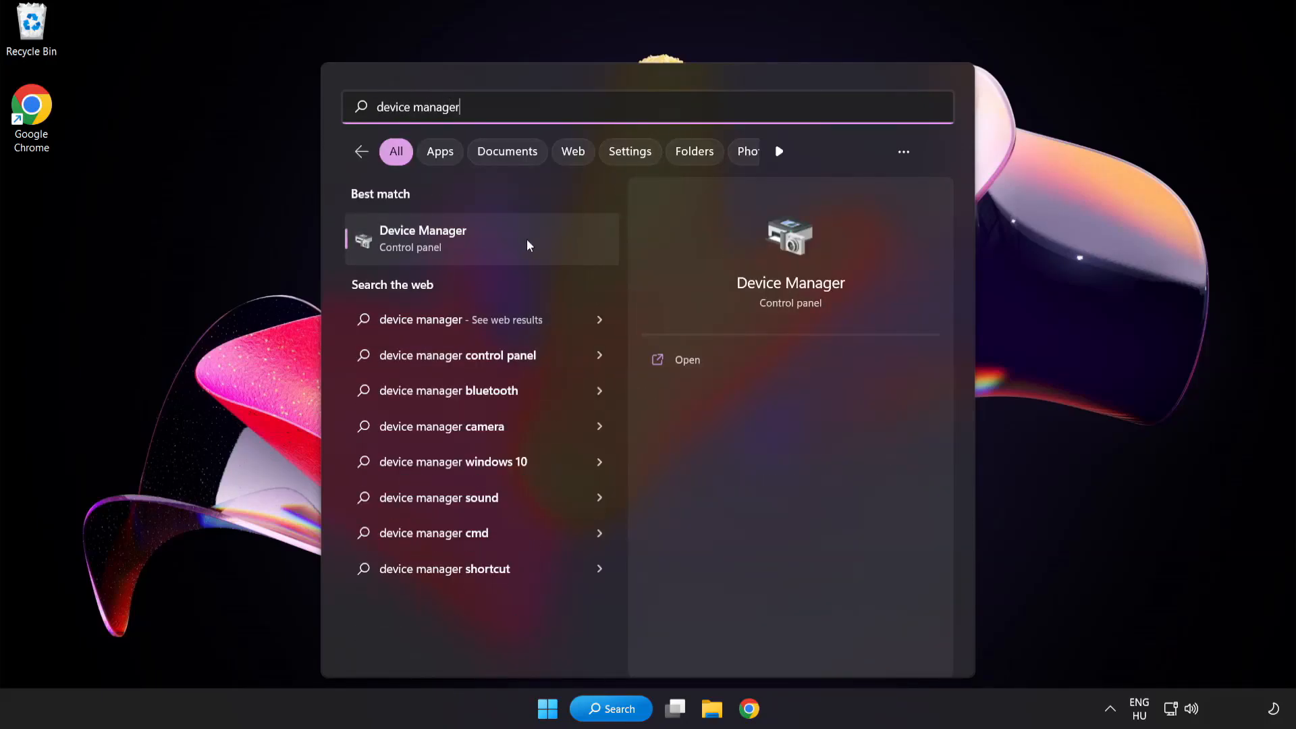
mouse_move(519, 248)
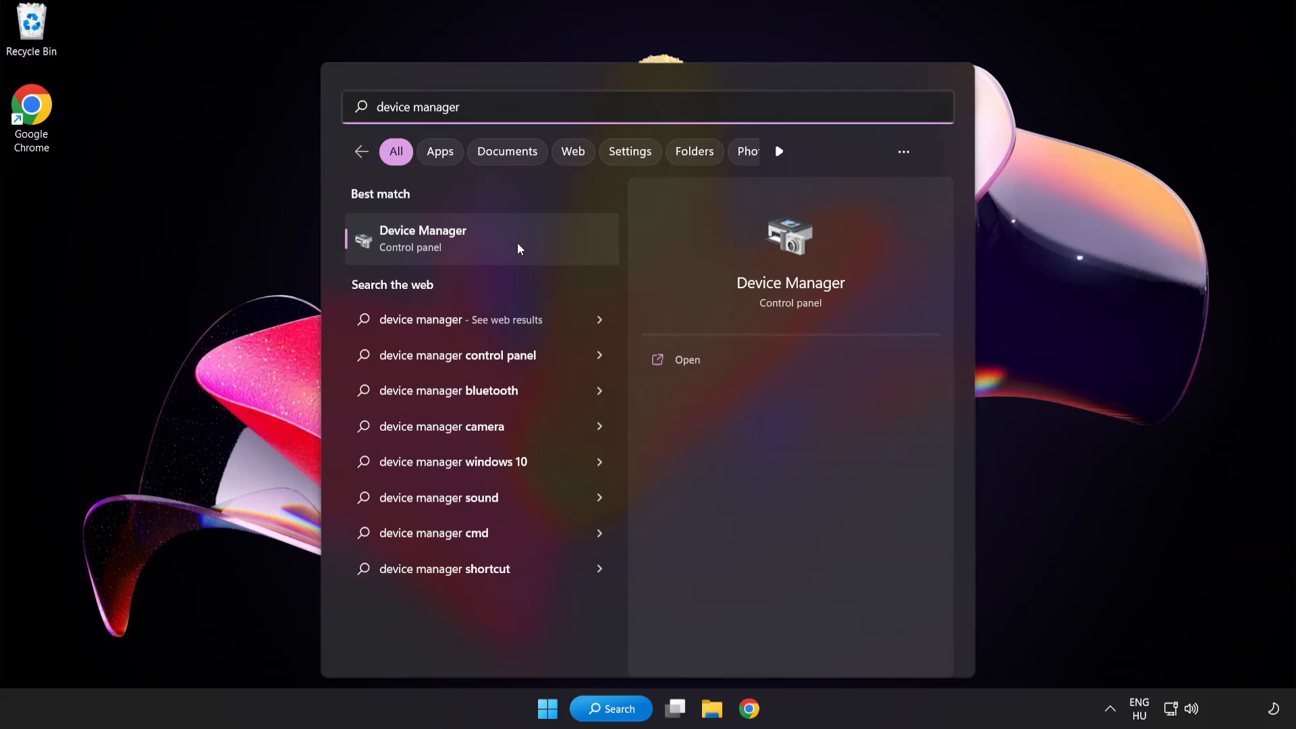
In Device Manager, expand Display adapters and bring up the context menu for VMware SVGA 3D.
left_click(423, 237)
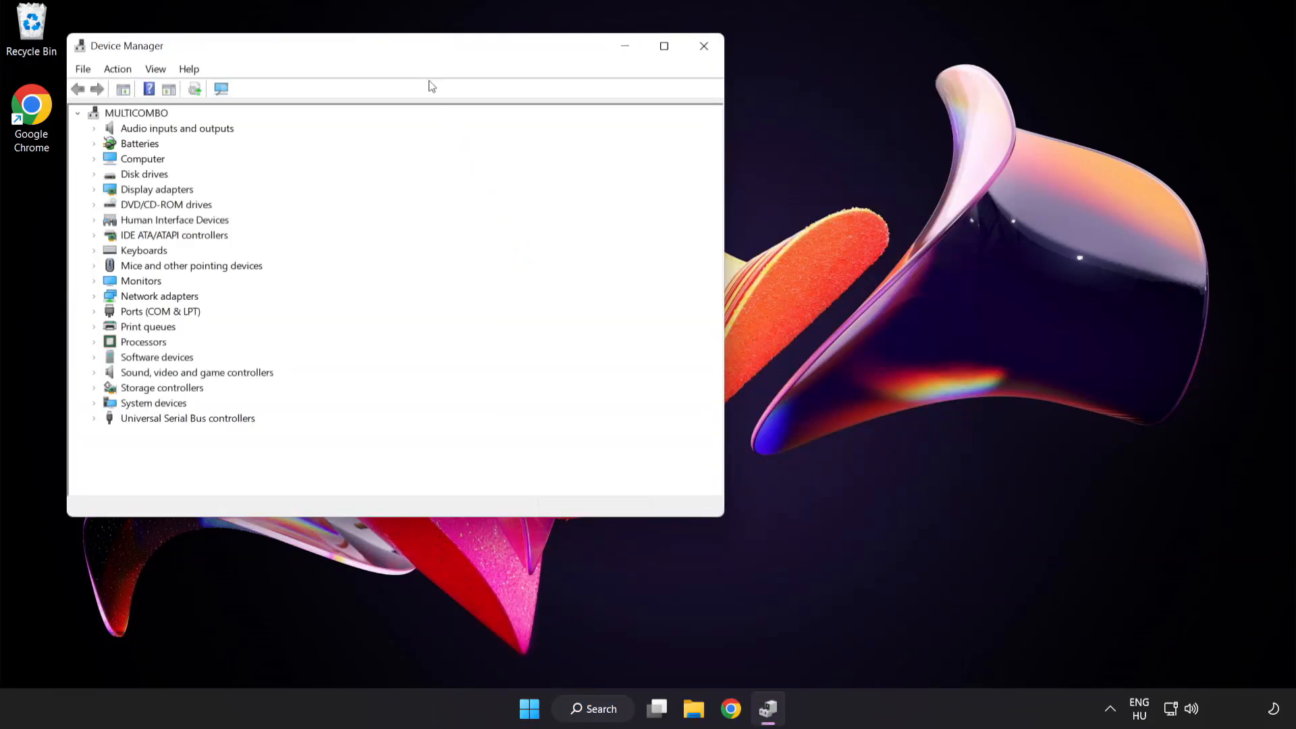
left_click_drag(429, 46, 610, 130)
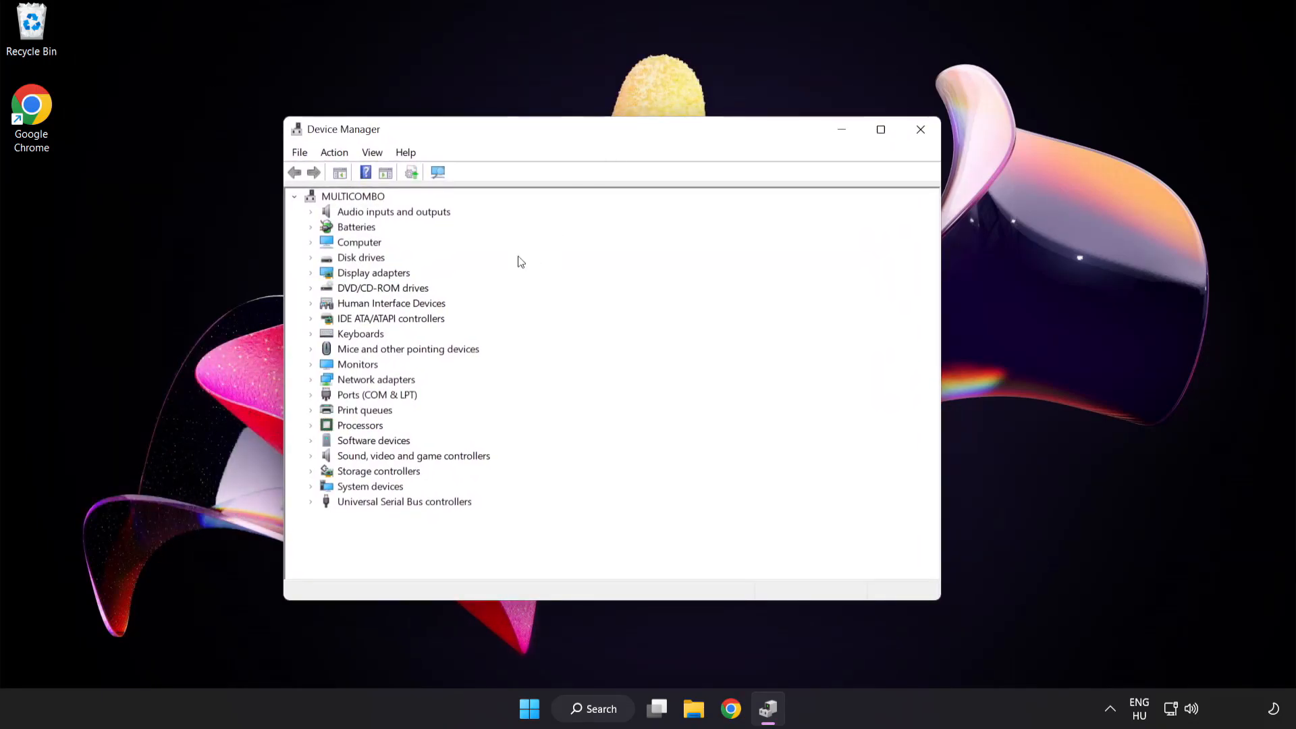
left_click(372, 272)
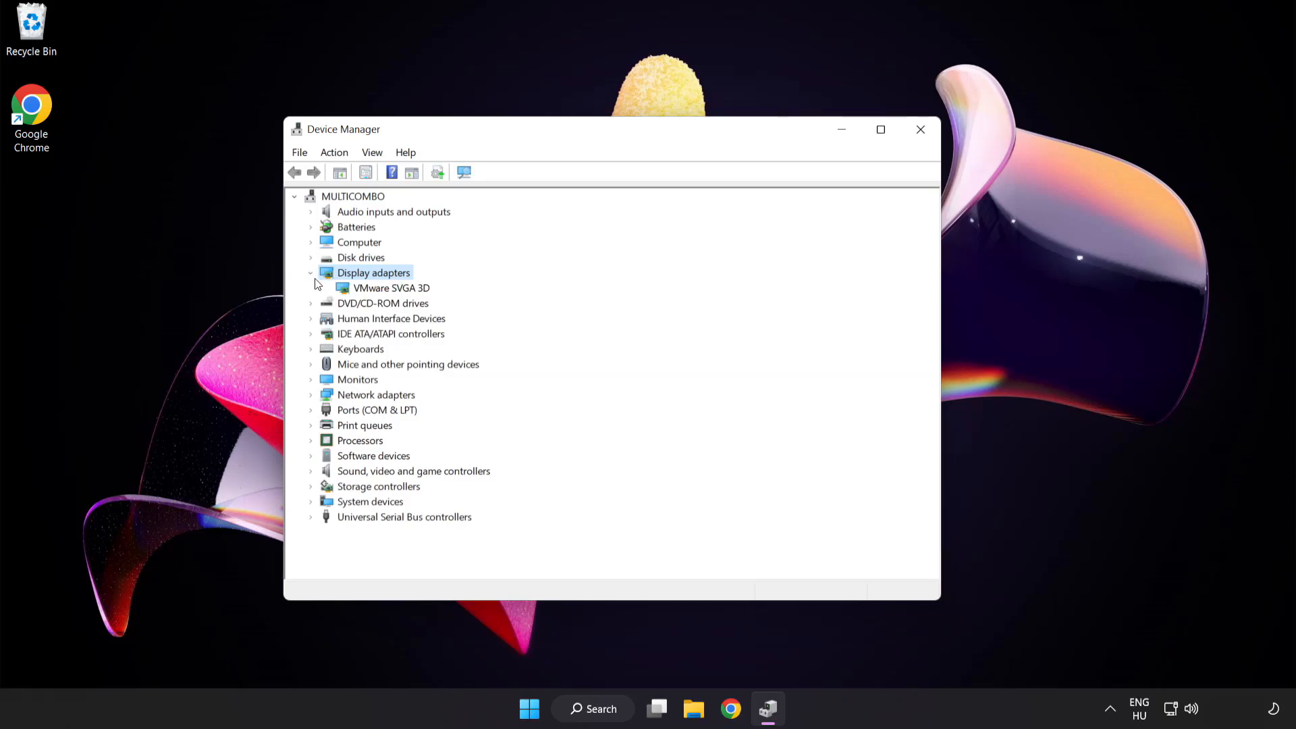
left_click(391, 287)
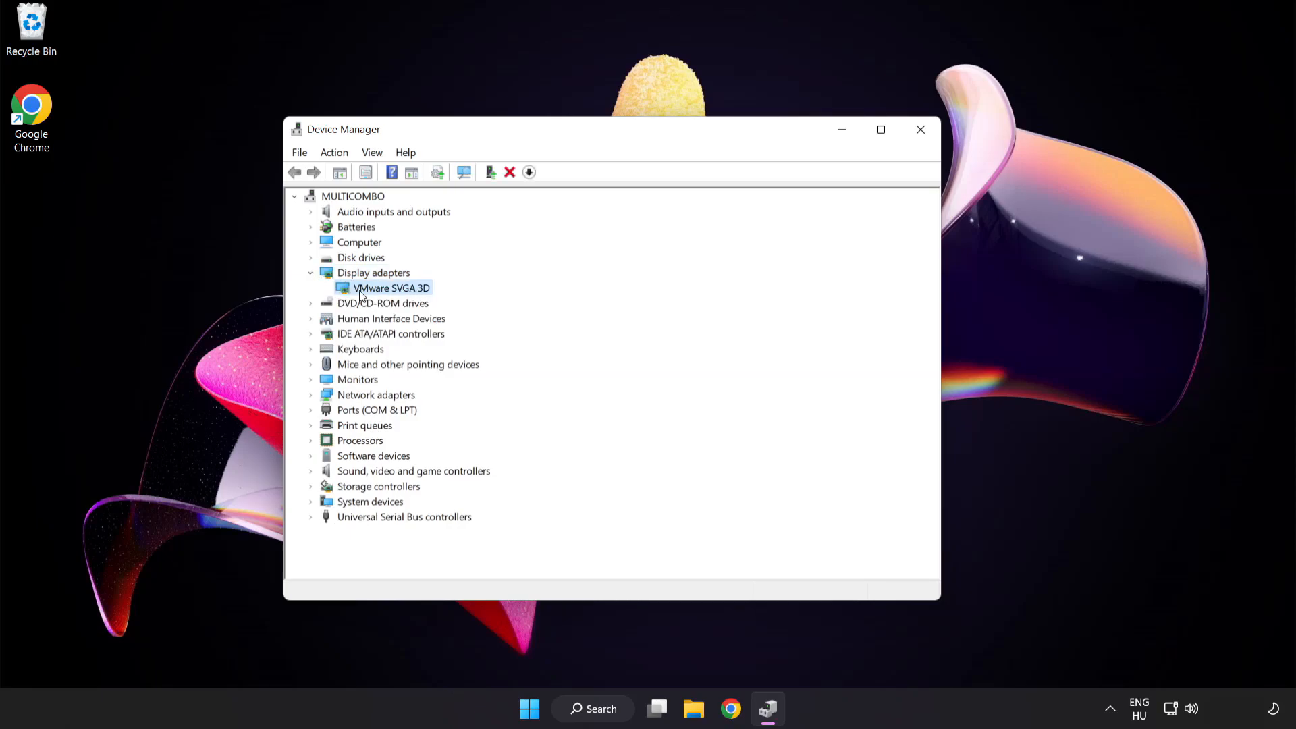
right_click(392, 288)
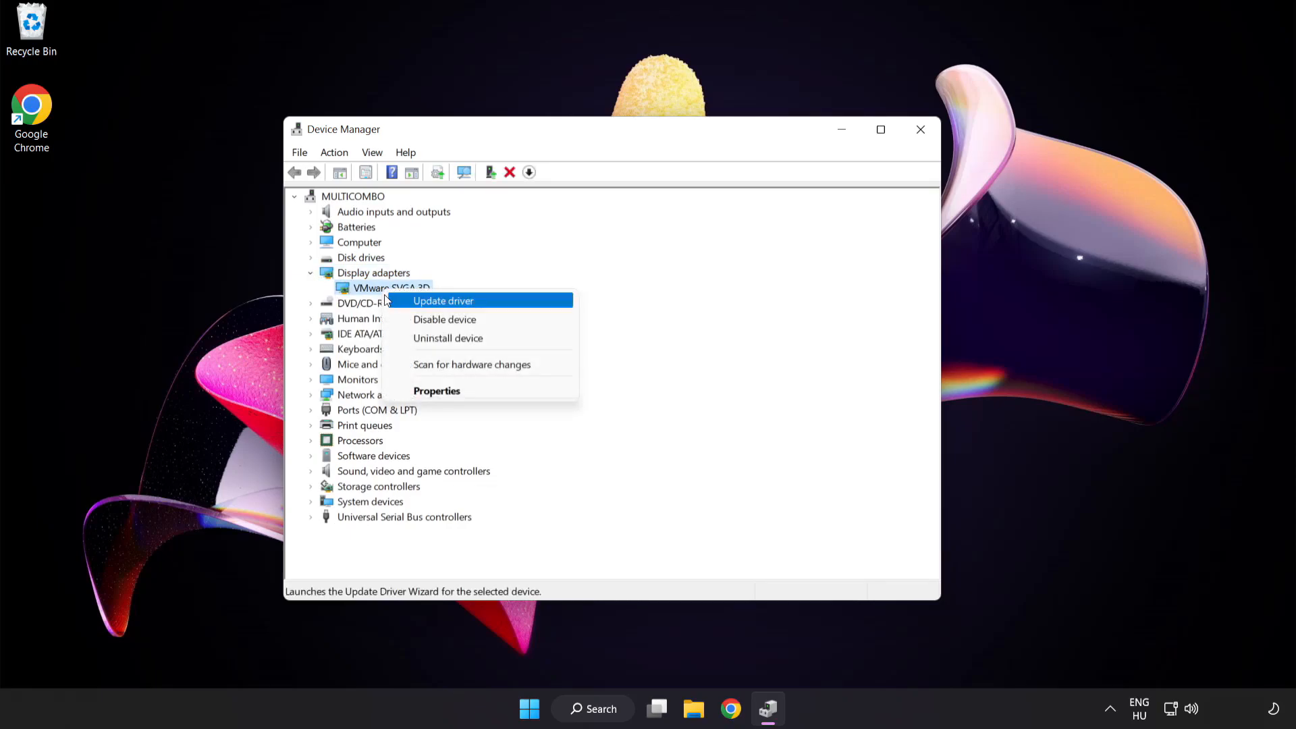
mouse_move(502, 304)
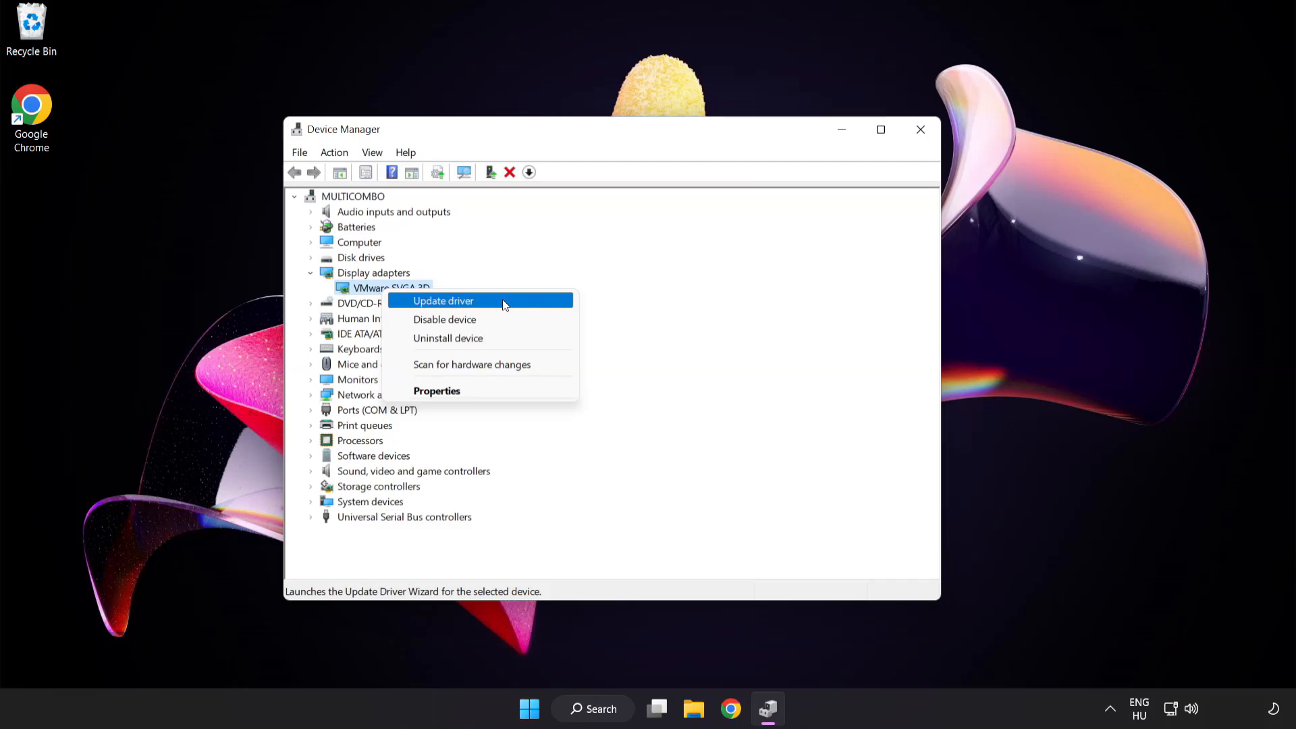
Update the VMware SVGA 3D driver via automatic search, then close the wizard reporting the best driver.
left_click(442, 300)
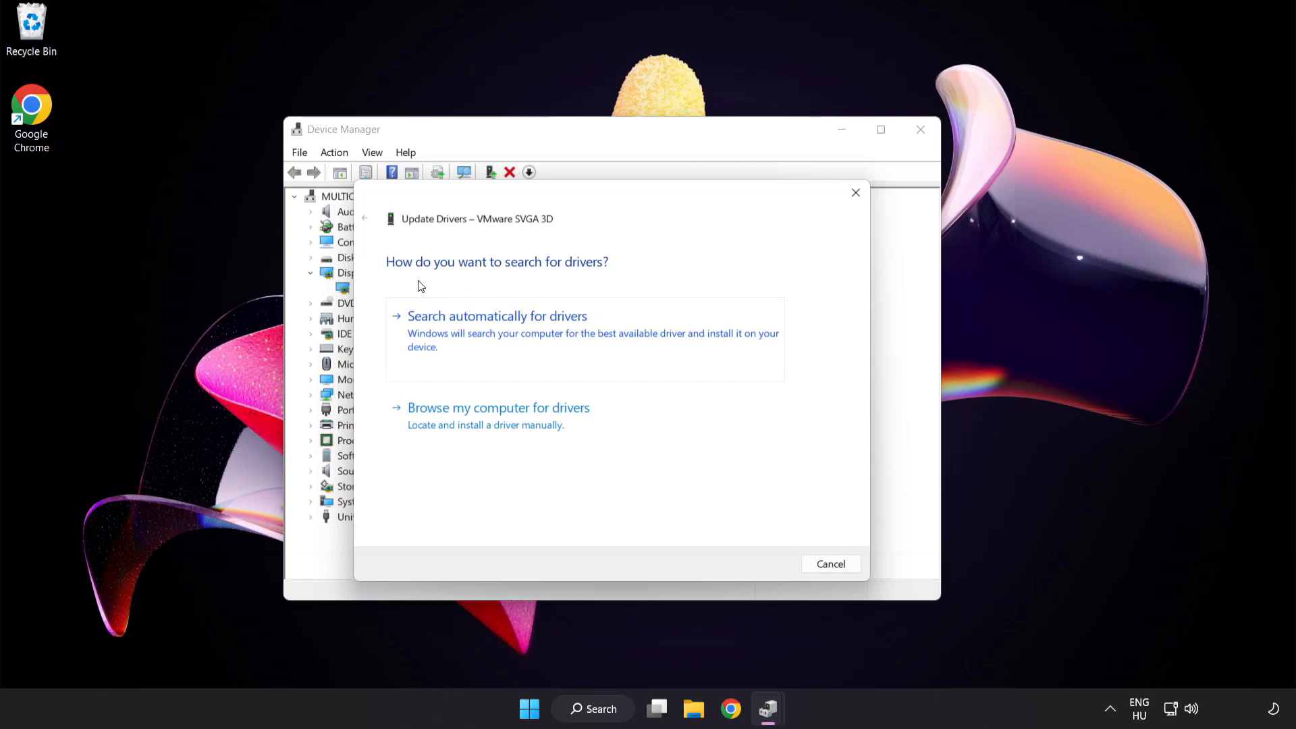
mouse_move(581, 325)
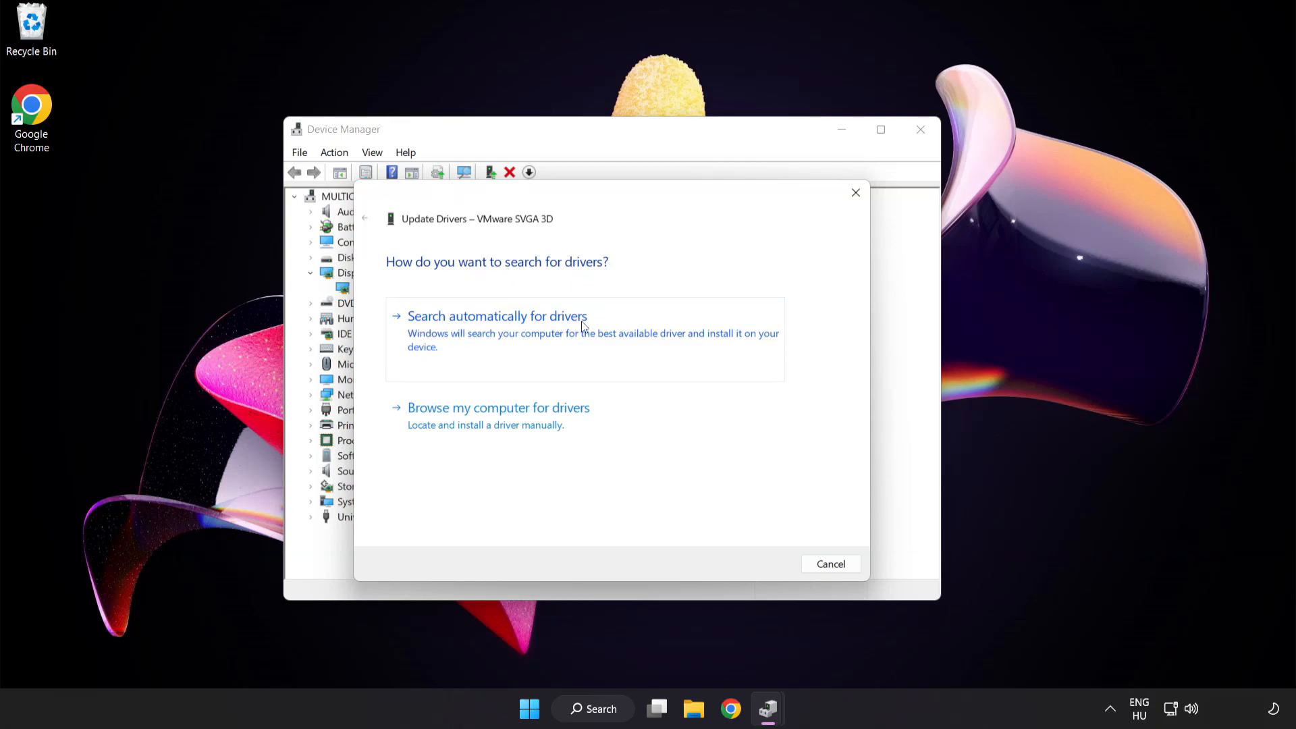
mouse_move(565, 336)
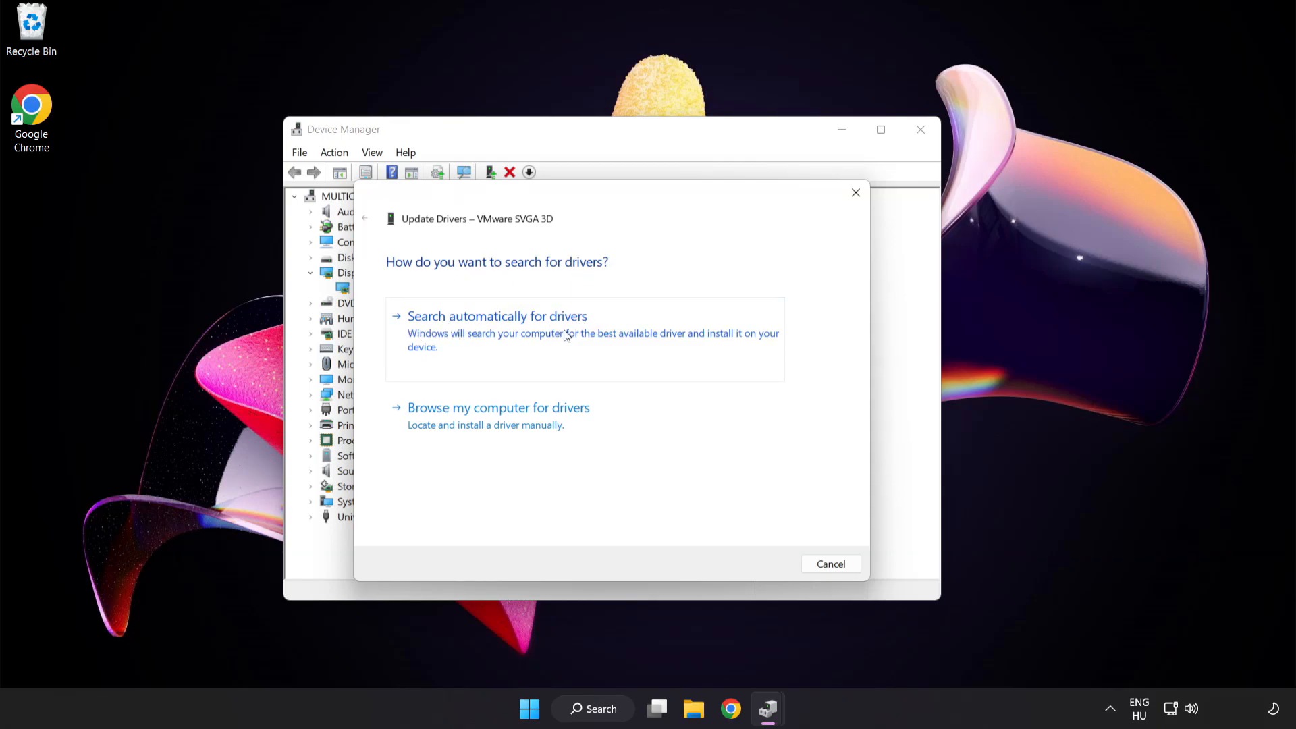
left_click(497, 316)
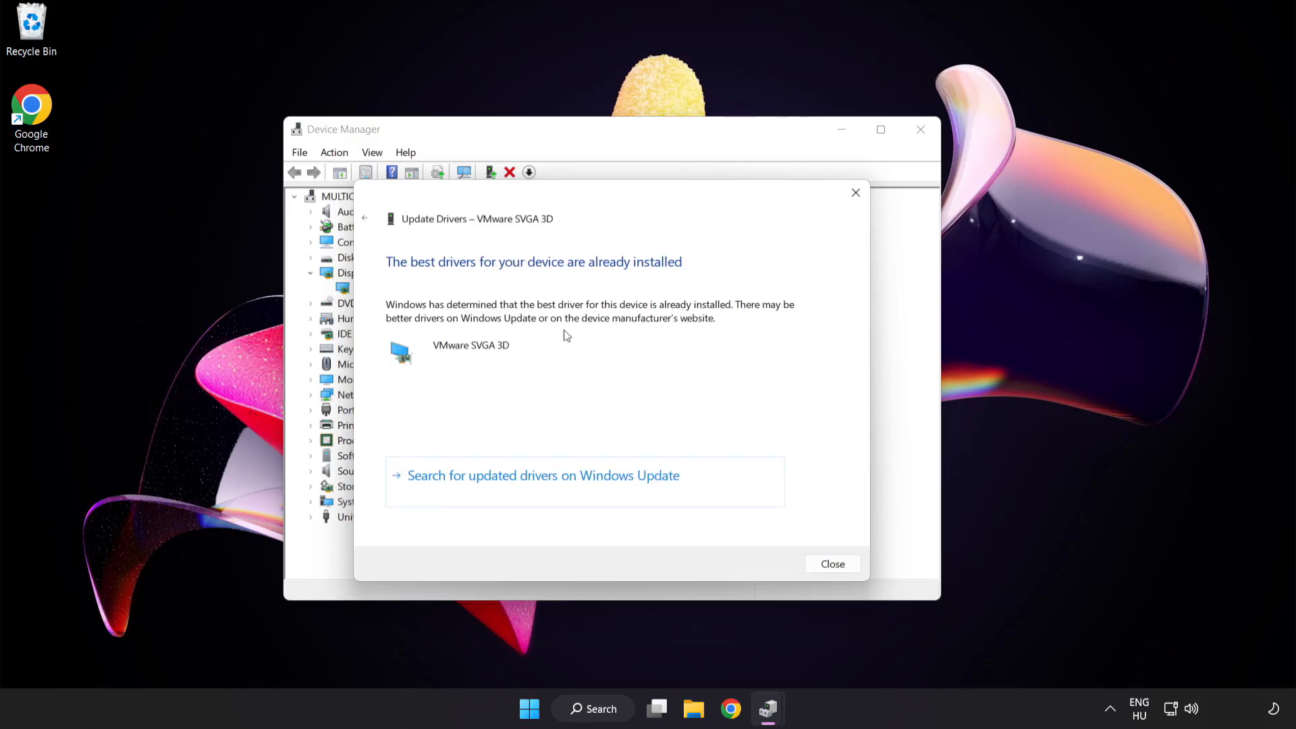
mouse_move(602, 278)
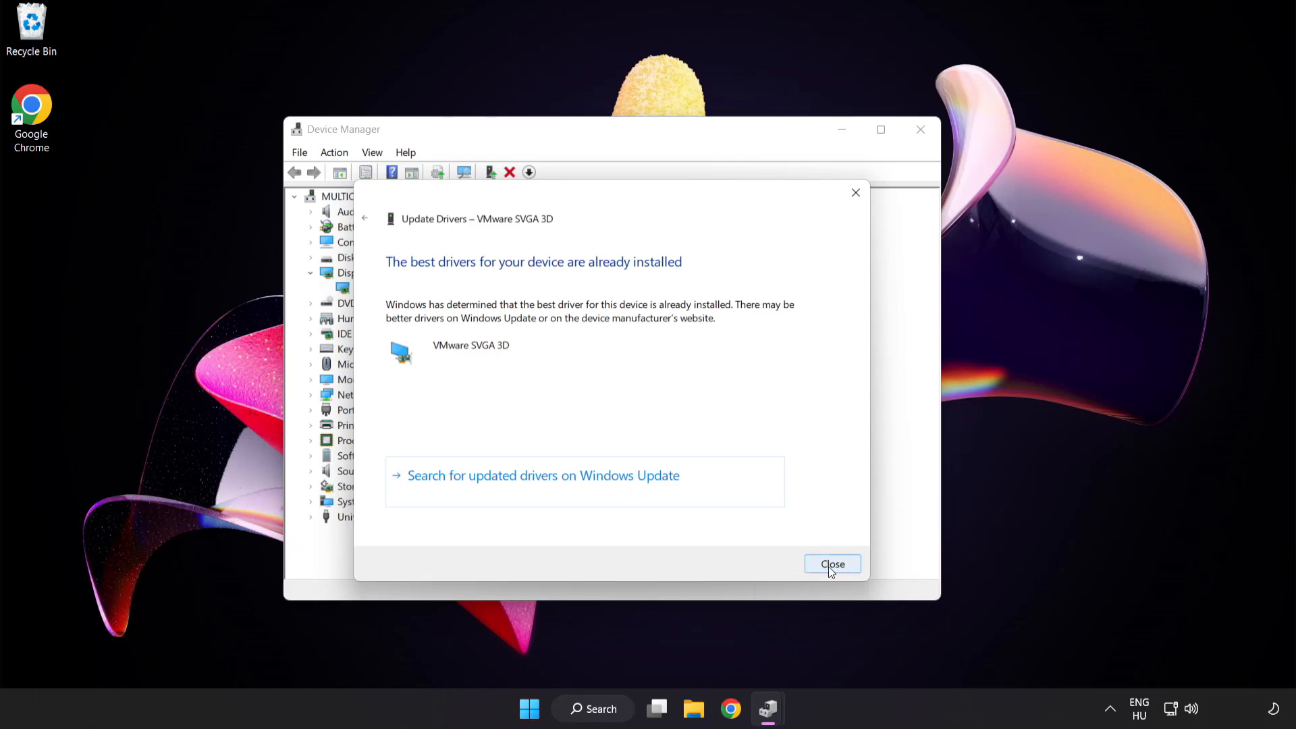
left_click(831, 565)
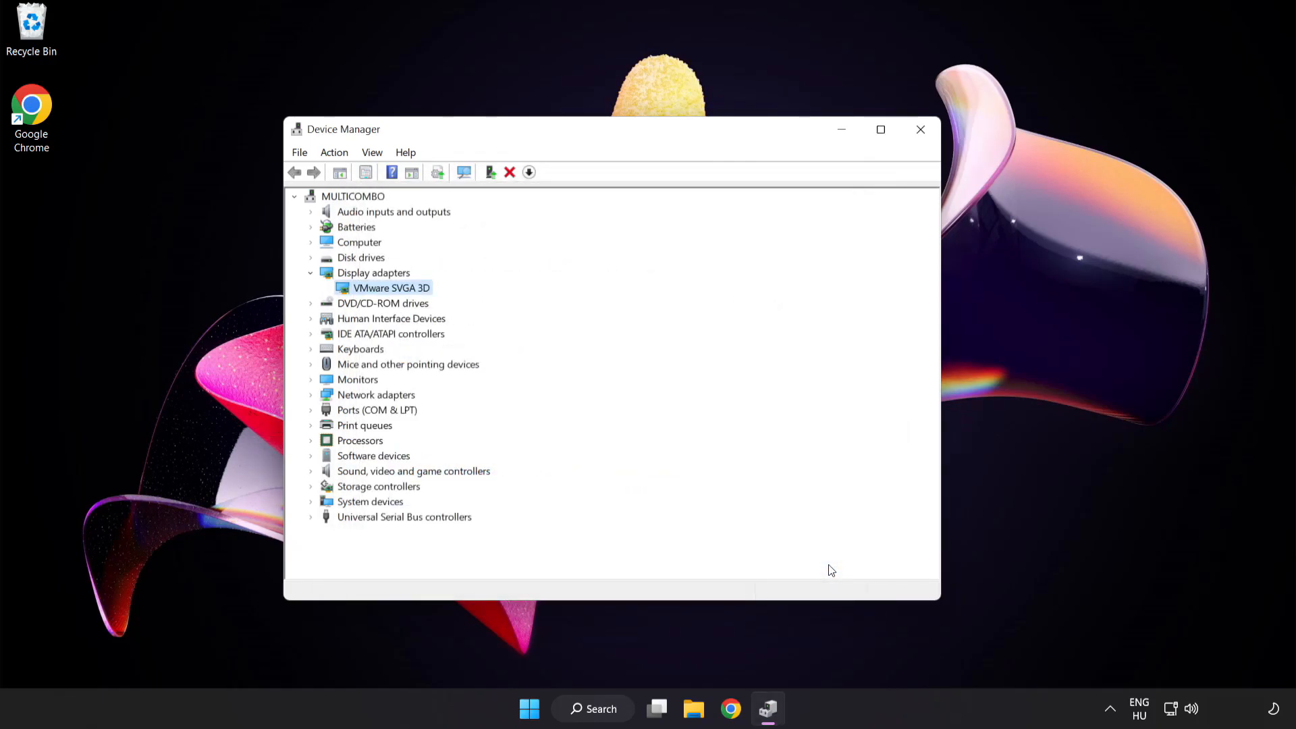
mouse_move(919, 130)
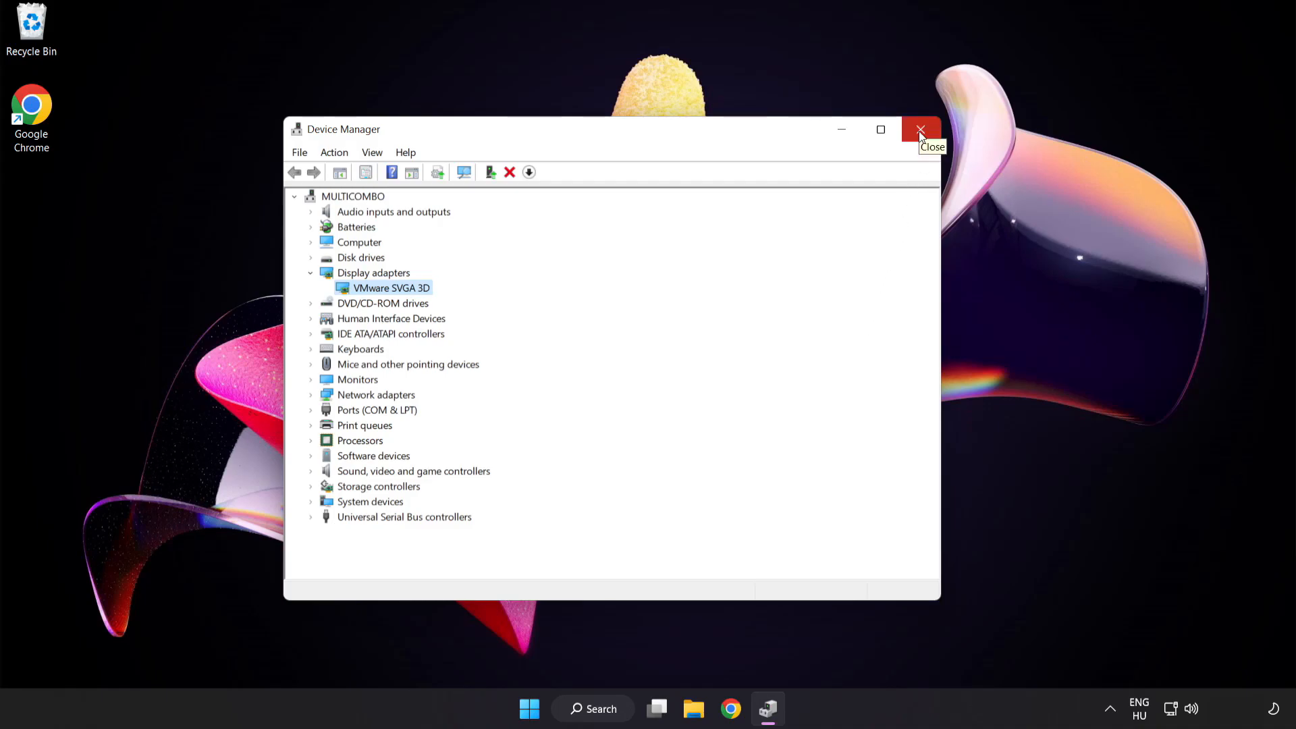
Close Device Manager and search Windows for "update" to surface Windows Update settings.
left_click(919, 129)
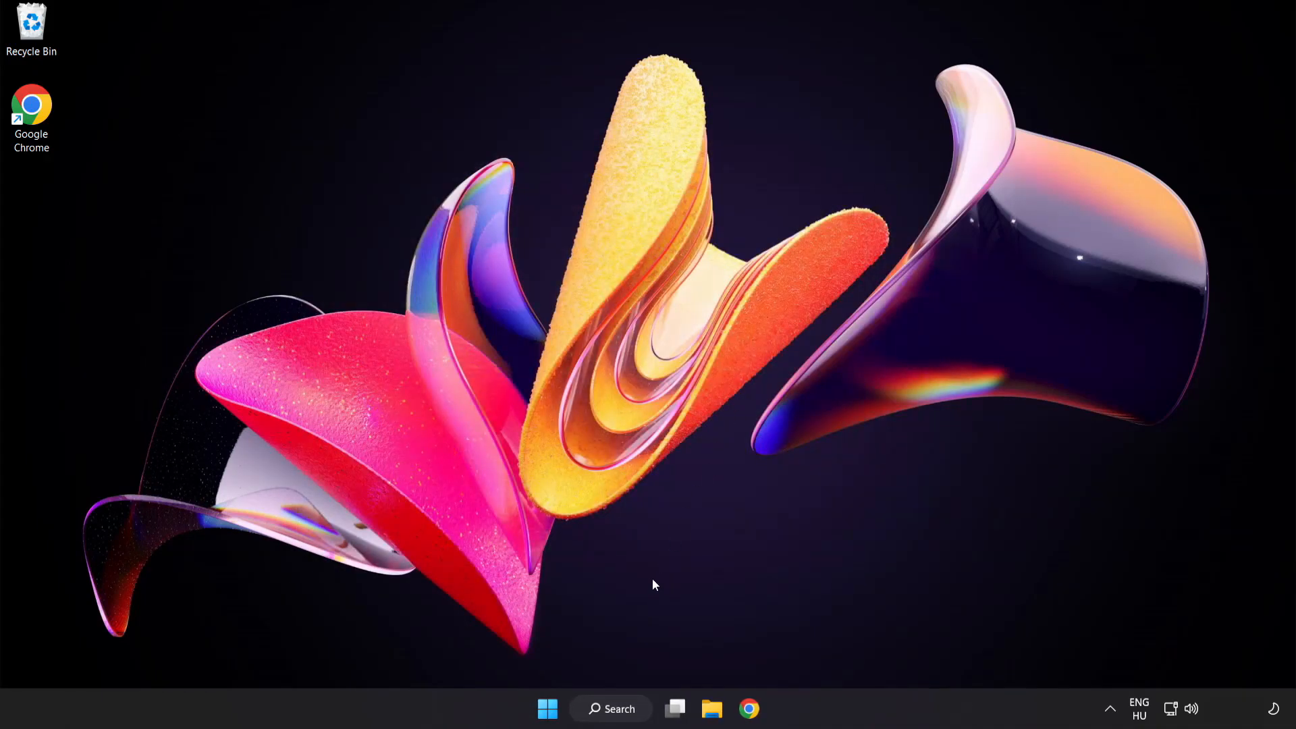
left_click(610, 709)
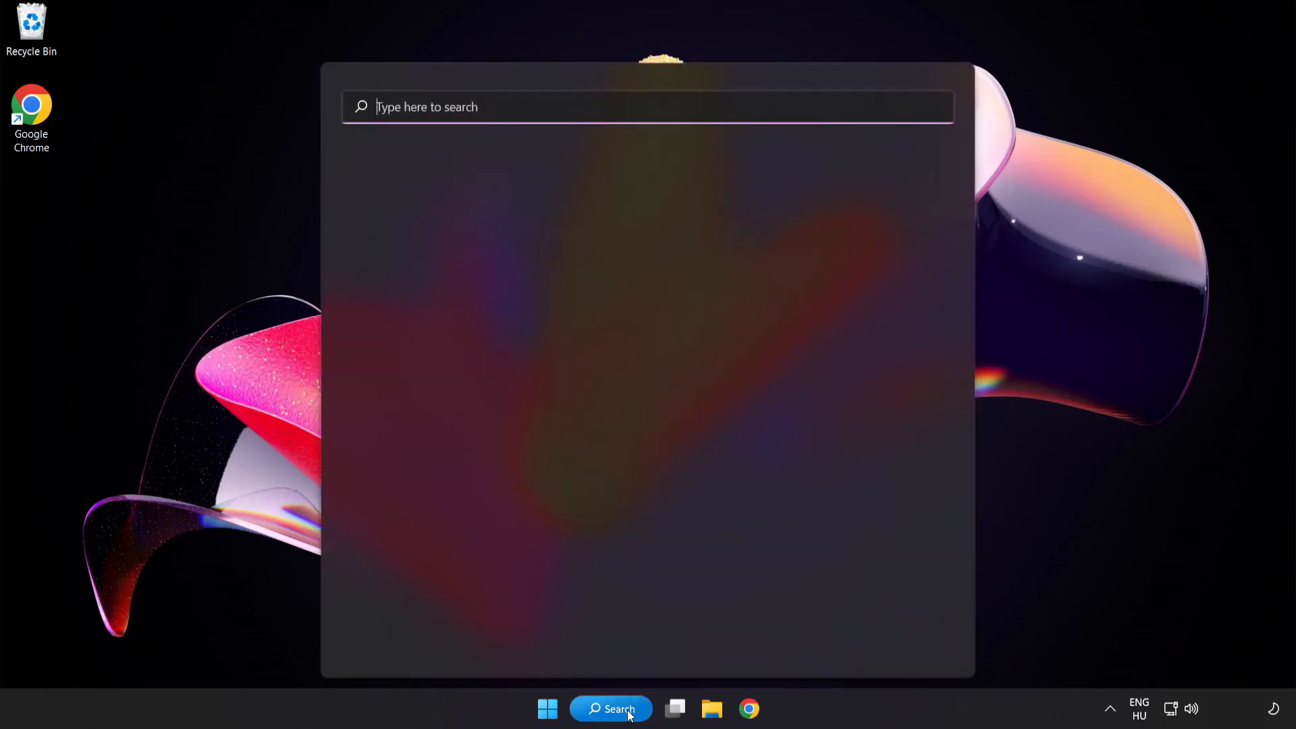
type("u")
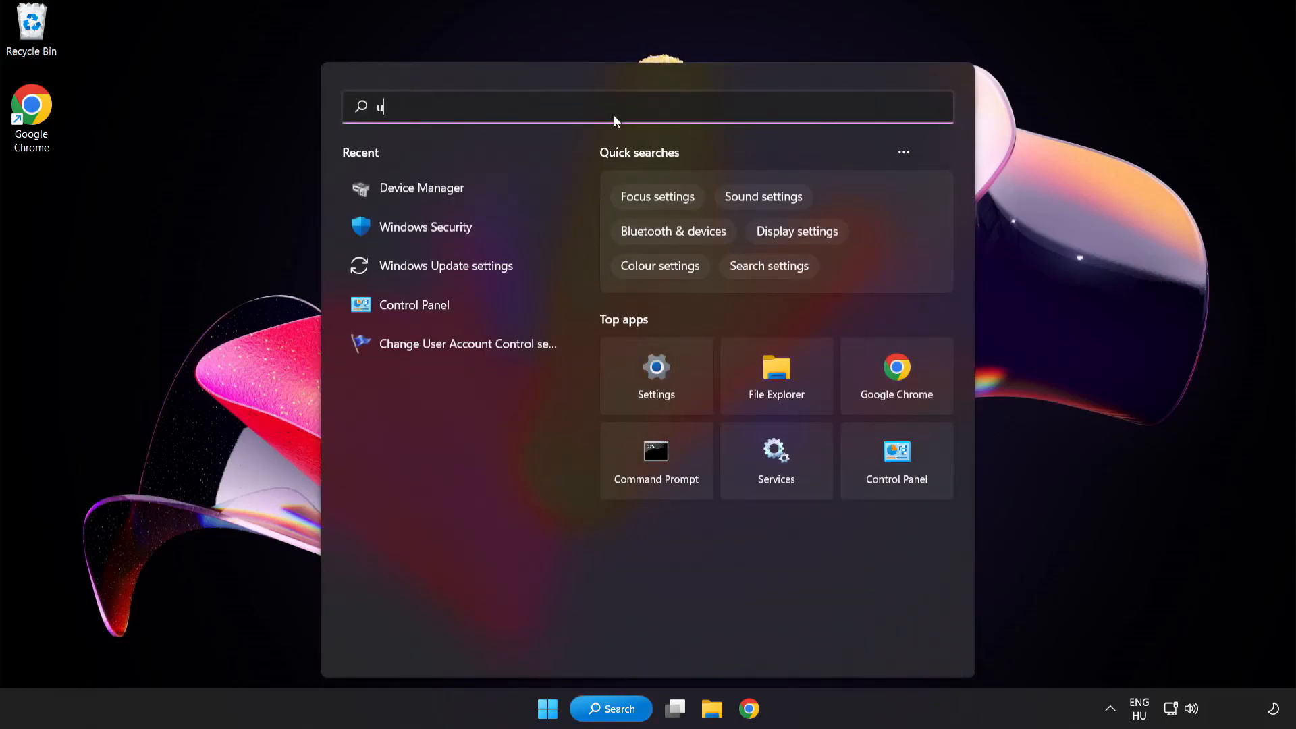
type("pdate")
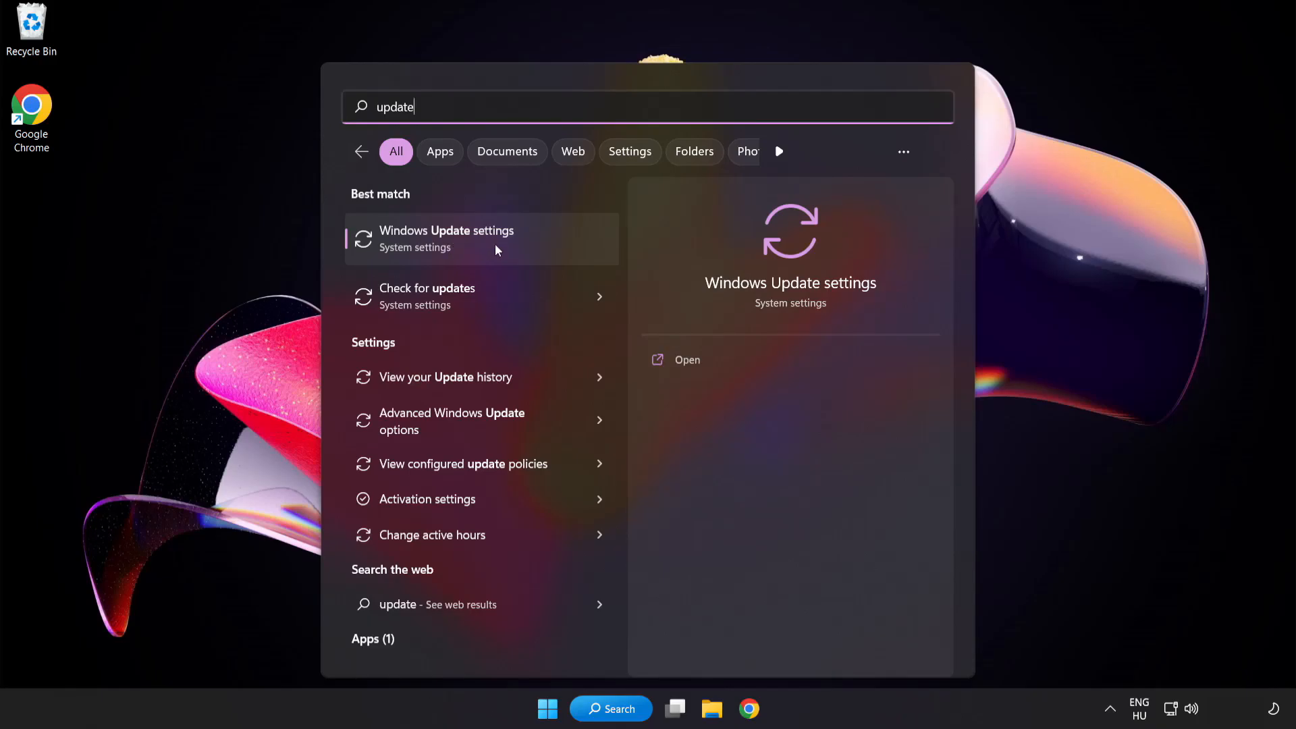
In Windows Update settings, run Check for updates, which reports the PC is up to date.
left_click(447, 239)
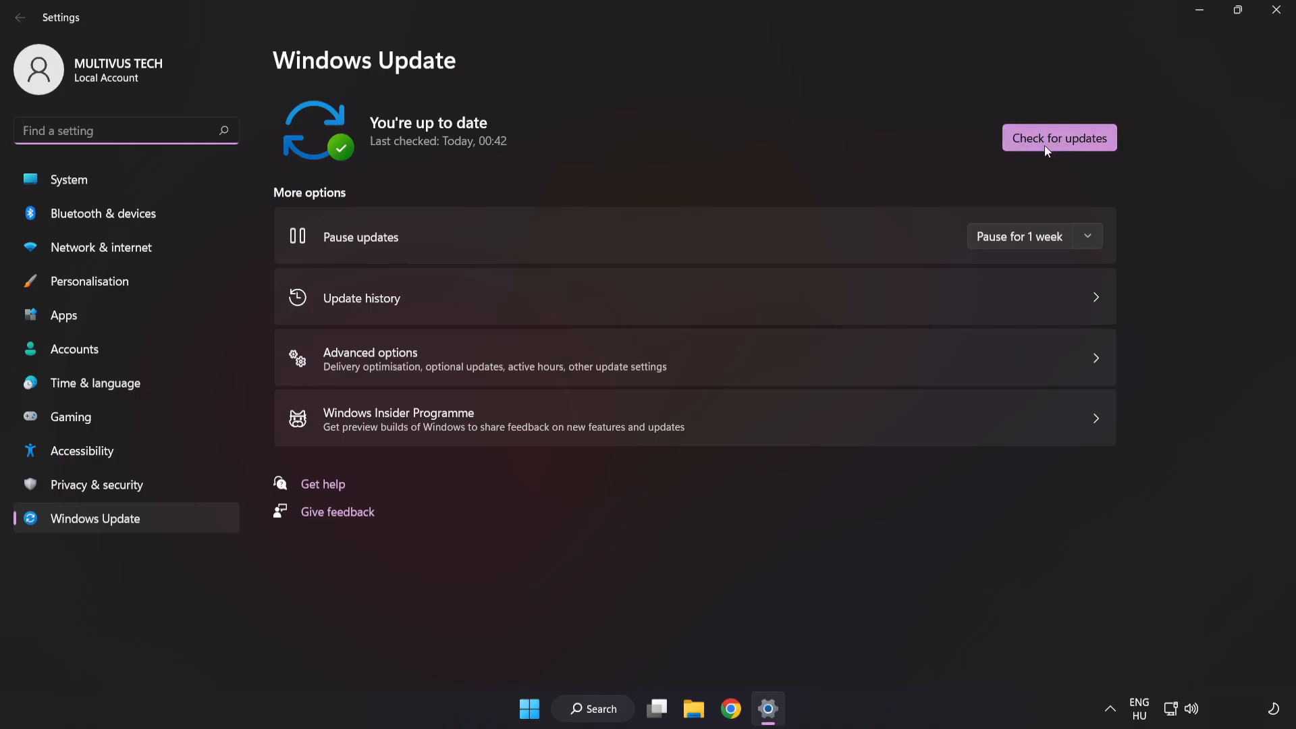
left_click(1058, 138)
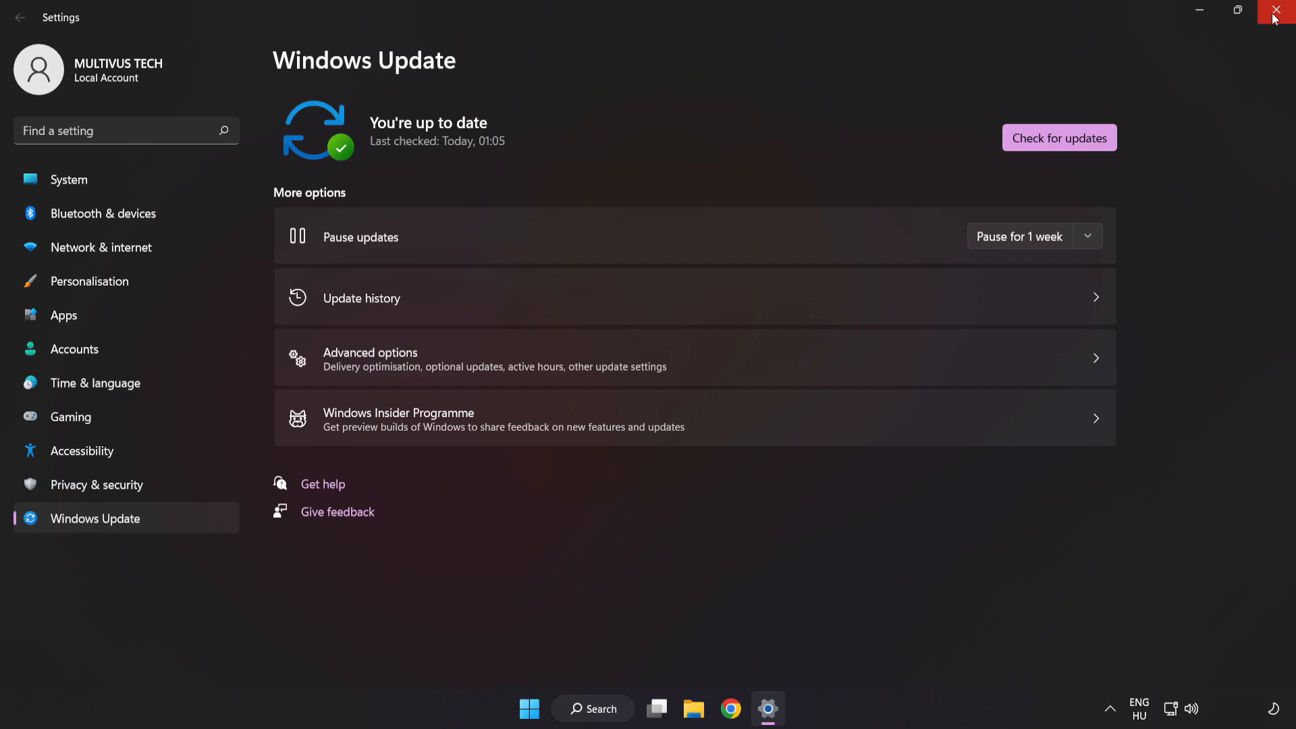
Close Settings and bring up Properties for the YOUR NOT WORKING APP desktop shortcut.
left_click(1279, 11)
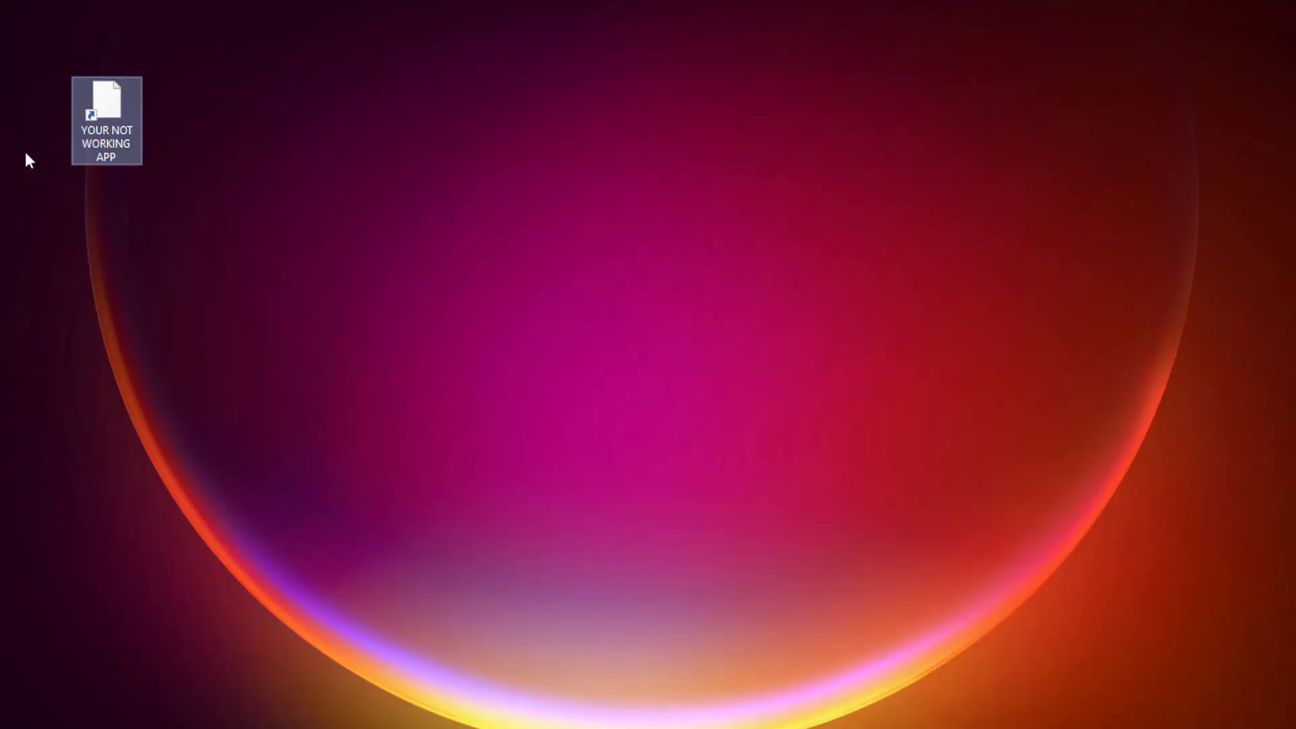
right_click(106, 104)
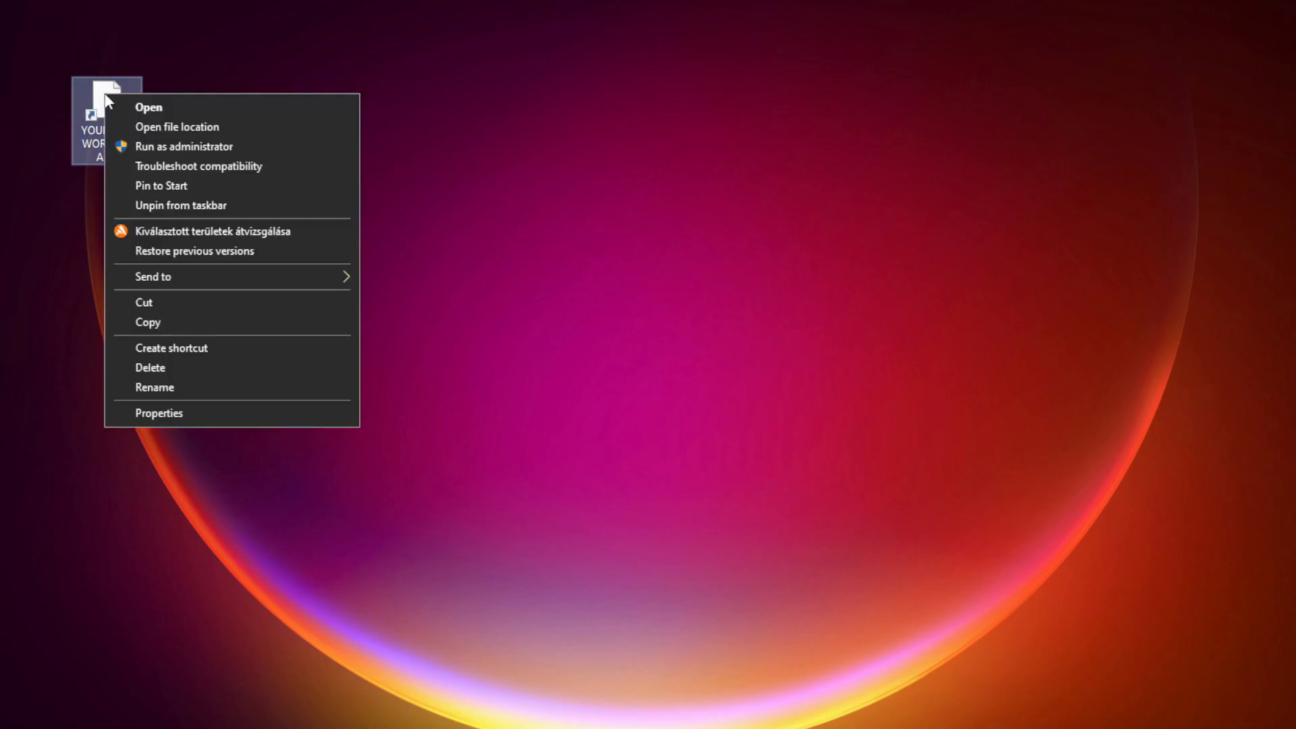
mouse_move(183, 408)
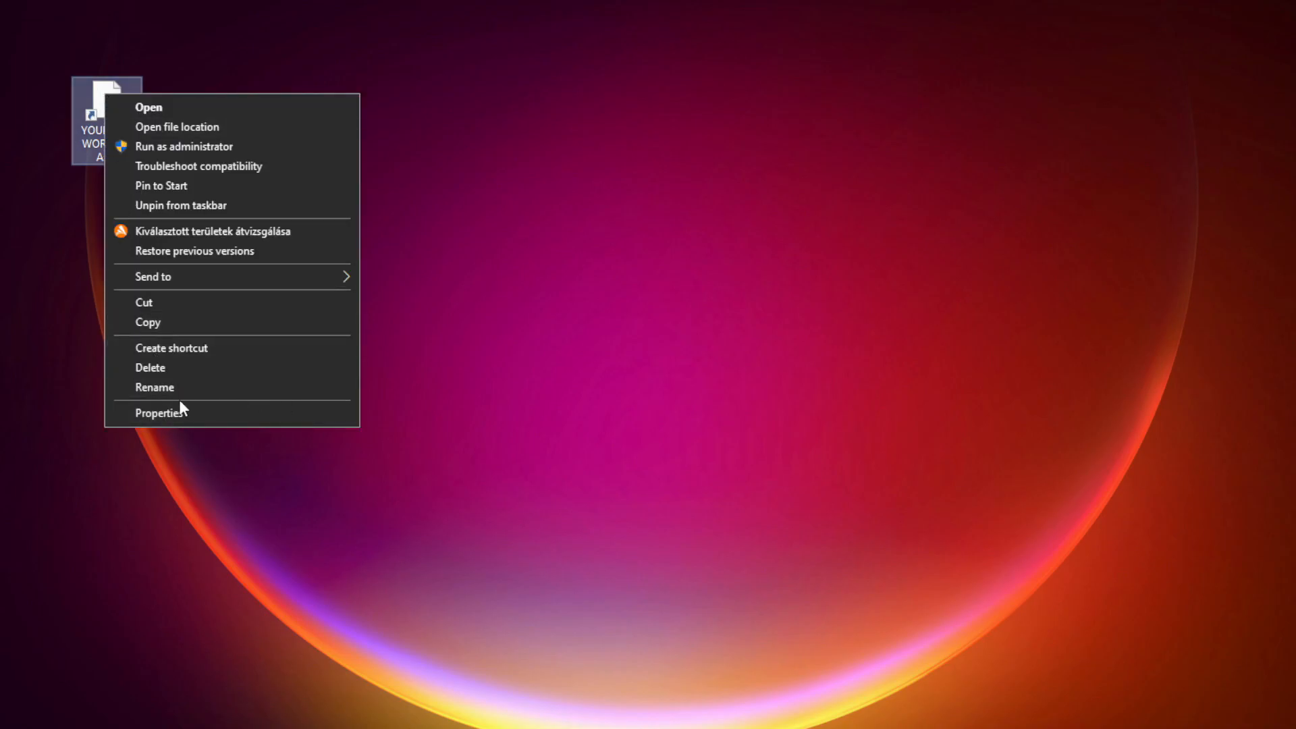
mouse_move(261, 421)
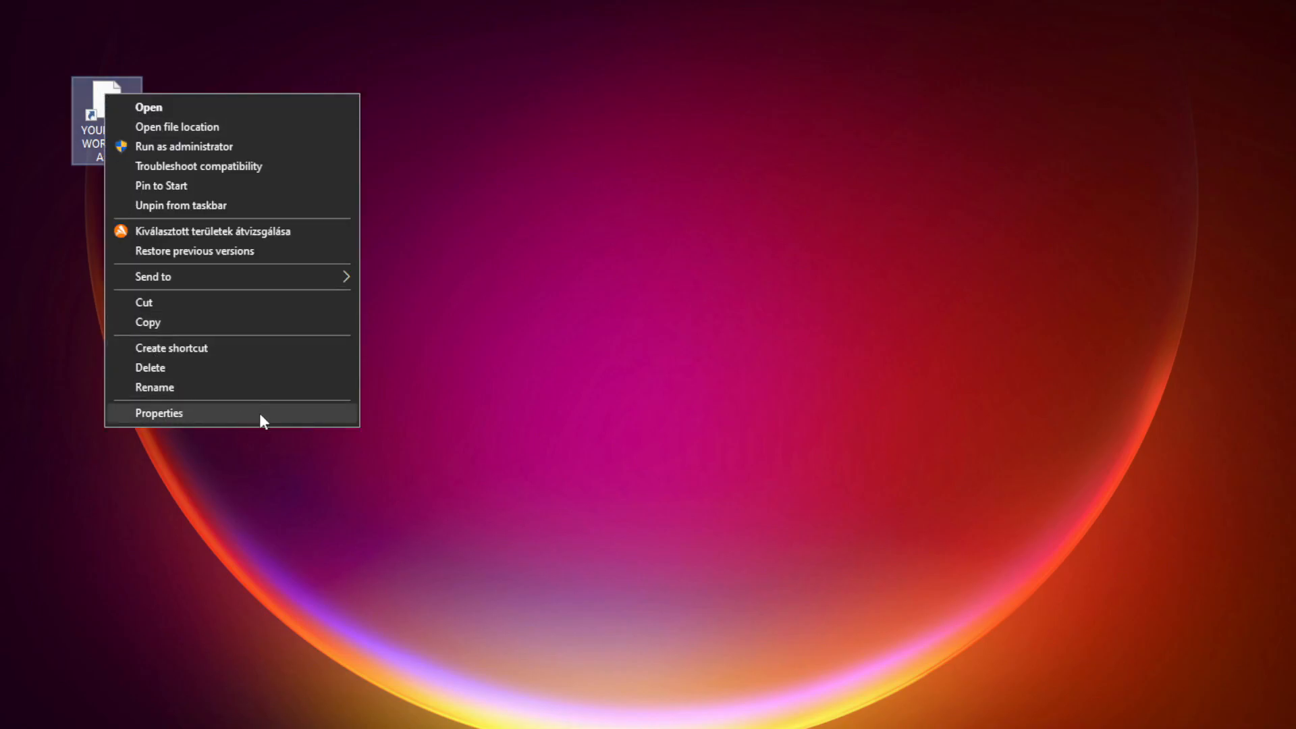
left_click(158, 414)
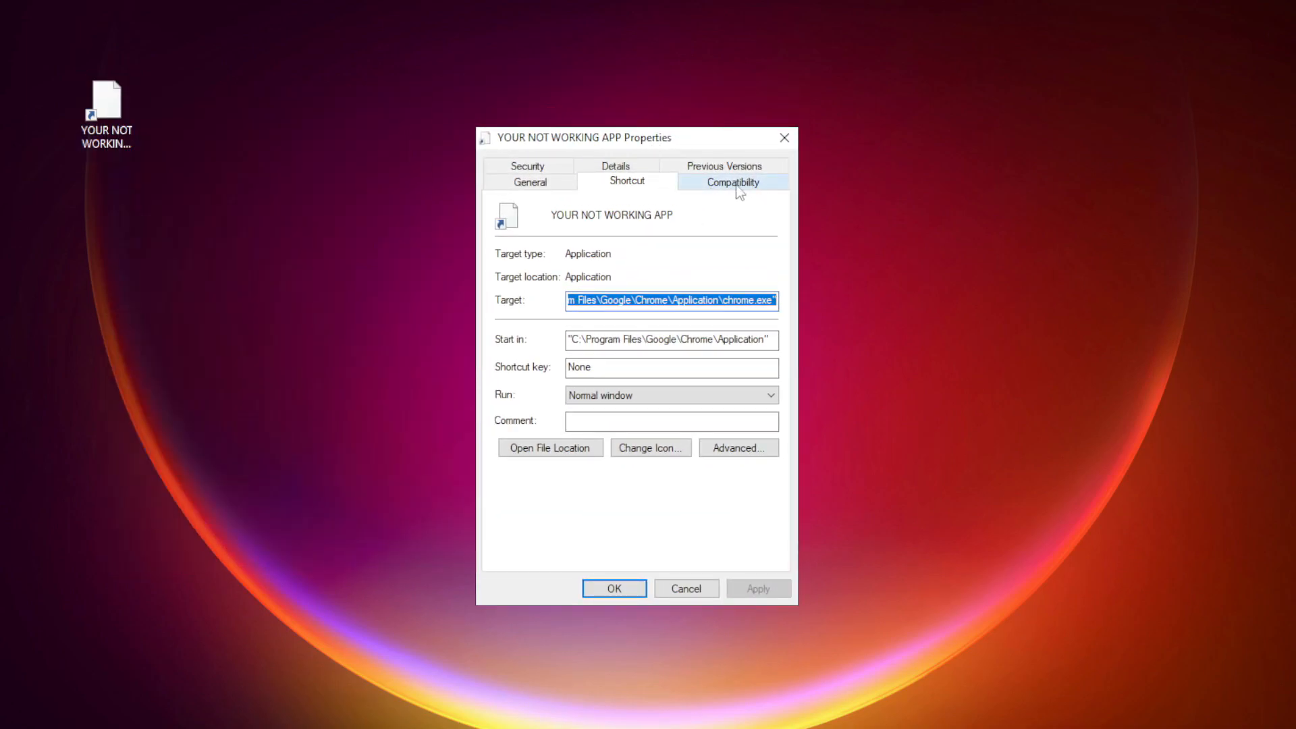
Set the shortcut to Windows 8 compatibility mode, fullscreen optimizations disabled, run as administrator, and apply.
left_click(731, 181)
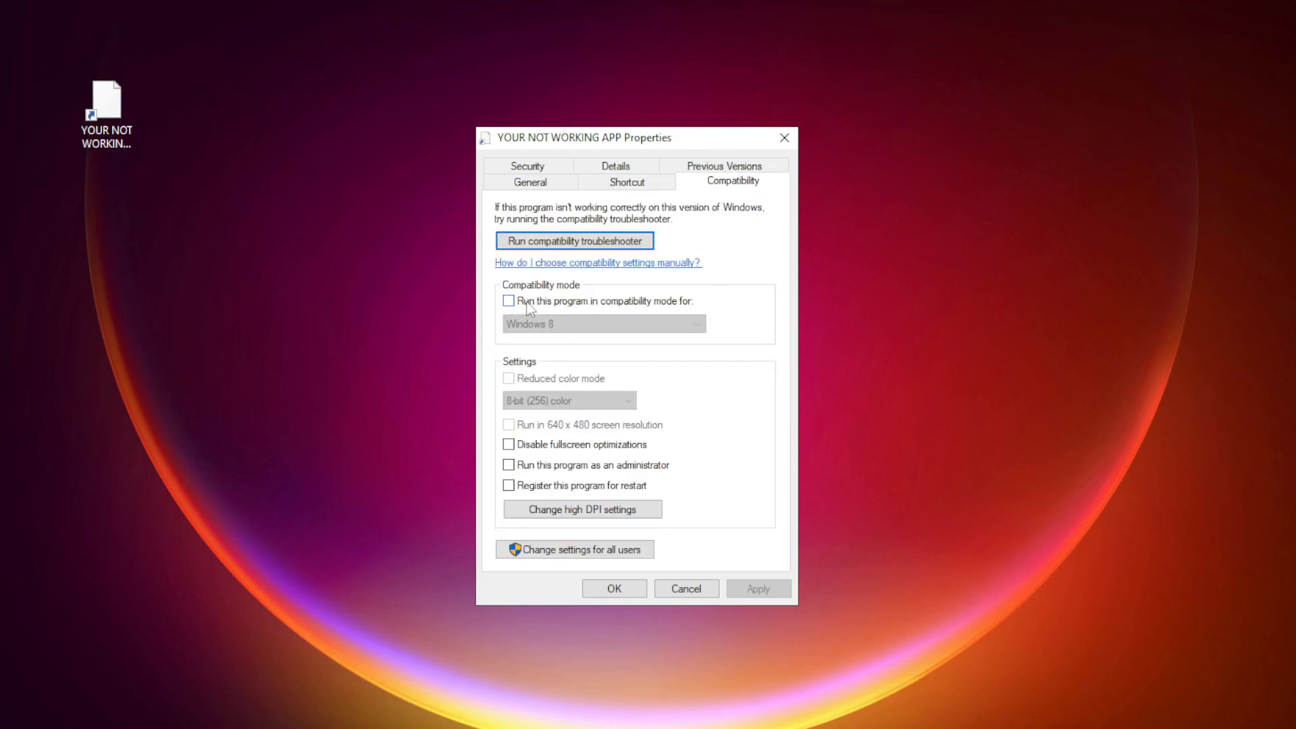
left_click(509, 301)
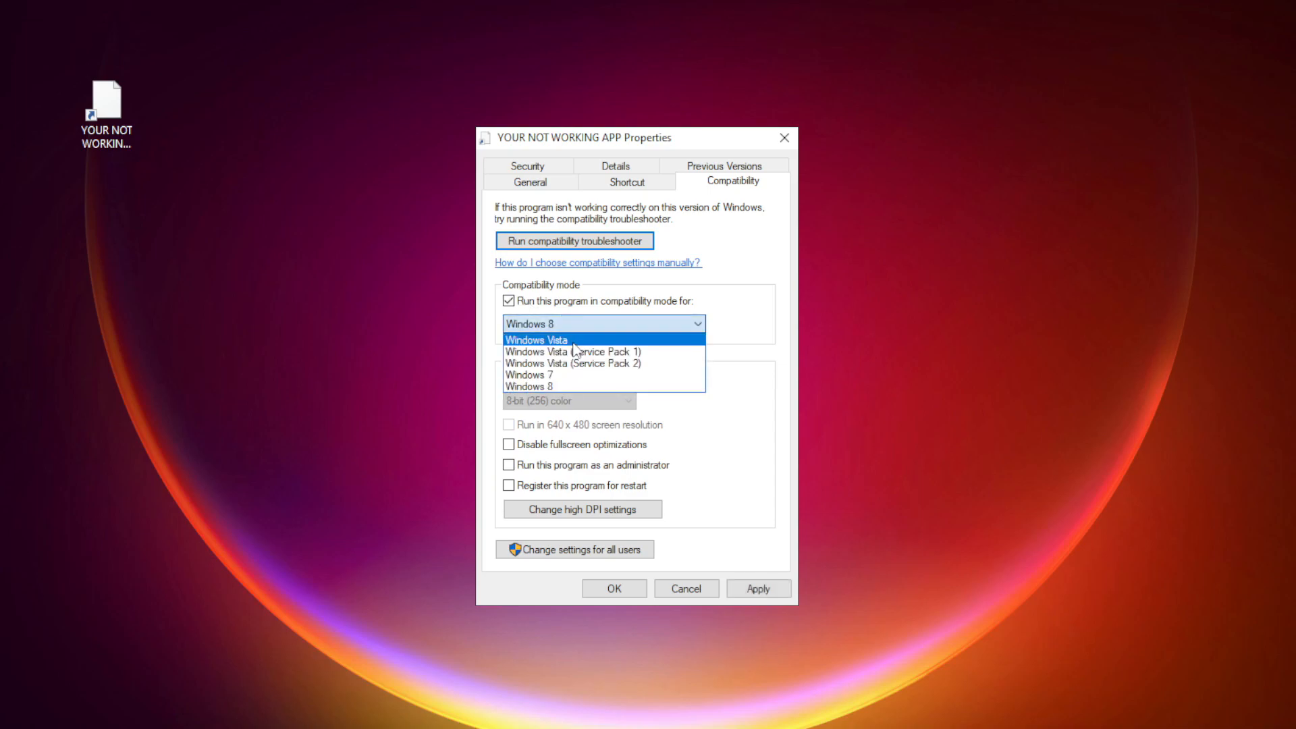
mouse_move(567, 388)
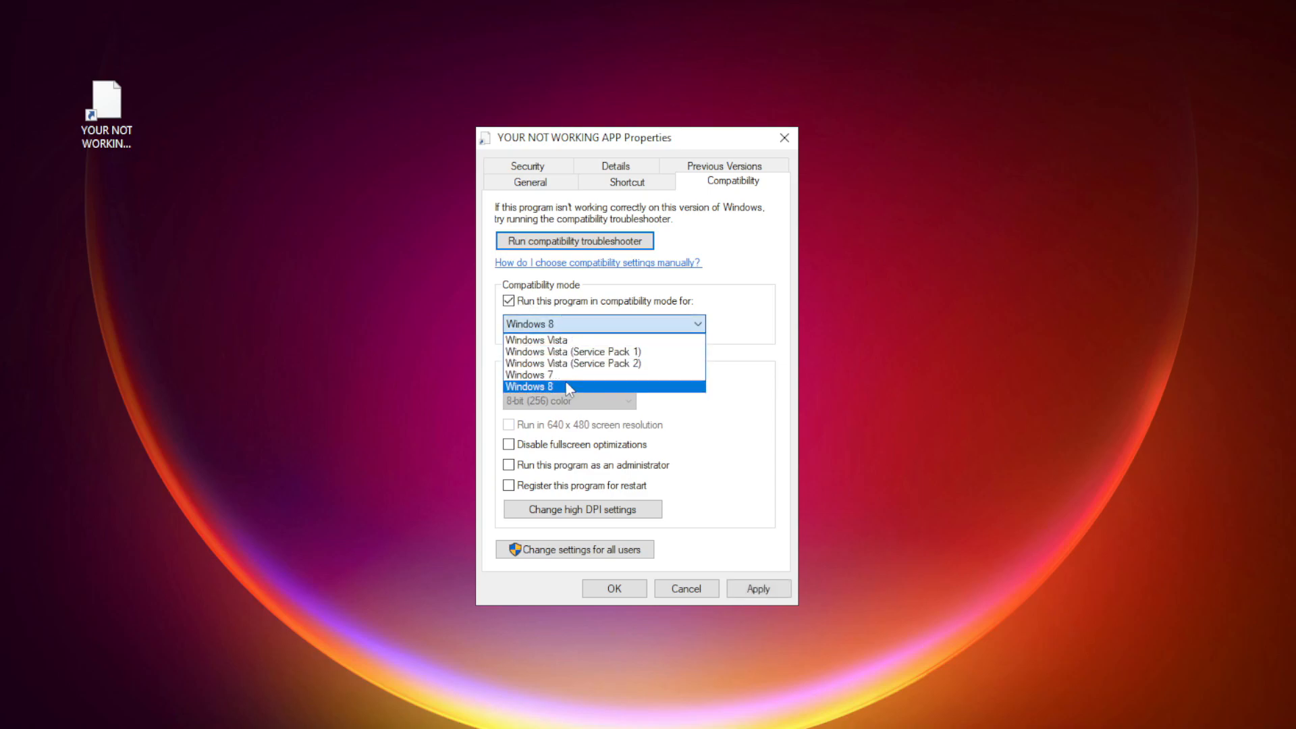
left_click(528, 388)
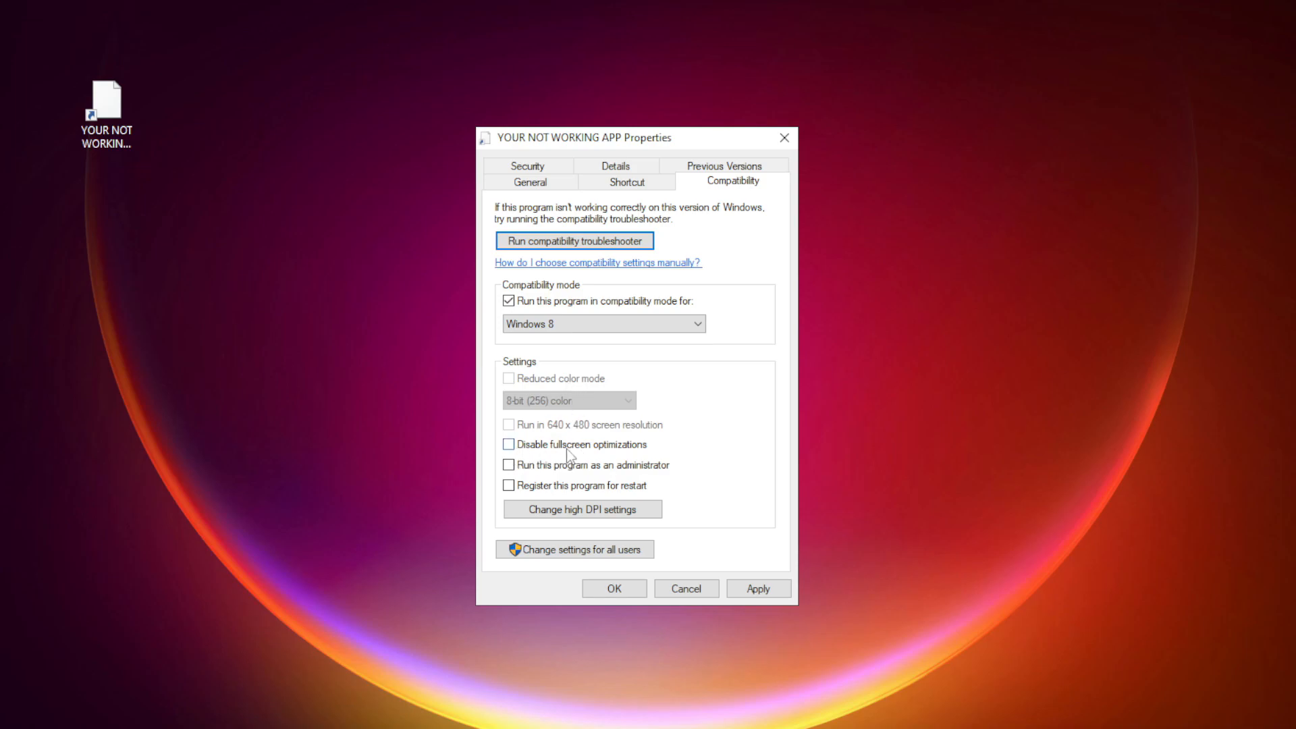
left_click(508, 444)
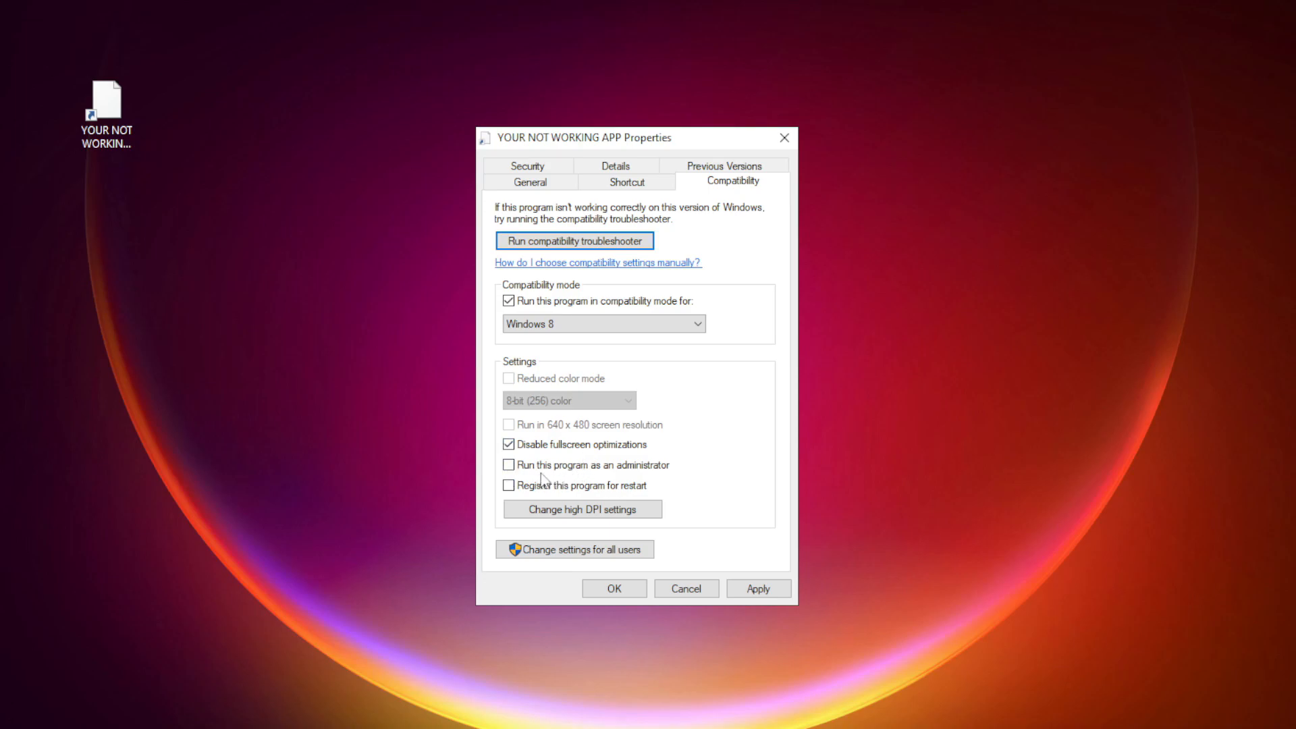
left_click(508, 465)
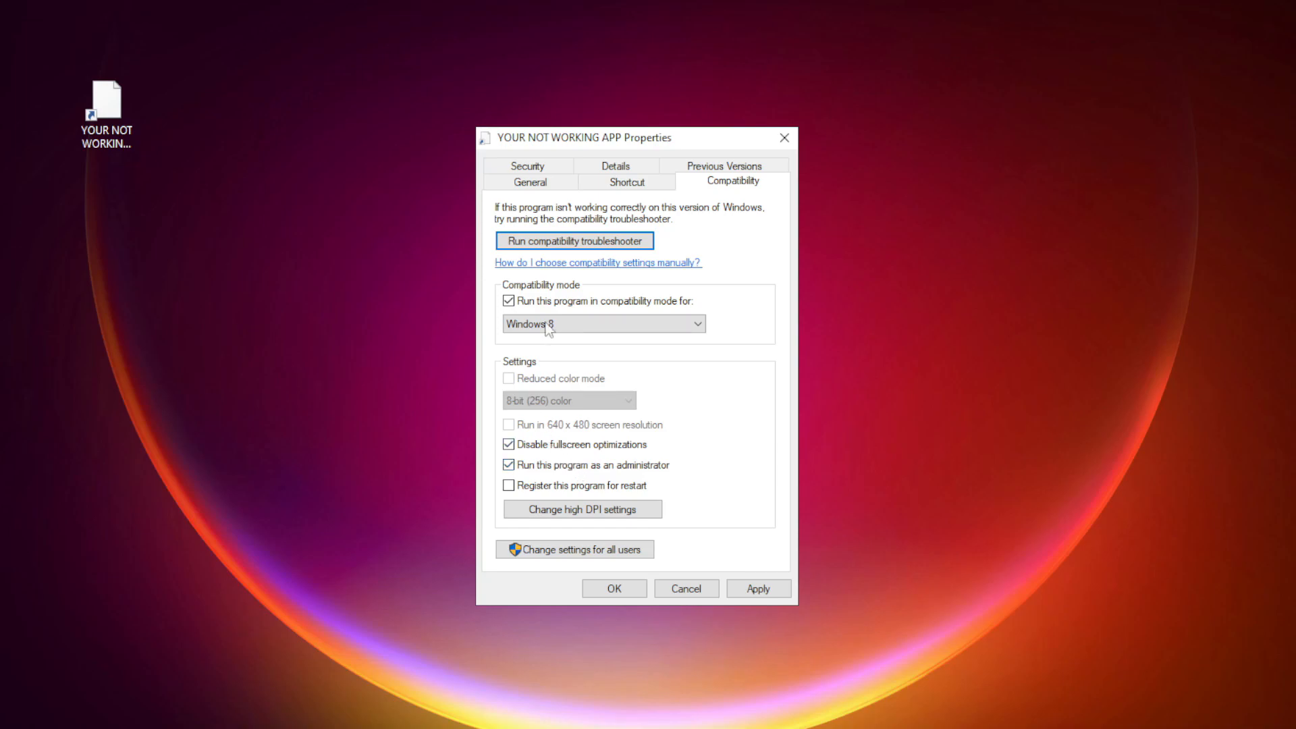
left_click(756, 589)
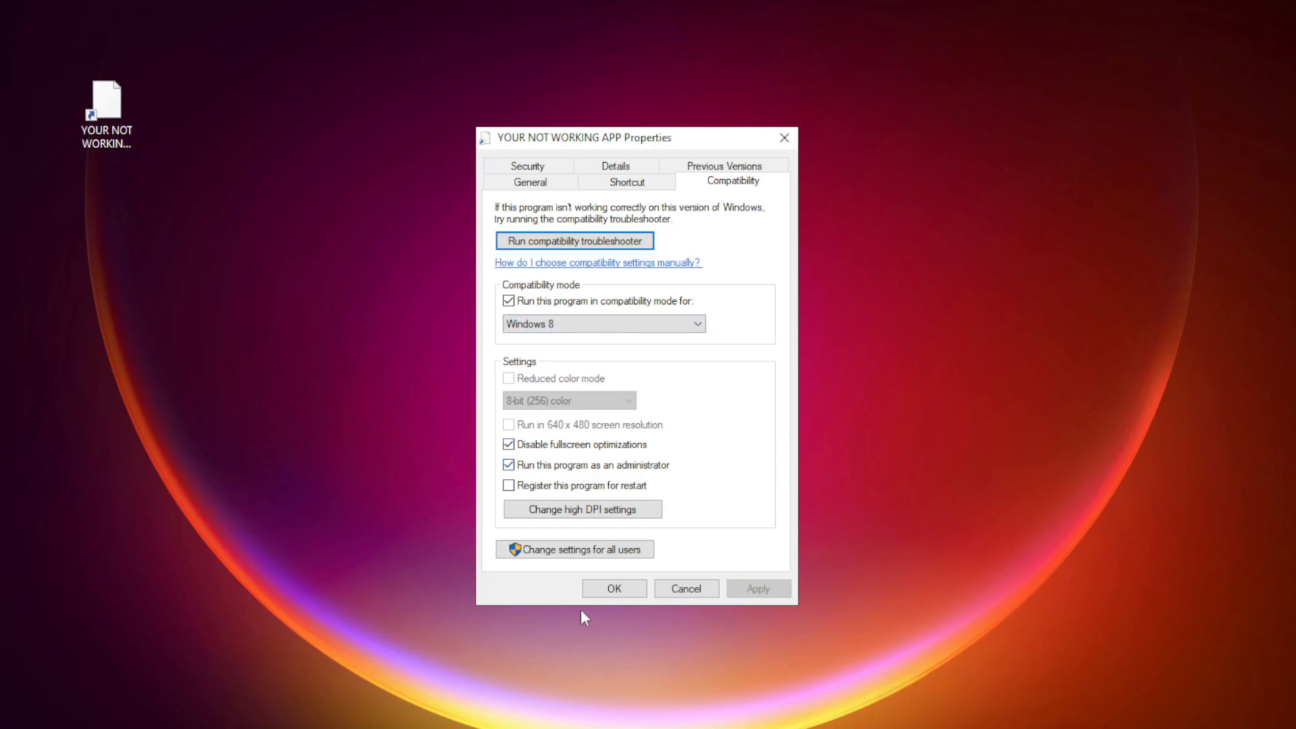
left_click(613, 587)
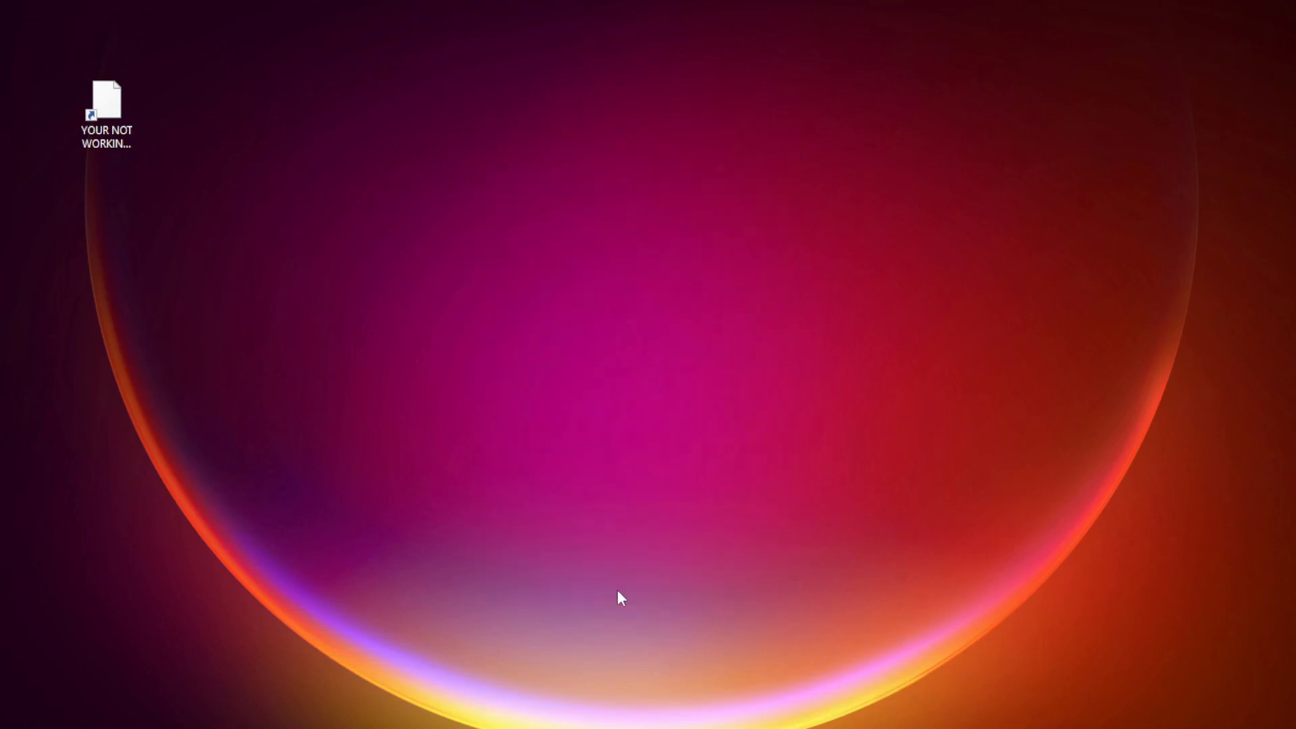
Bring up the Start button's Quick Link menu listing Task Manager and other tools.
left_click(105, 112)
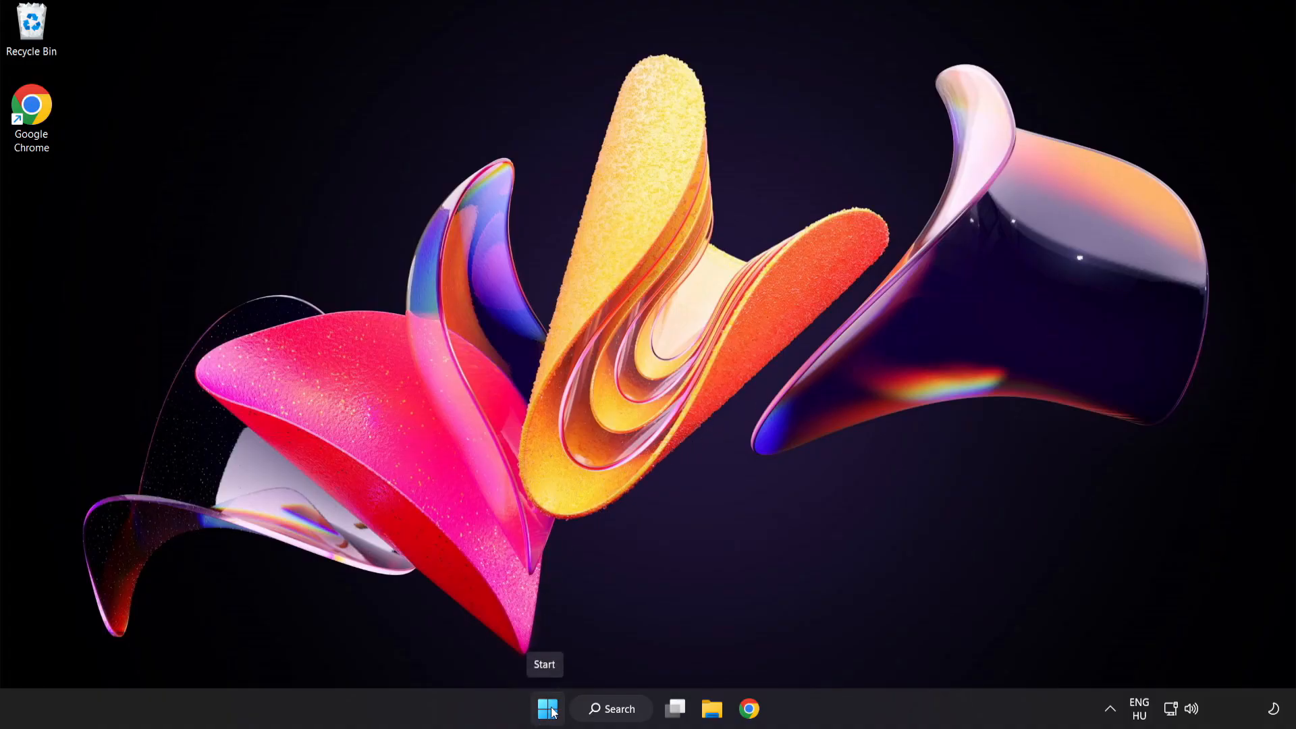
right_click(546, 709)
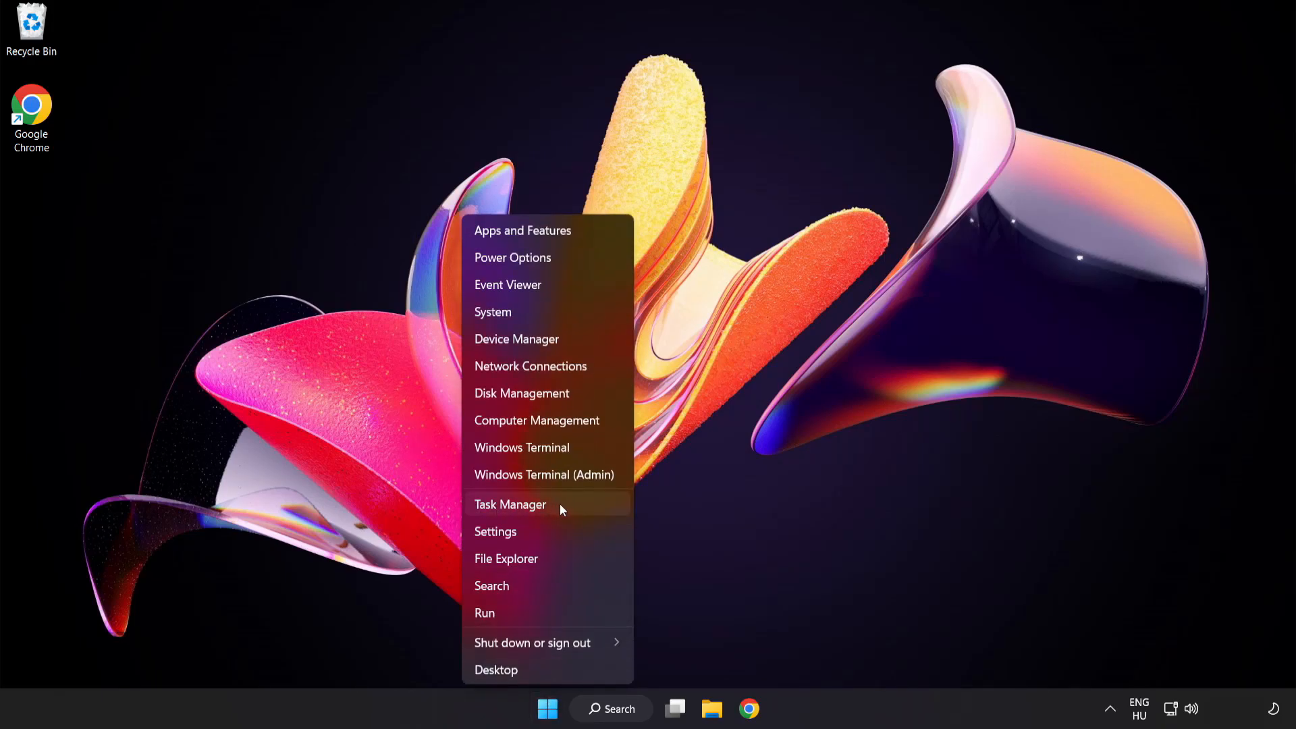
In Task Manager's Startup list, disable Cortana and Phone Link.
left_click(511, 503)
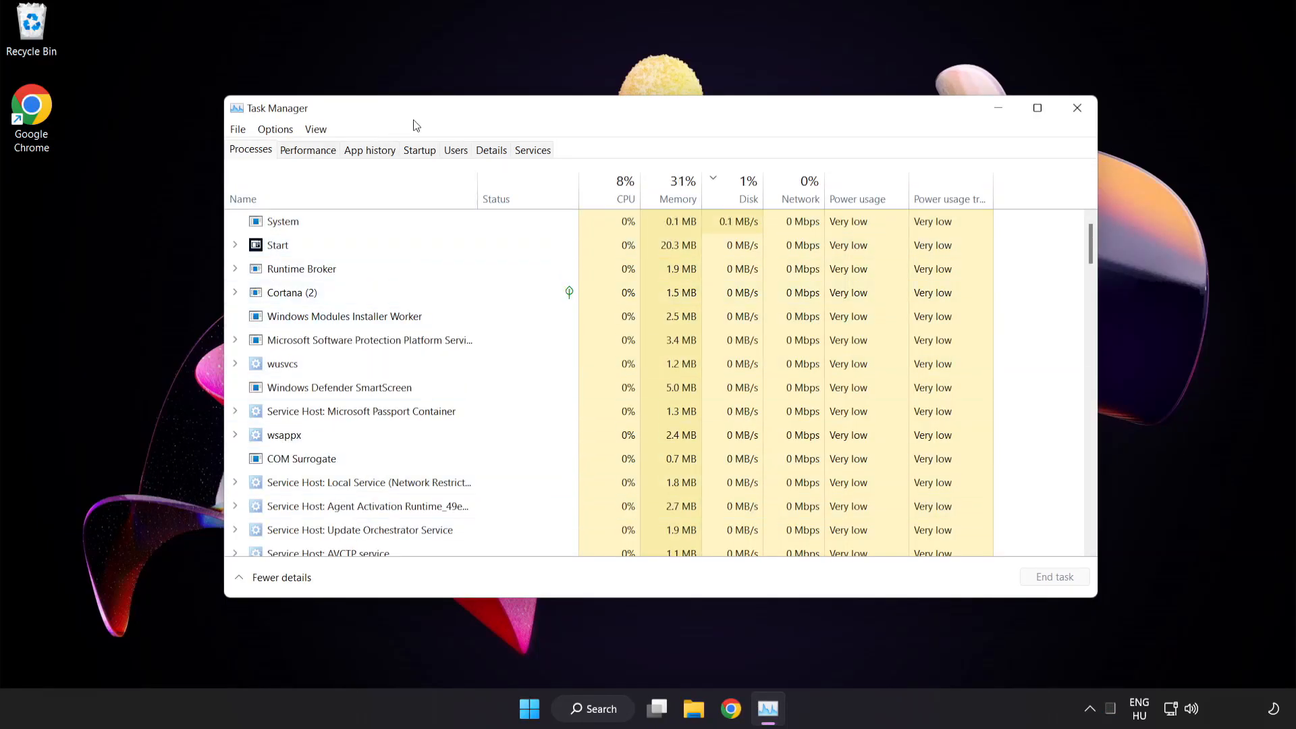
left_click(418, 150)
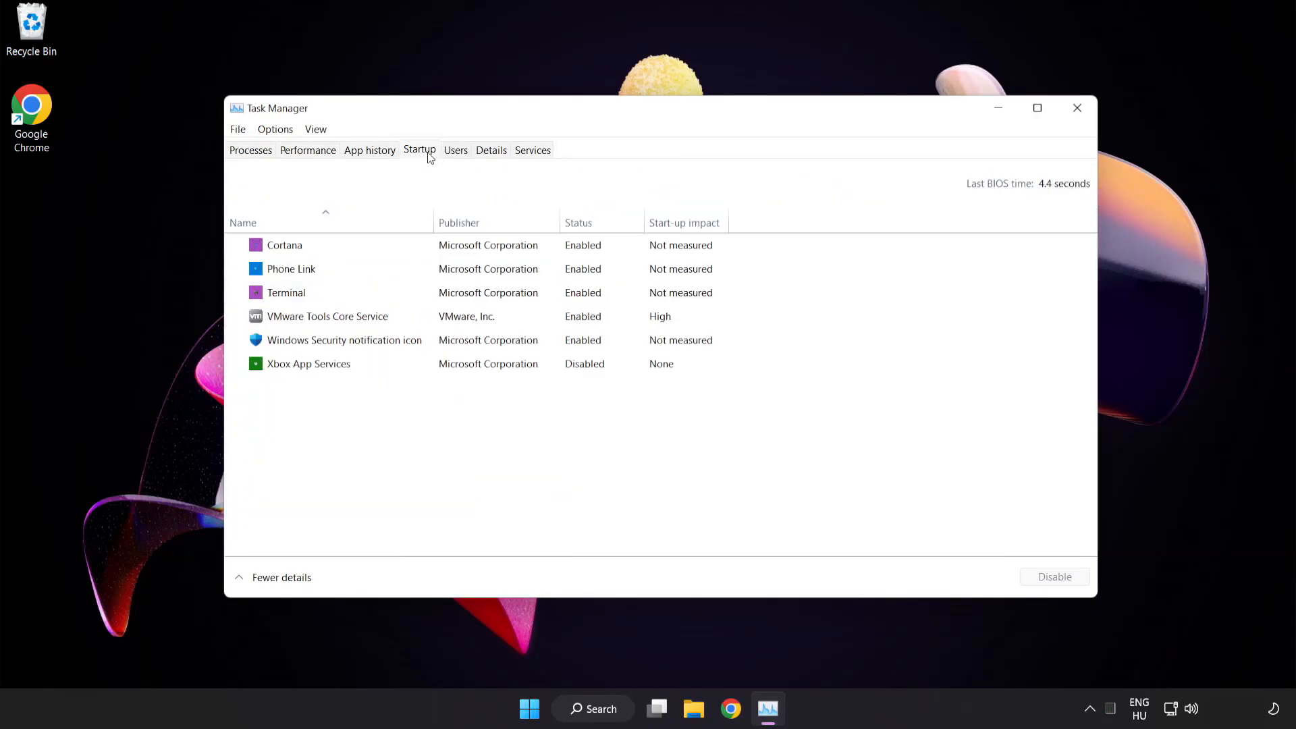
left_click(291, 268)
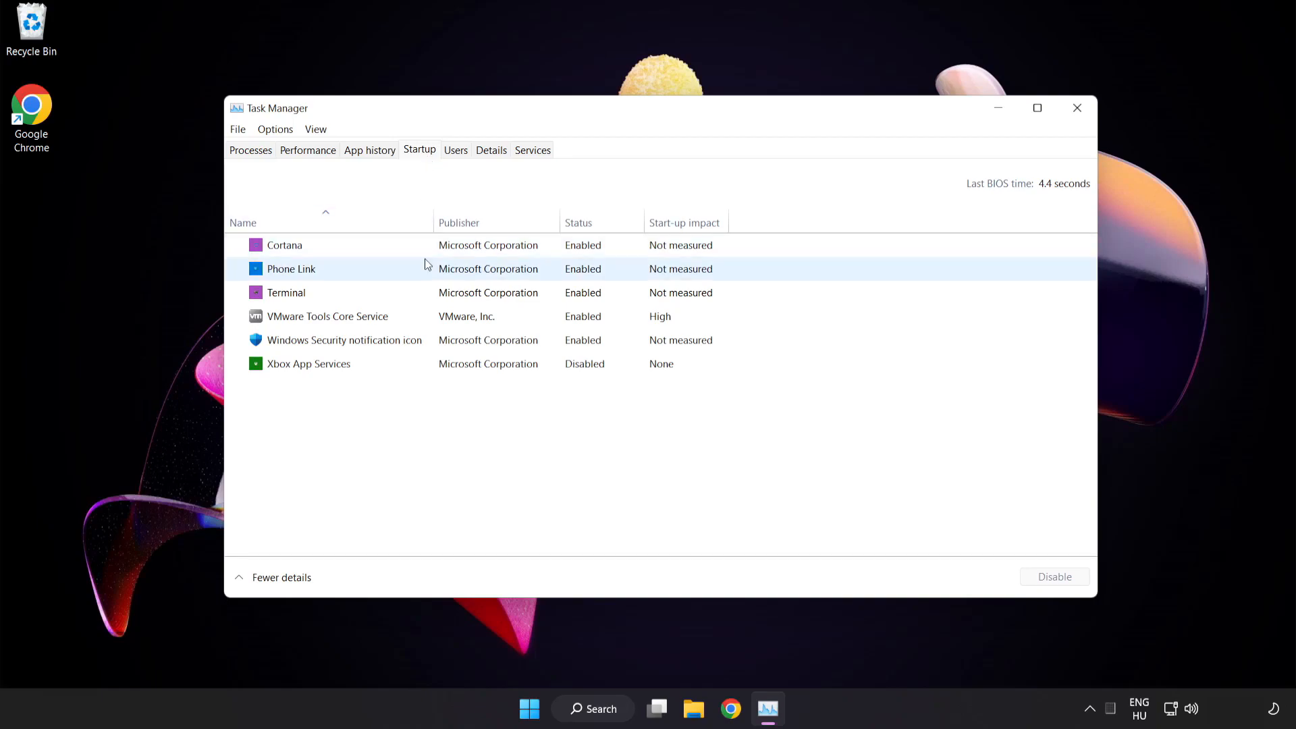
left_click(285, 245)
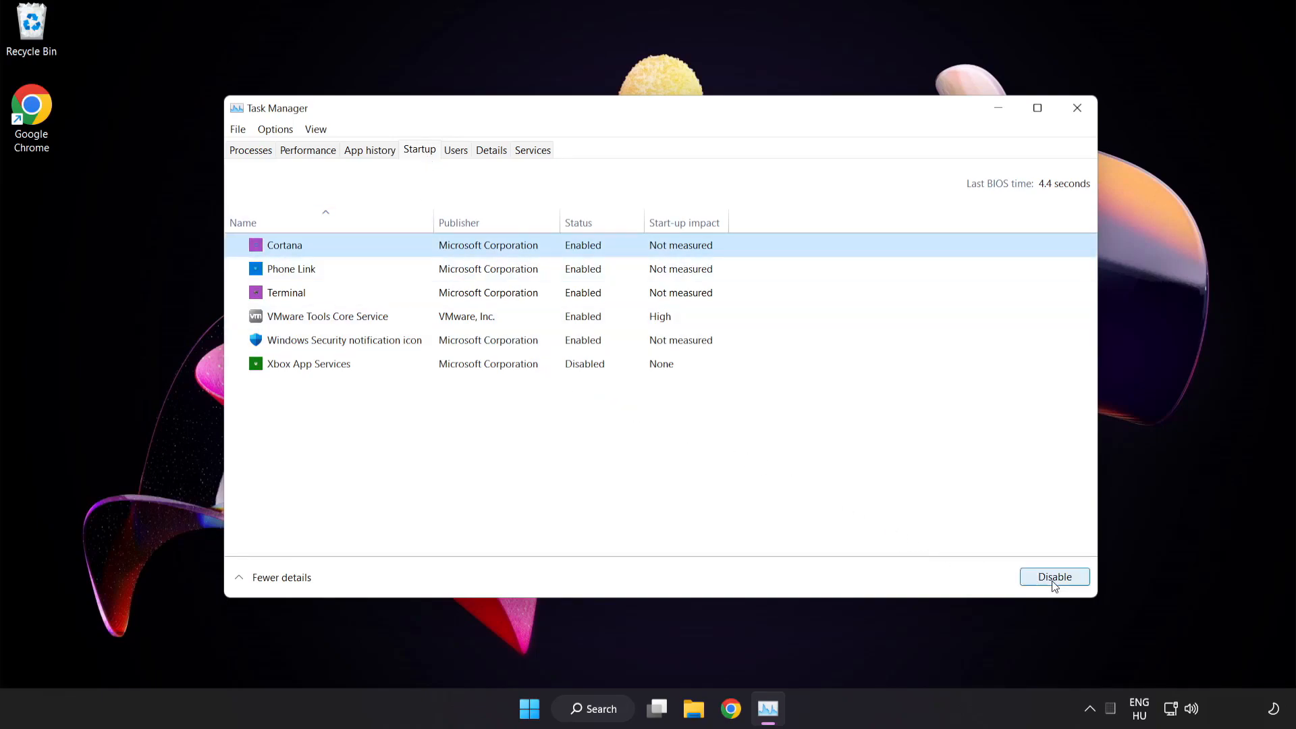
left_click(1055, 576)
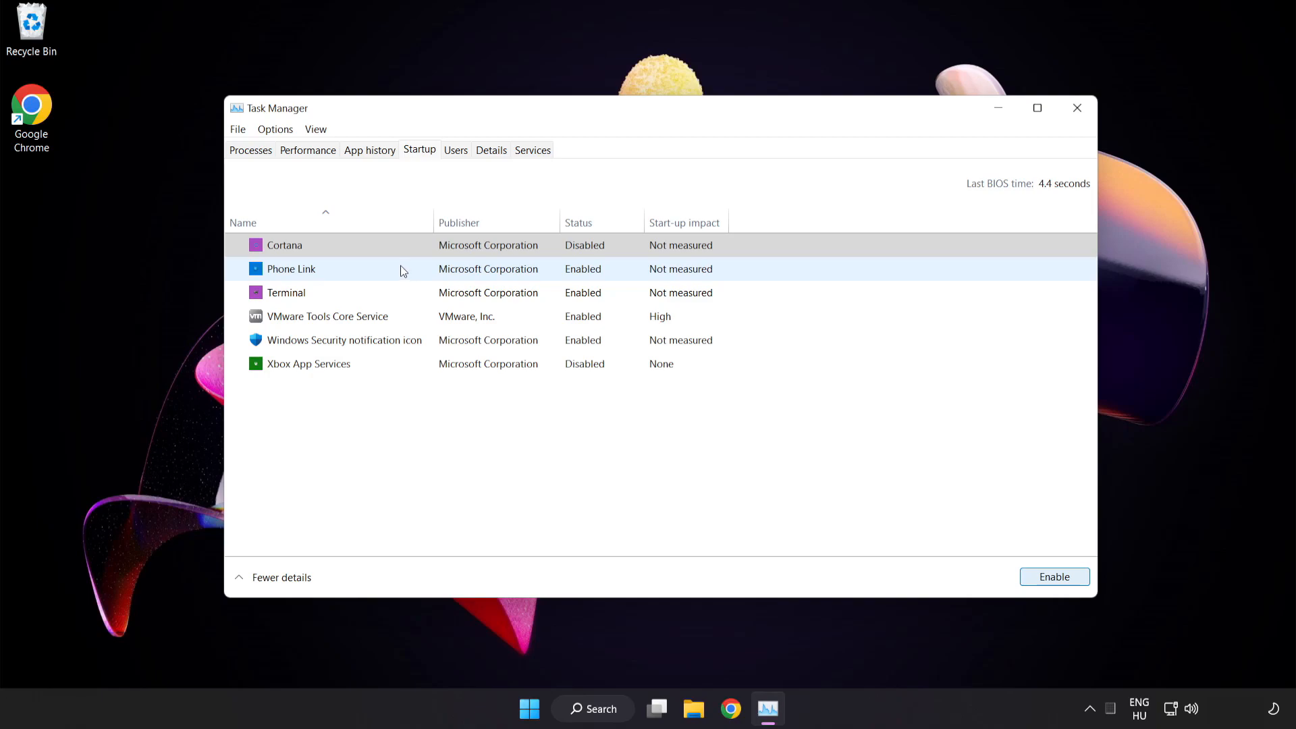
left_click(1053, 576)
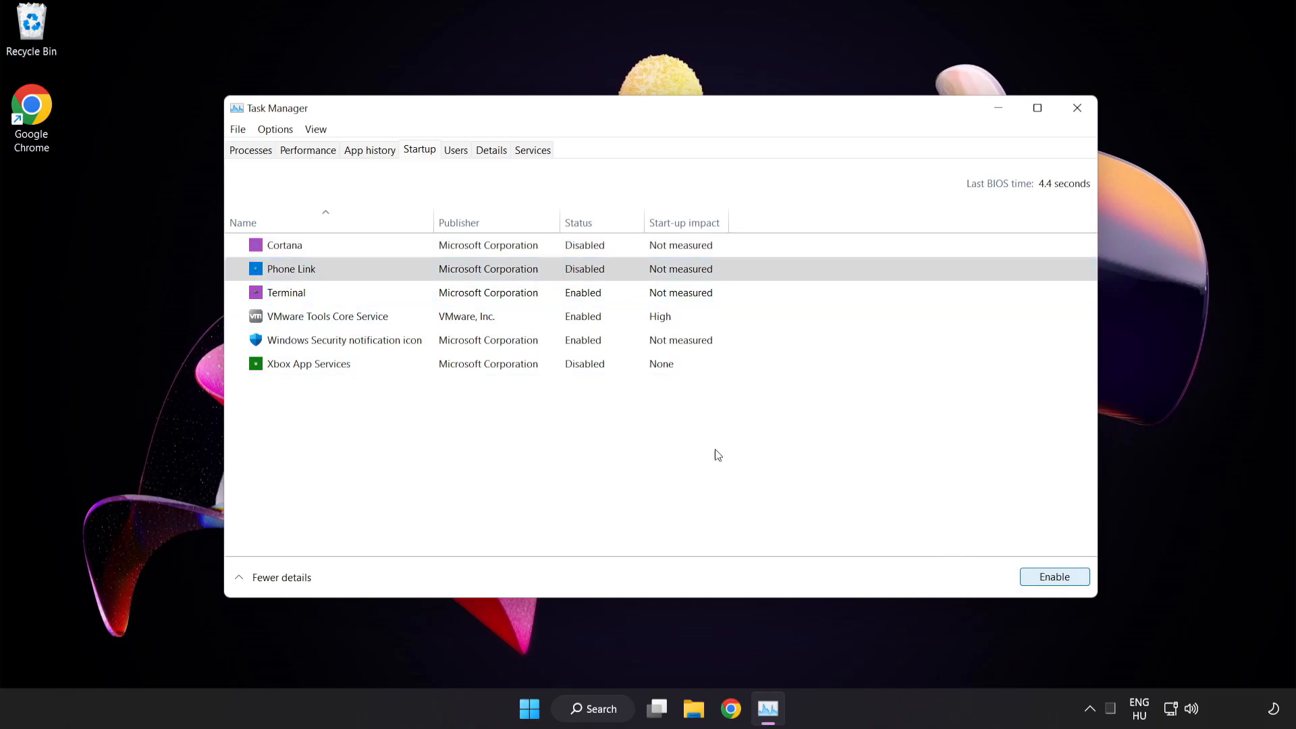
Disable Terminal and the Windows Security notification icon at startup, then close Task Manager.
left_click(284, 292)
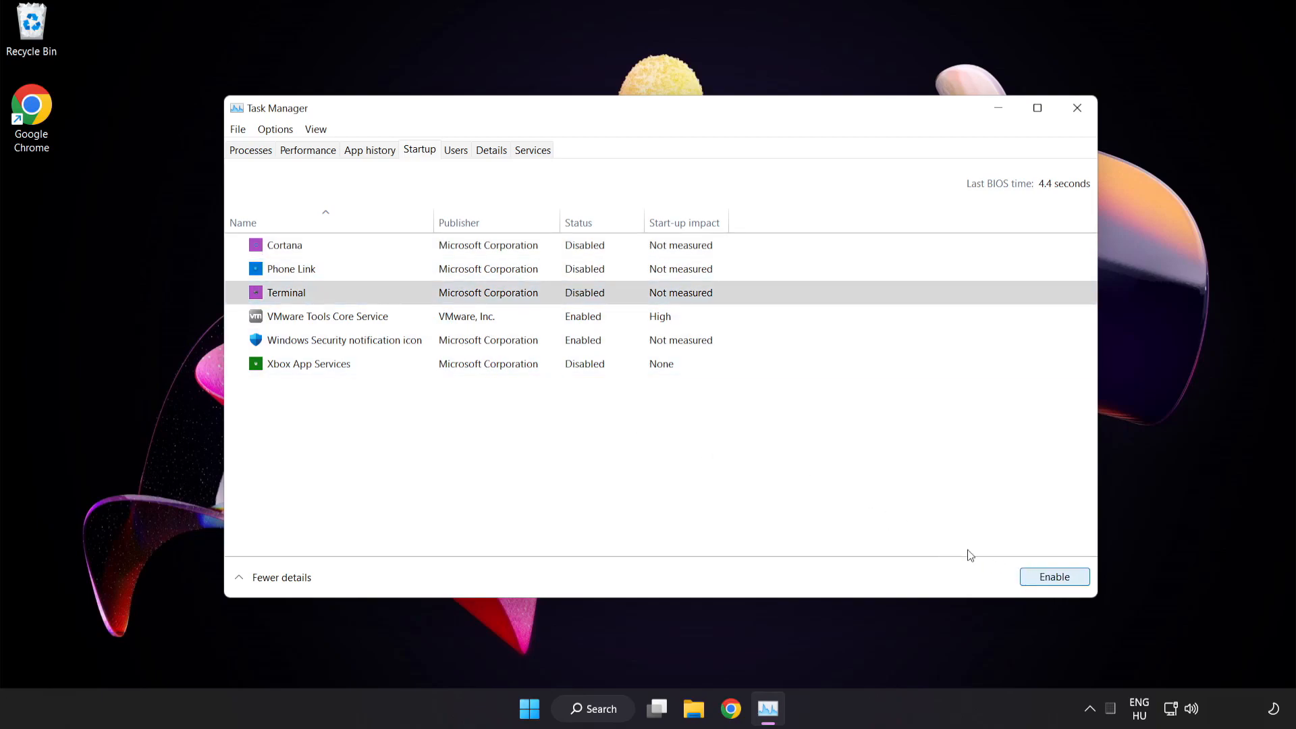
left_click(344, 340)
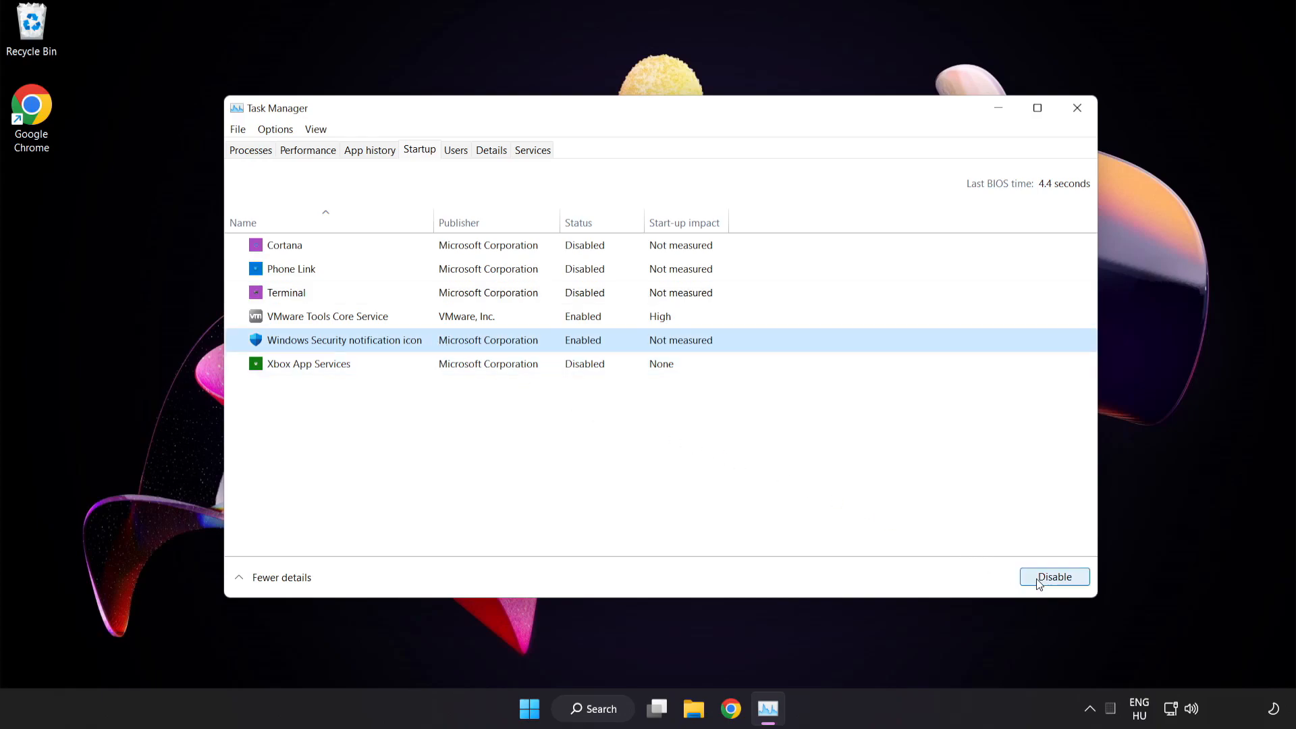
left_click(1054, 576)
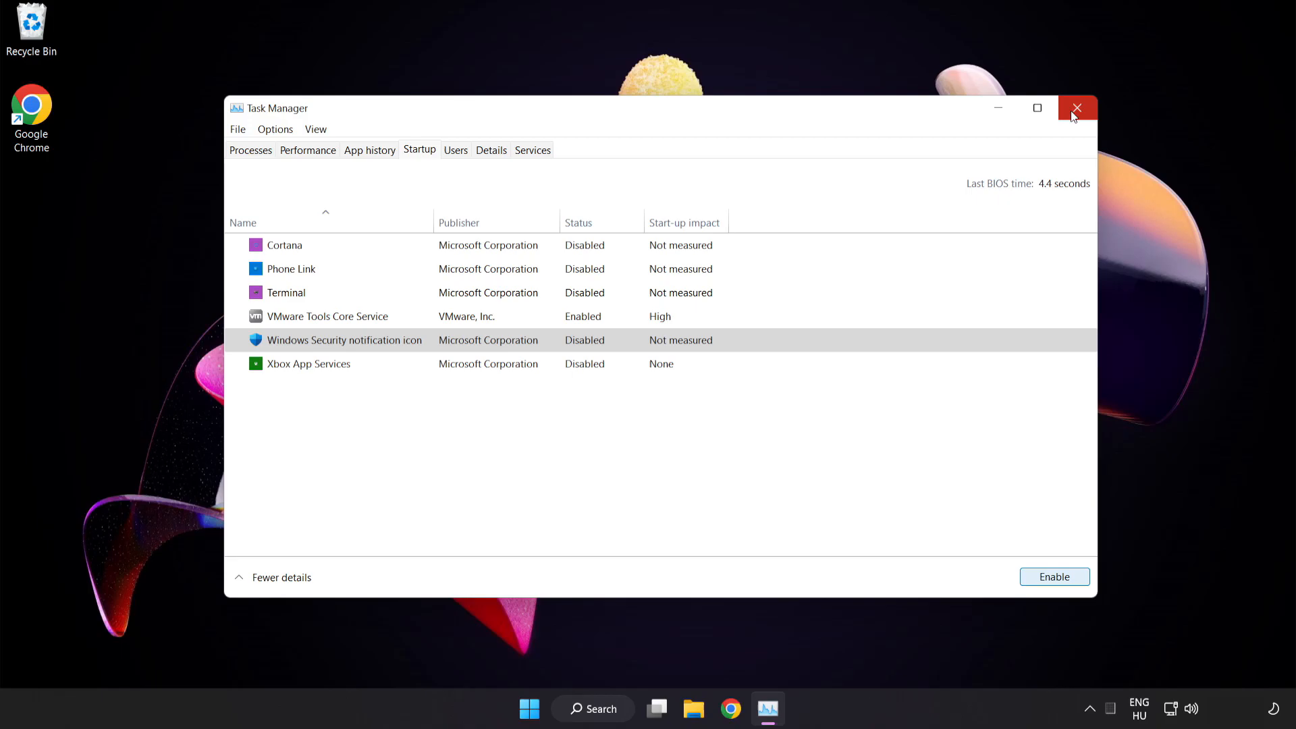
left_click(1077, 108)
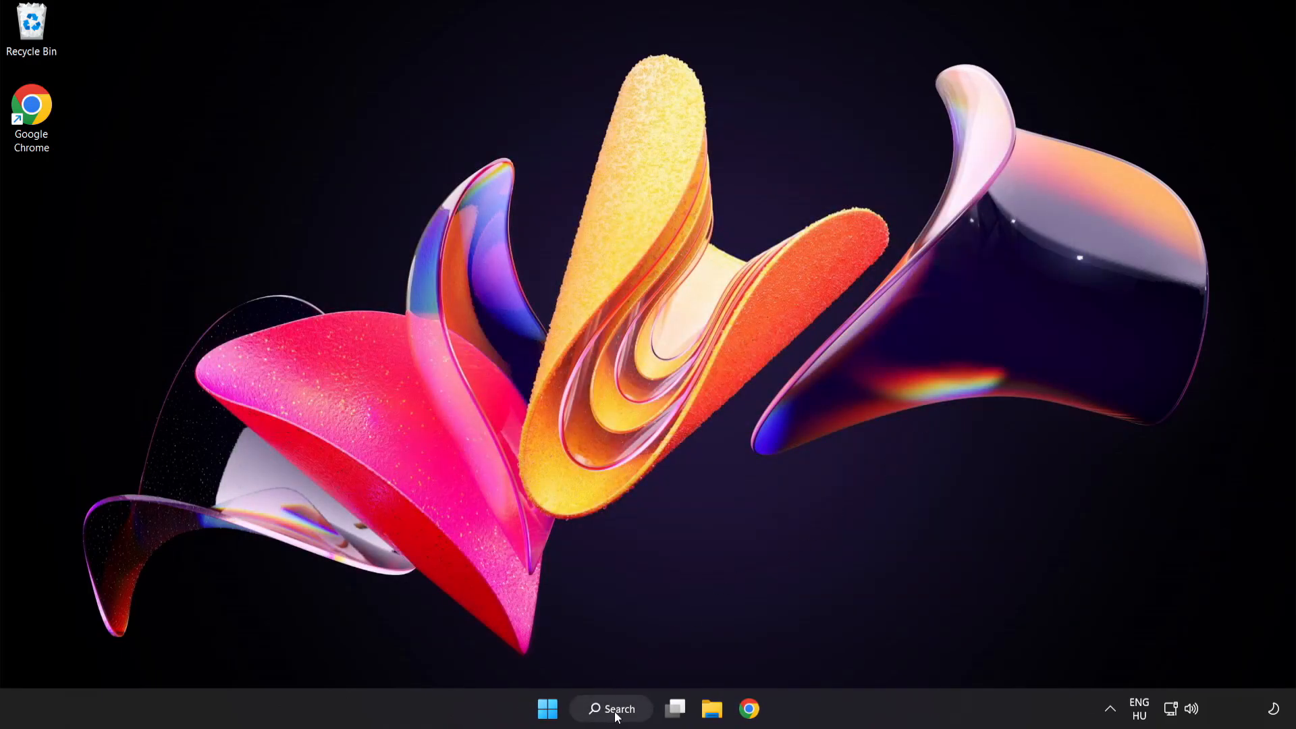
Launch Command Prompt as administrator from Windows Search.
left_click(612, 709)
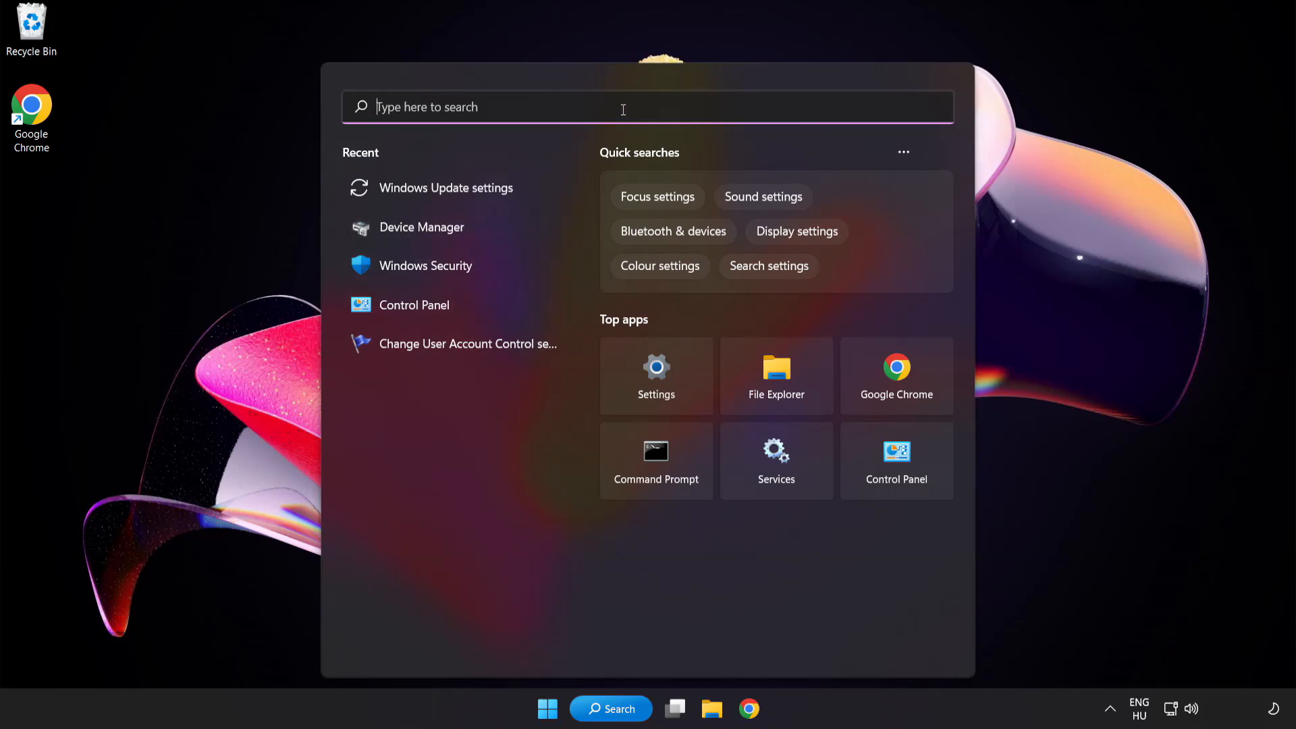
type("cmd")
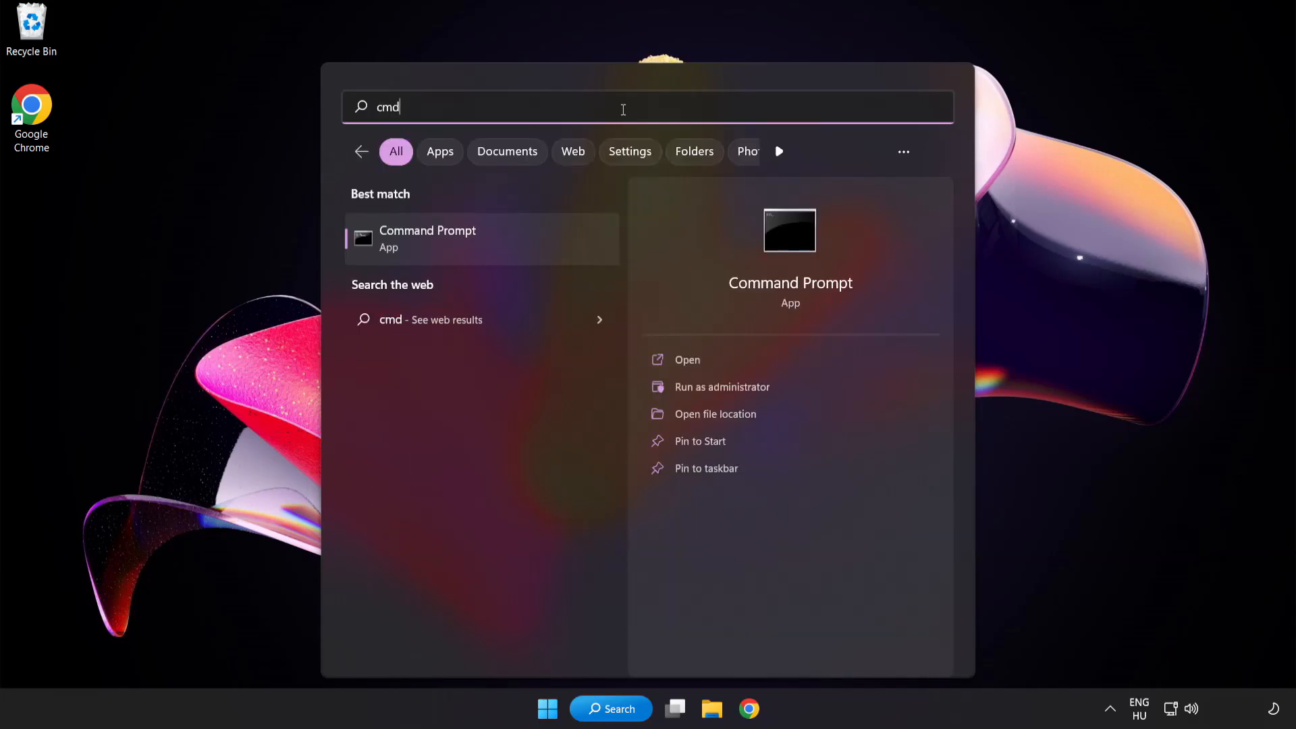
right_click(428, 238)
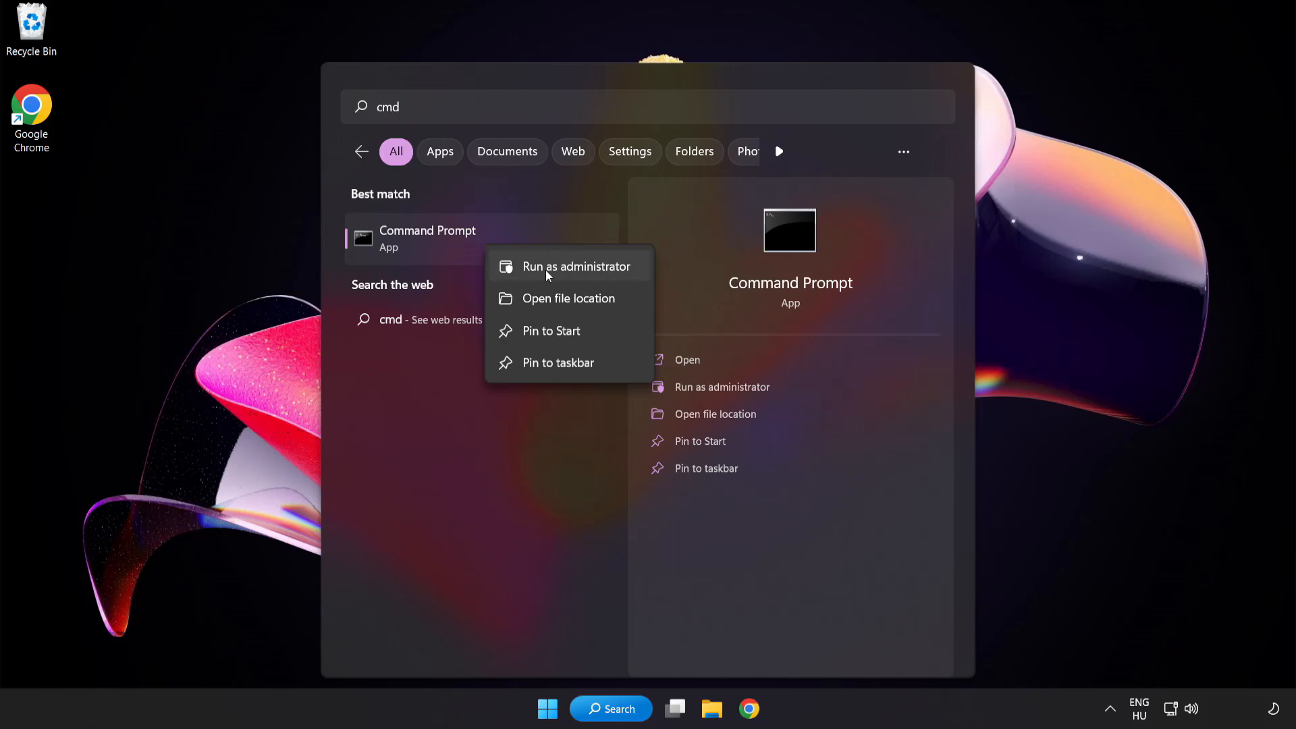
left_click(576, 266)
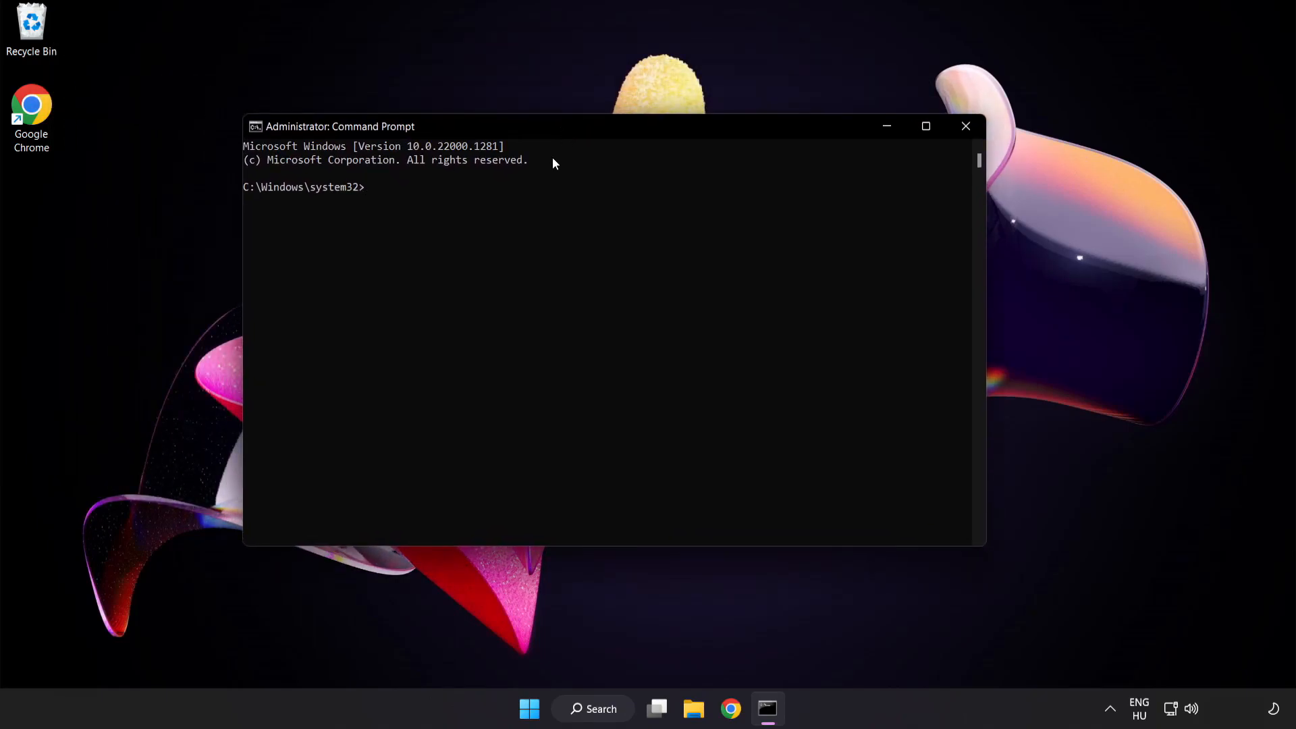
Run sfc /scannow, which finds no integrity violations, then close the Command Prompt.
type("sfc")
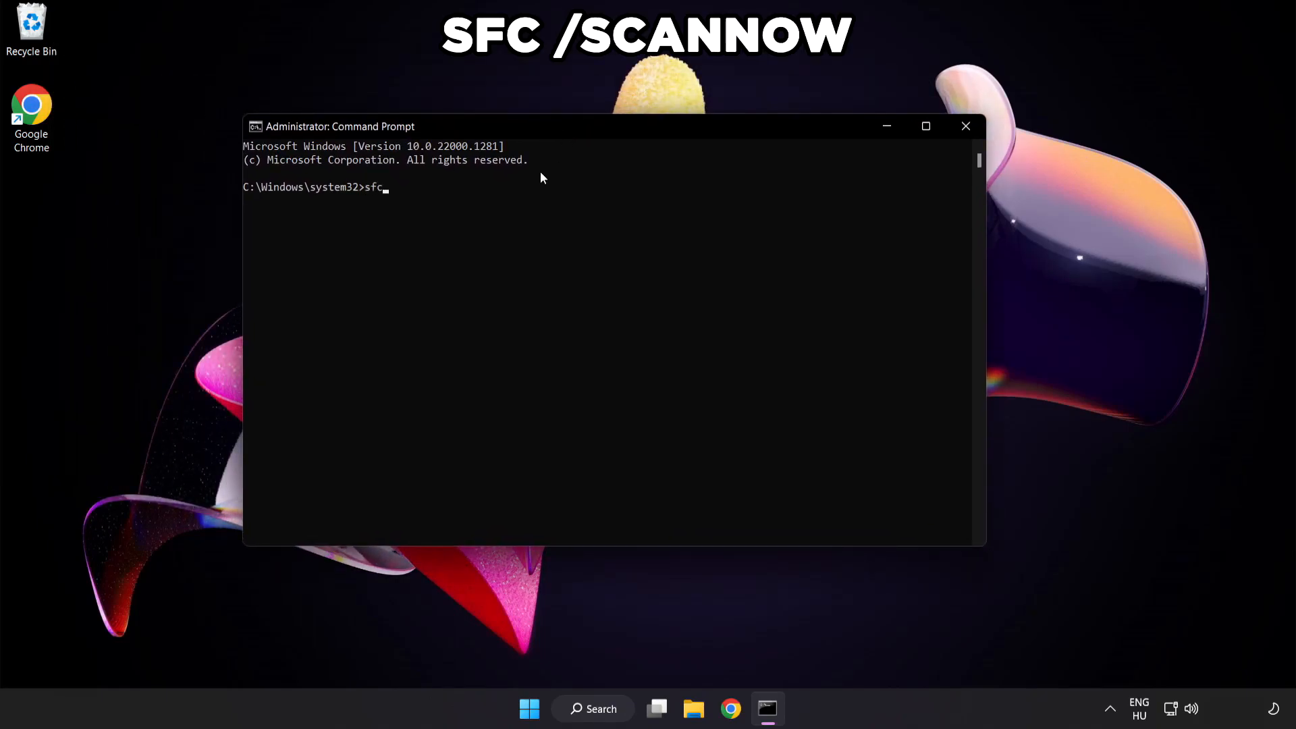
type("/scan")
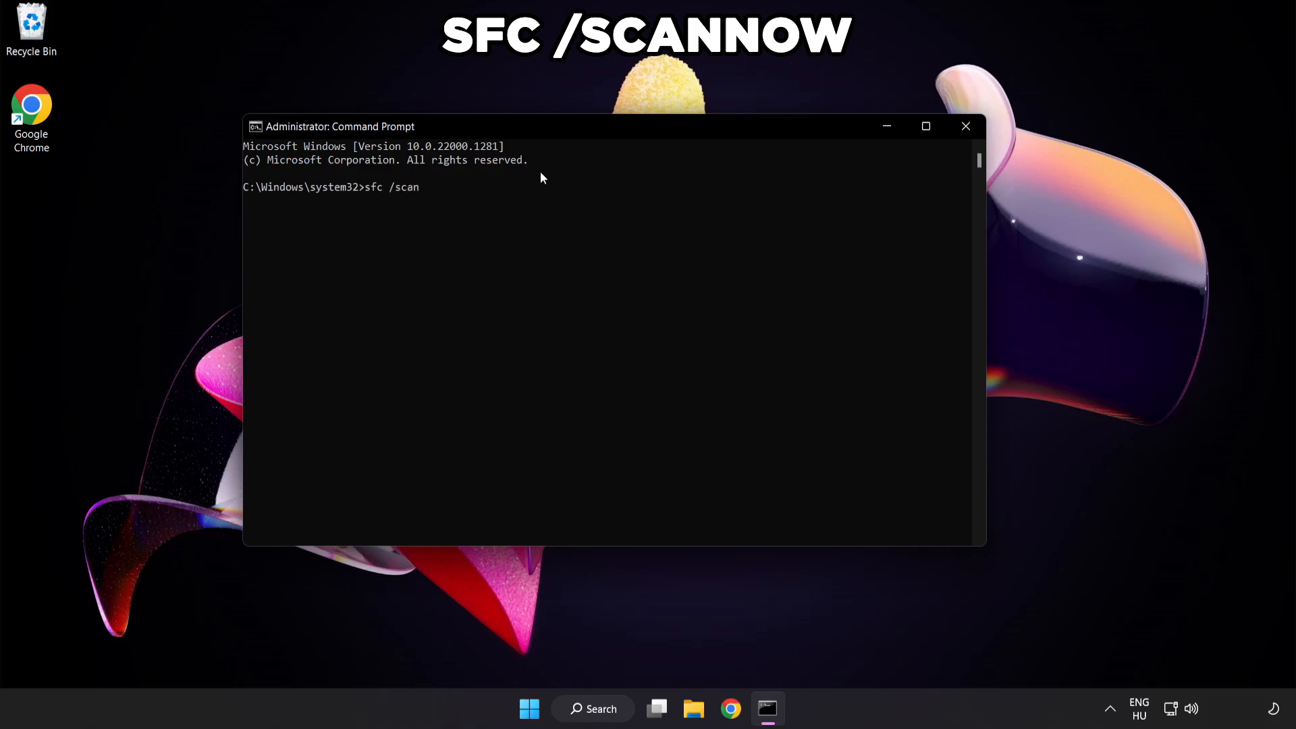
type("now")
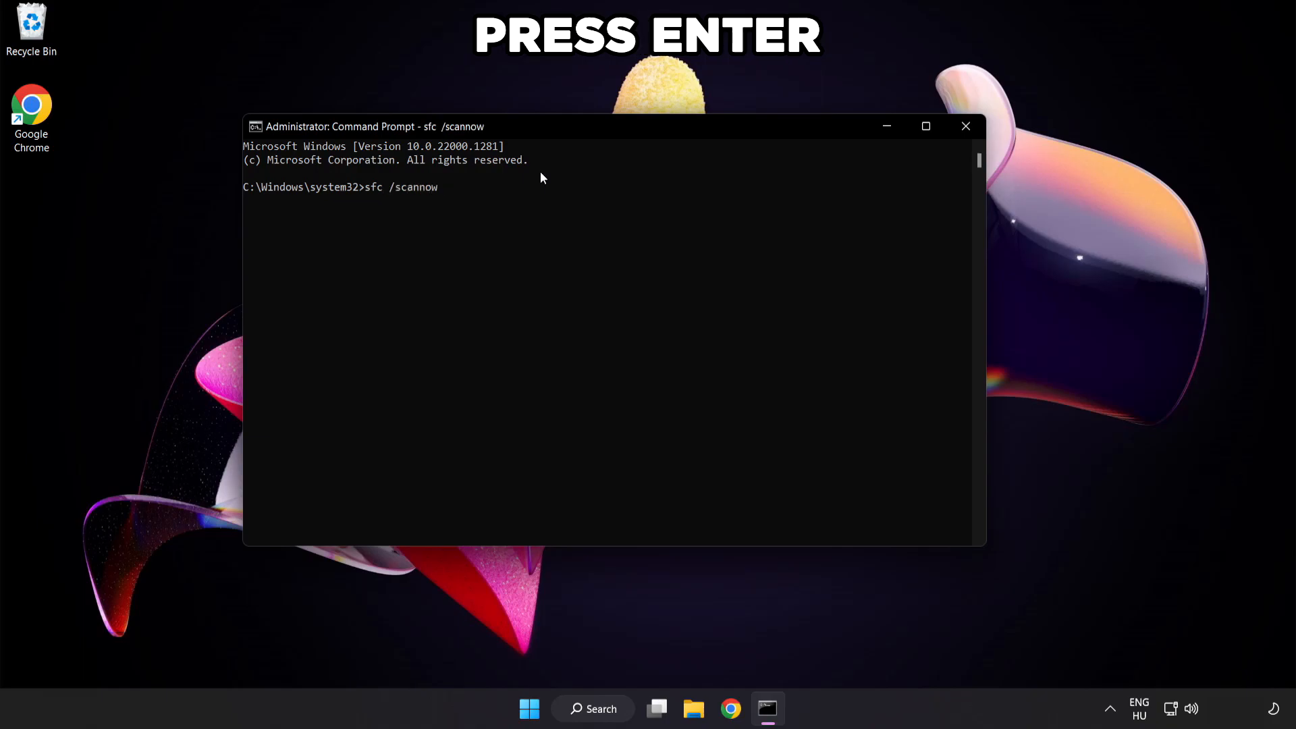
key("Enter")
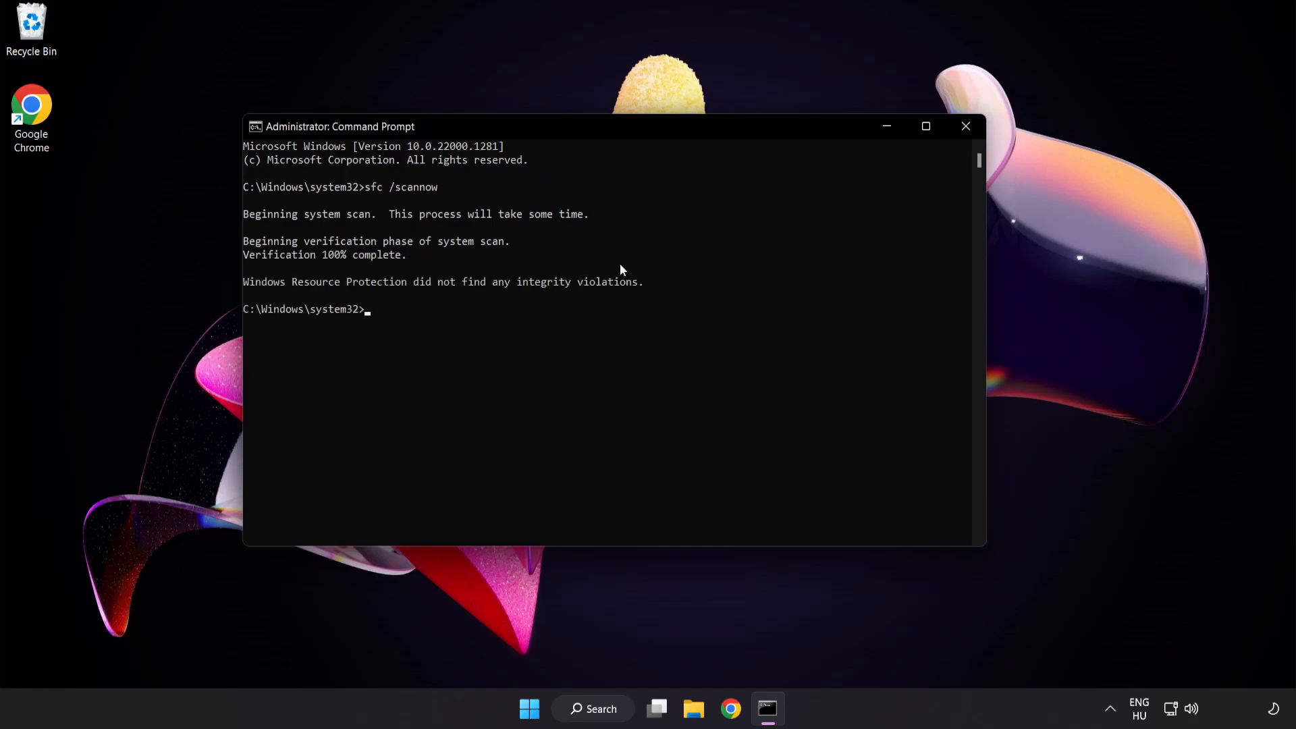
mouse_move(967, 156)
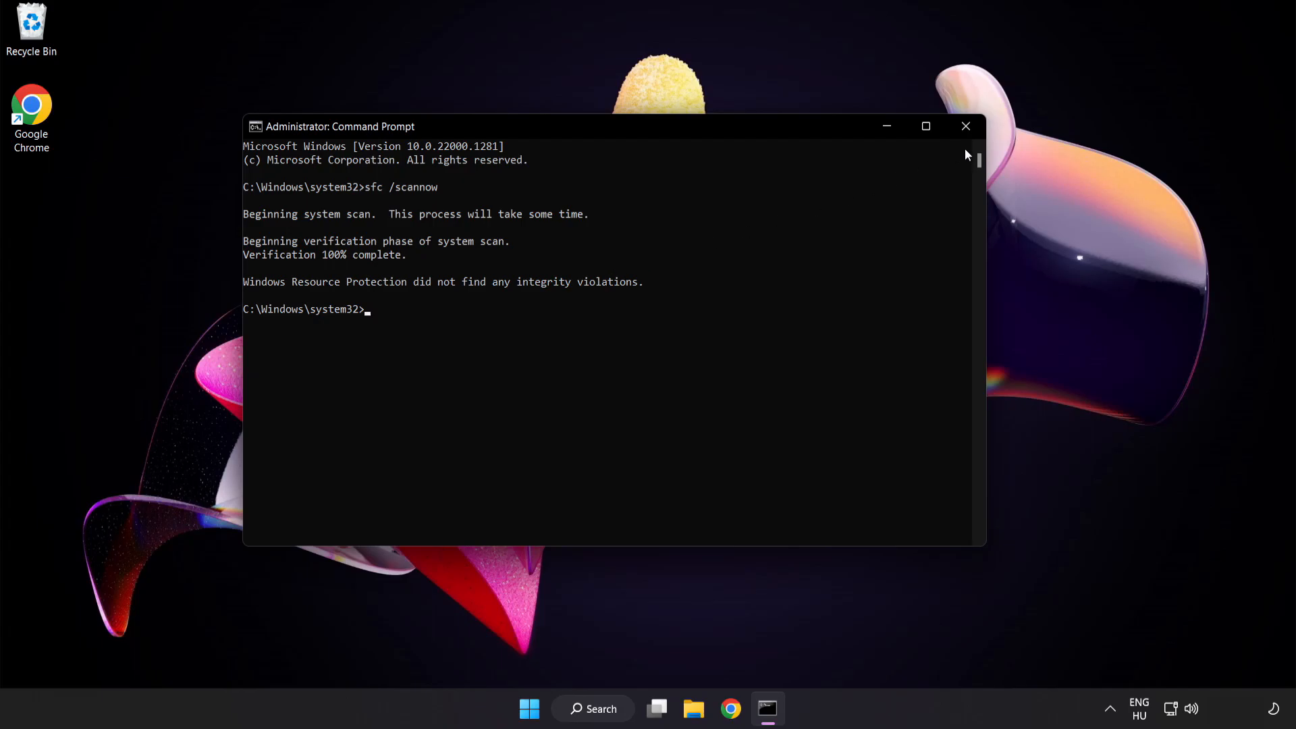
left_click(963, 126)
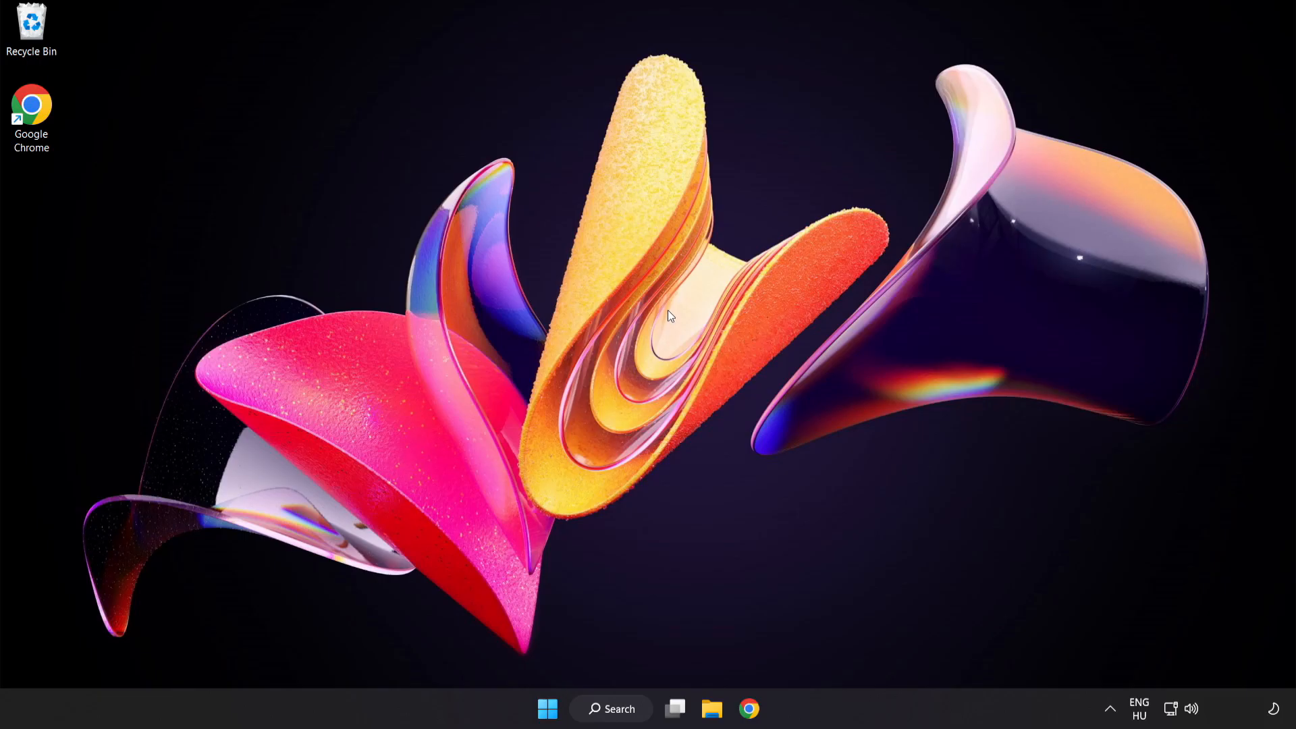
Launch Windows Security via a 'sec' search and reach Virus & threat protection.
left_click(611, 708)
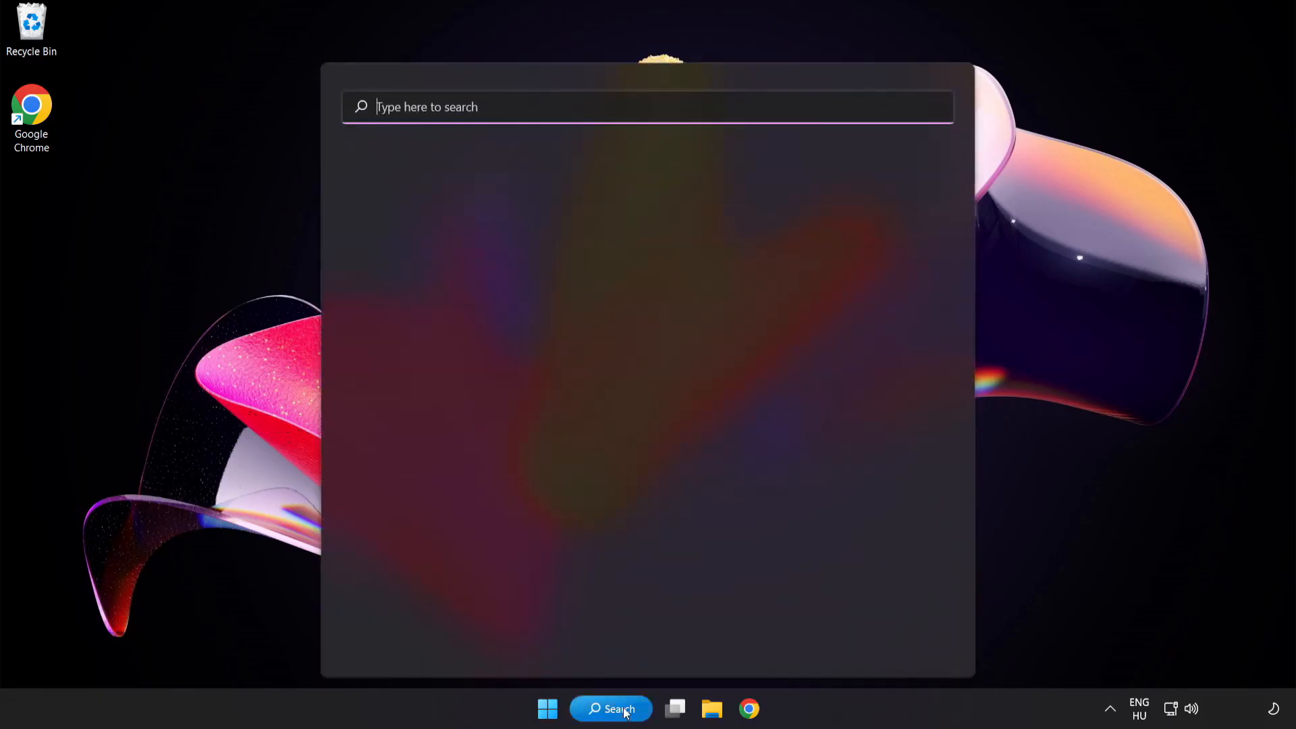
type("sec")
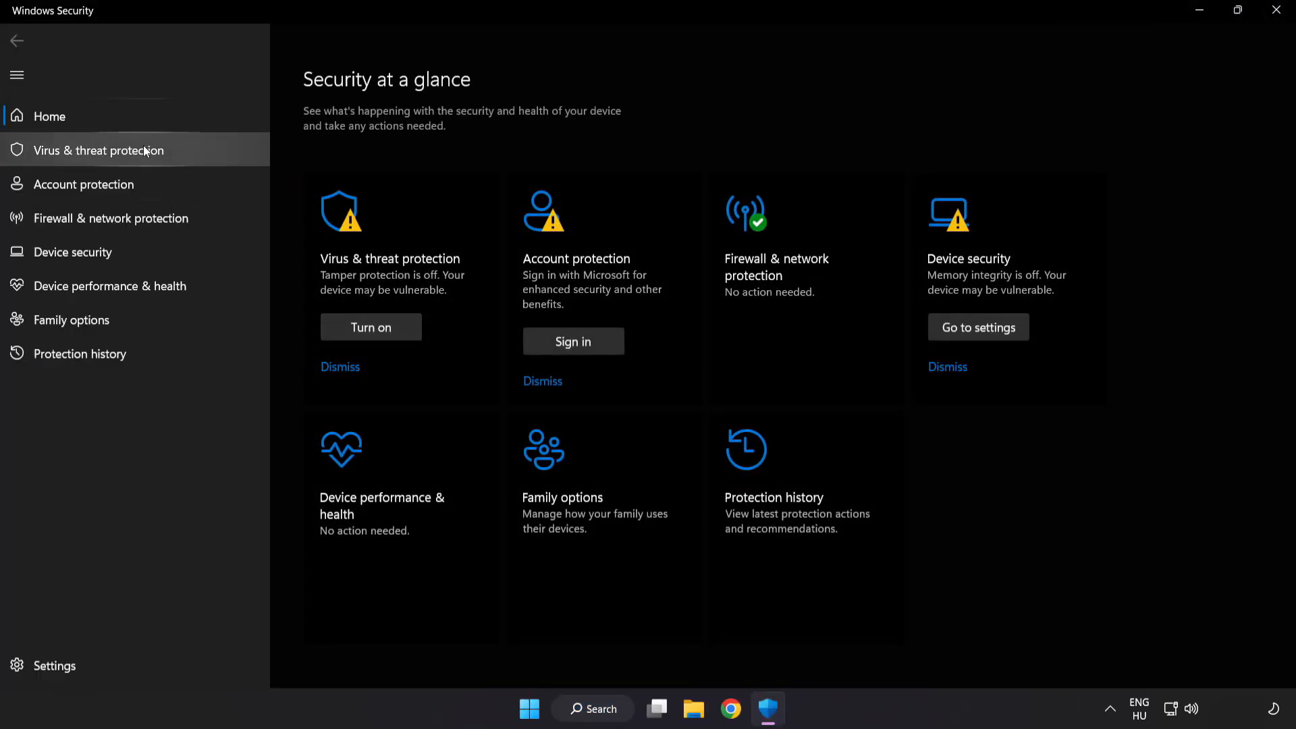
left_click(97, 150)
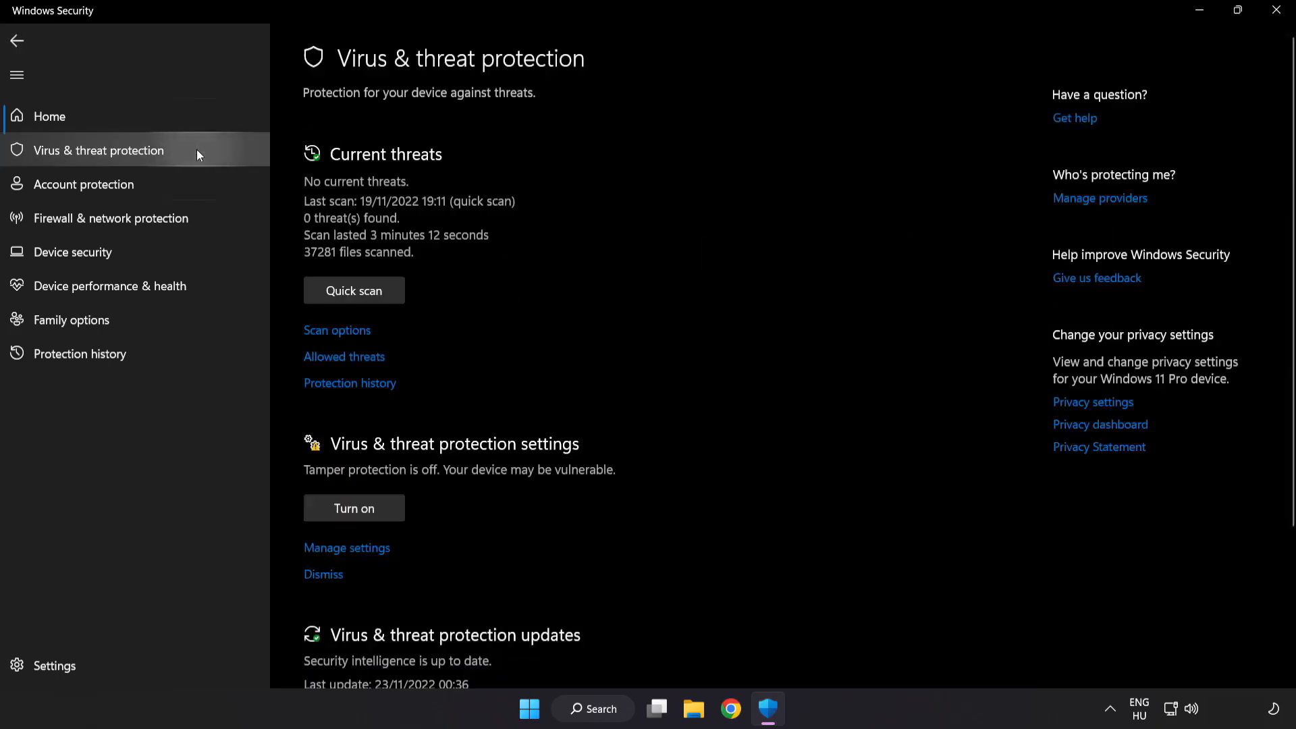
mouse_move(819, 199)
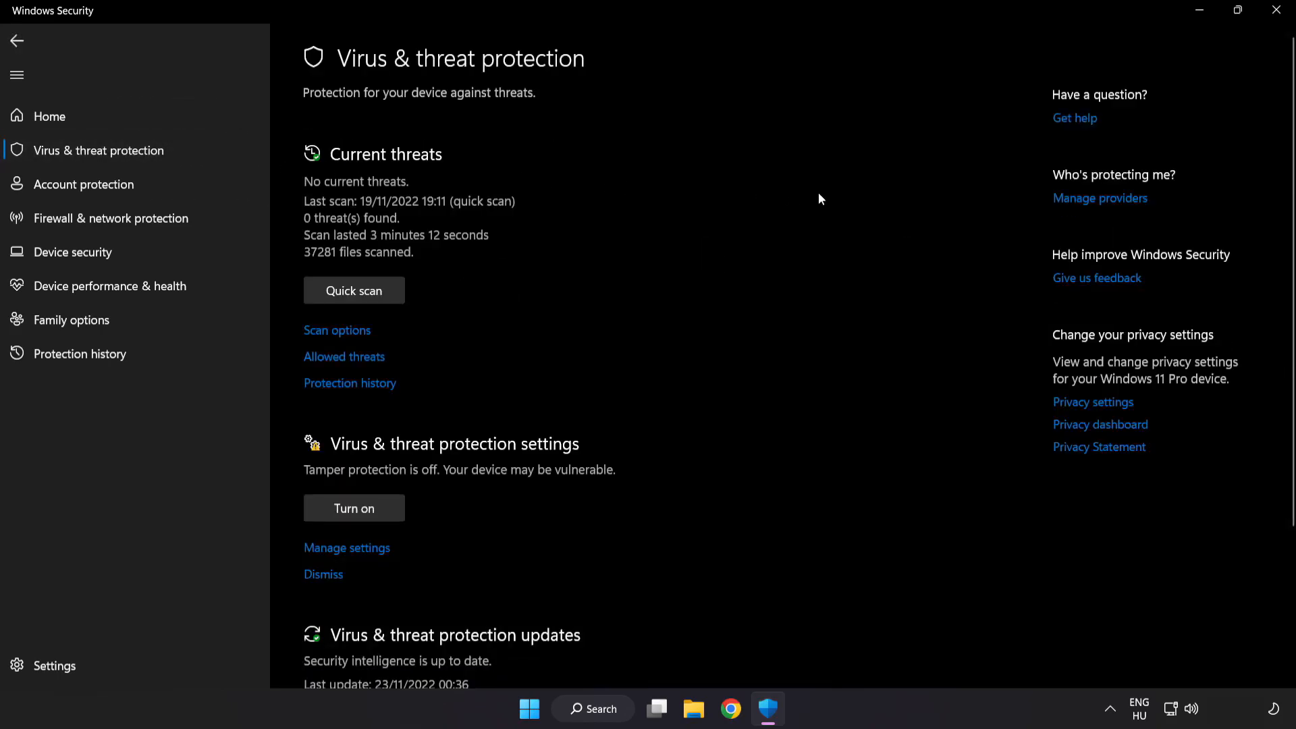
Go through Manage settings down to the Add or remove exclusions page.
scroll("down", 3)
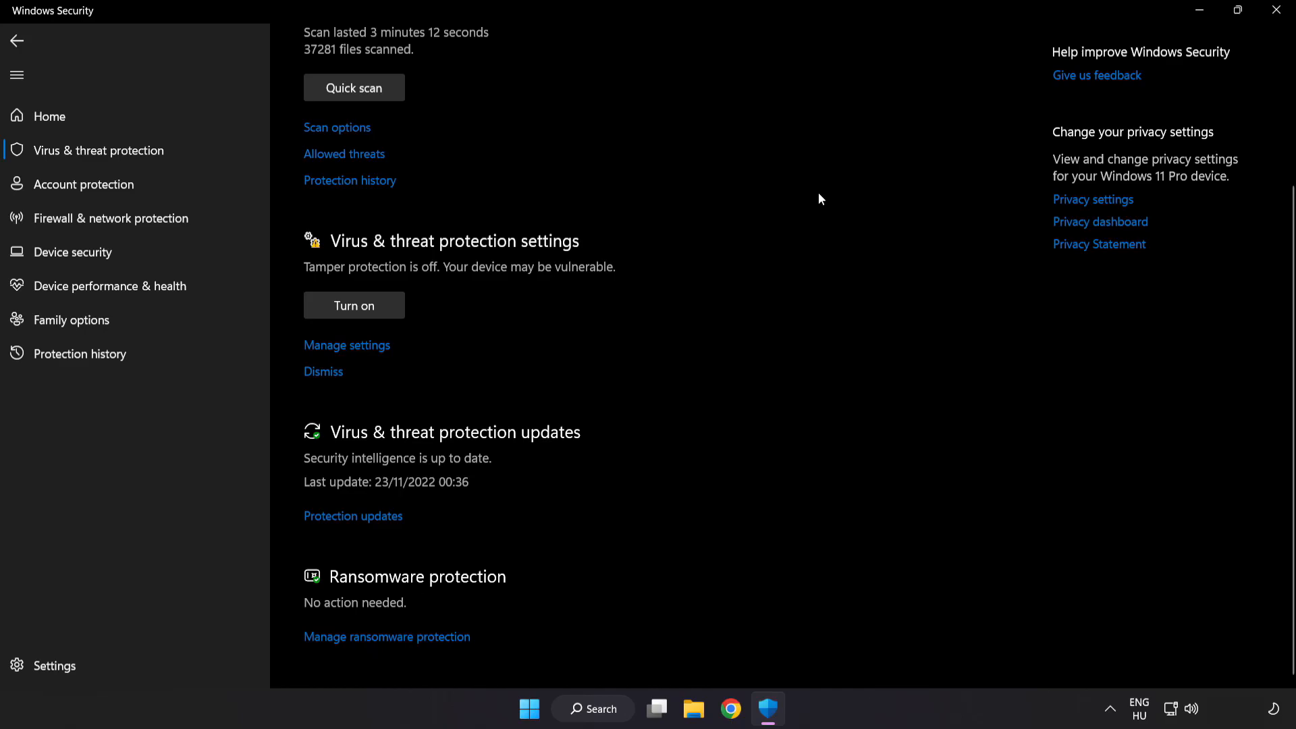
mouse_move(347, 345)
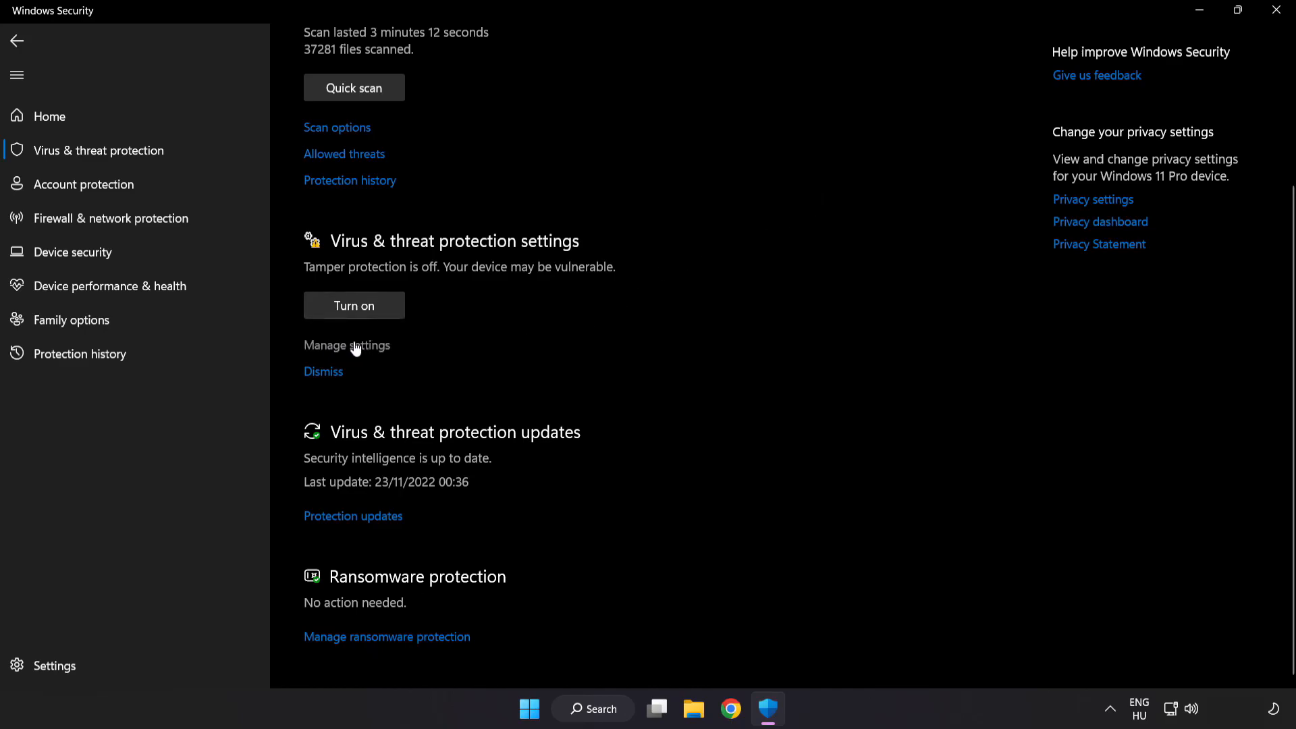
left_click(347, 344)
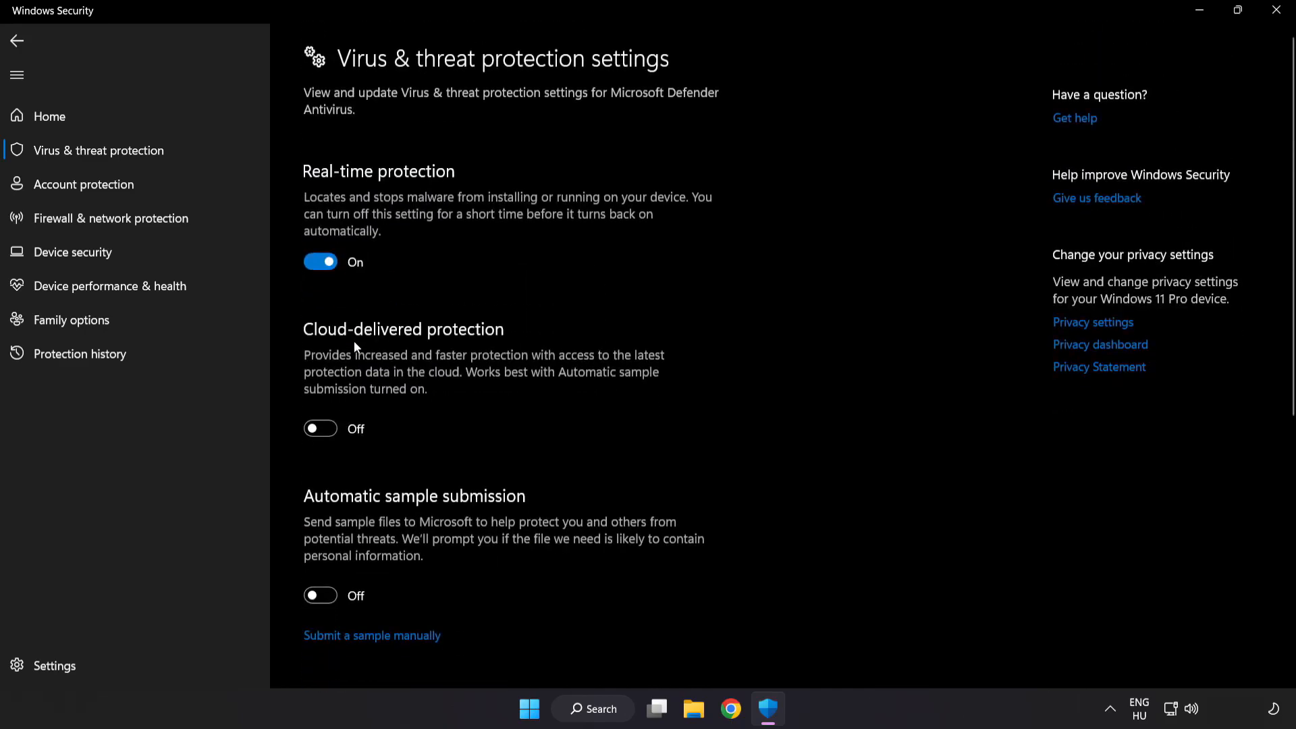
scroll("down", 3)
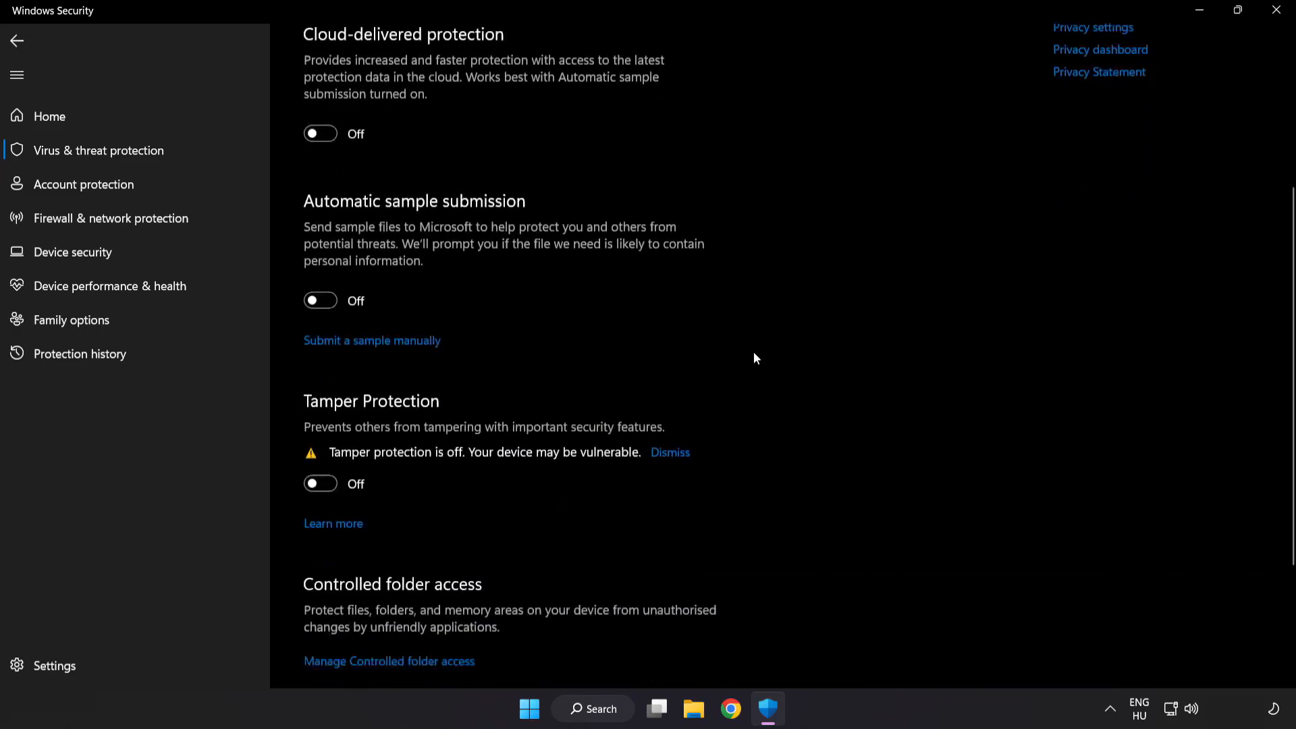
scroll("down", 3)
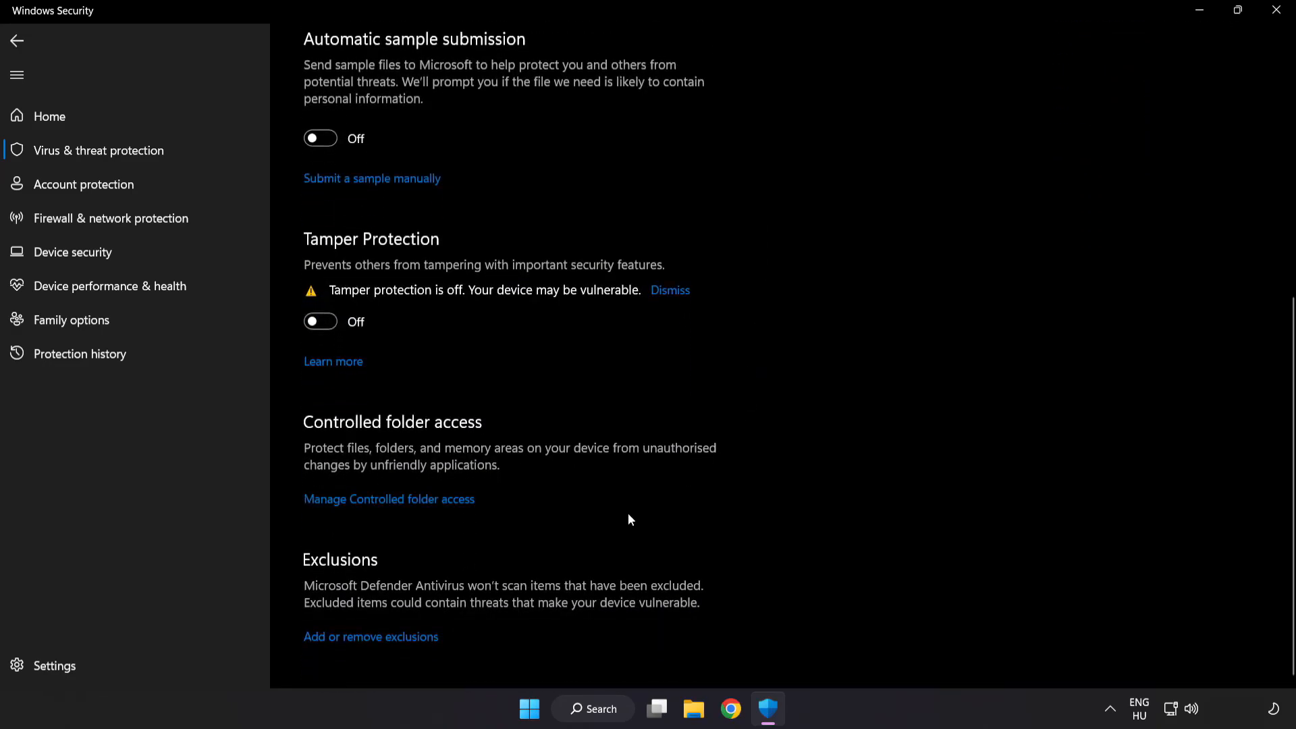
mouse_move(378, 642)
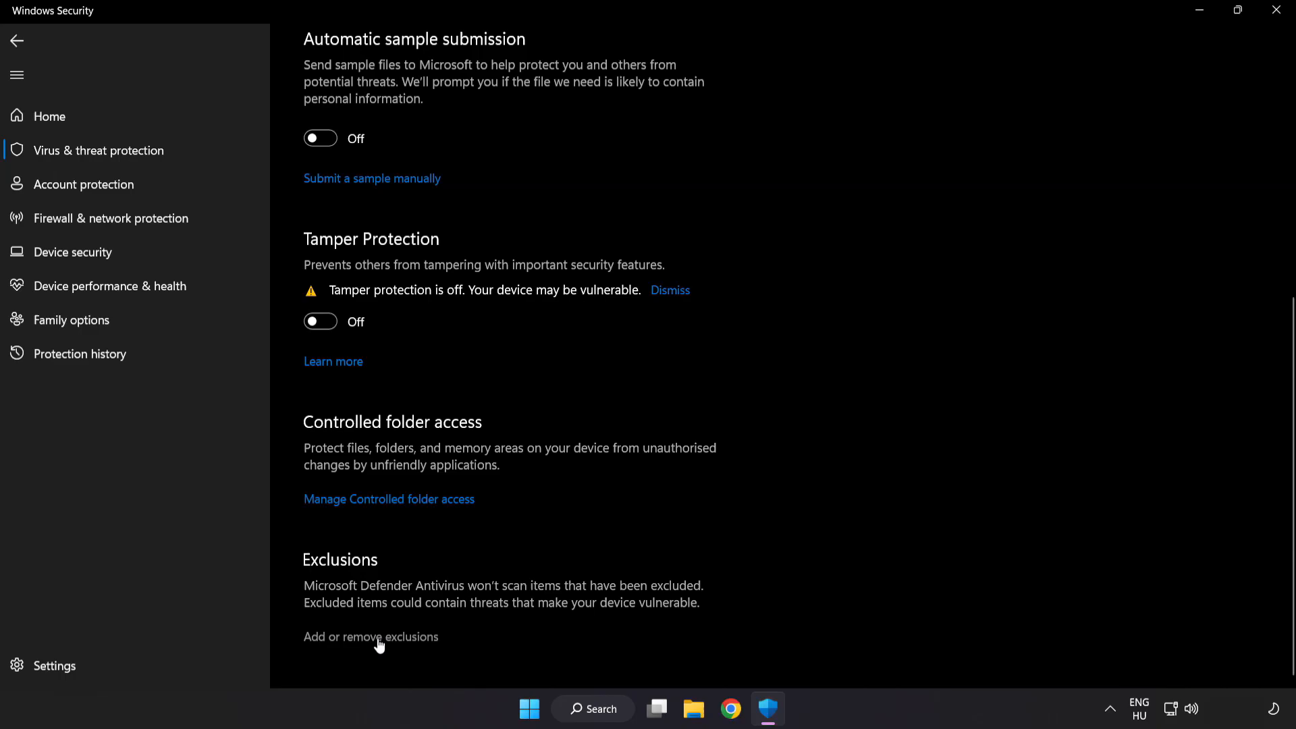
left_click(370, 635)
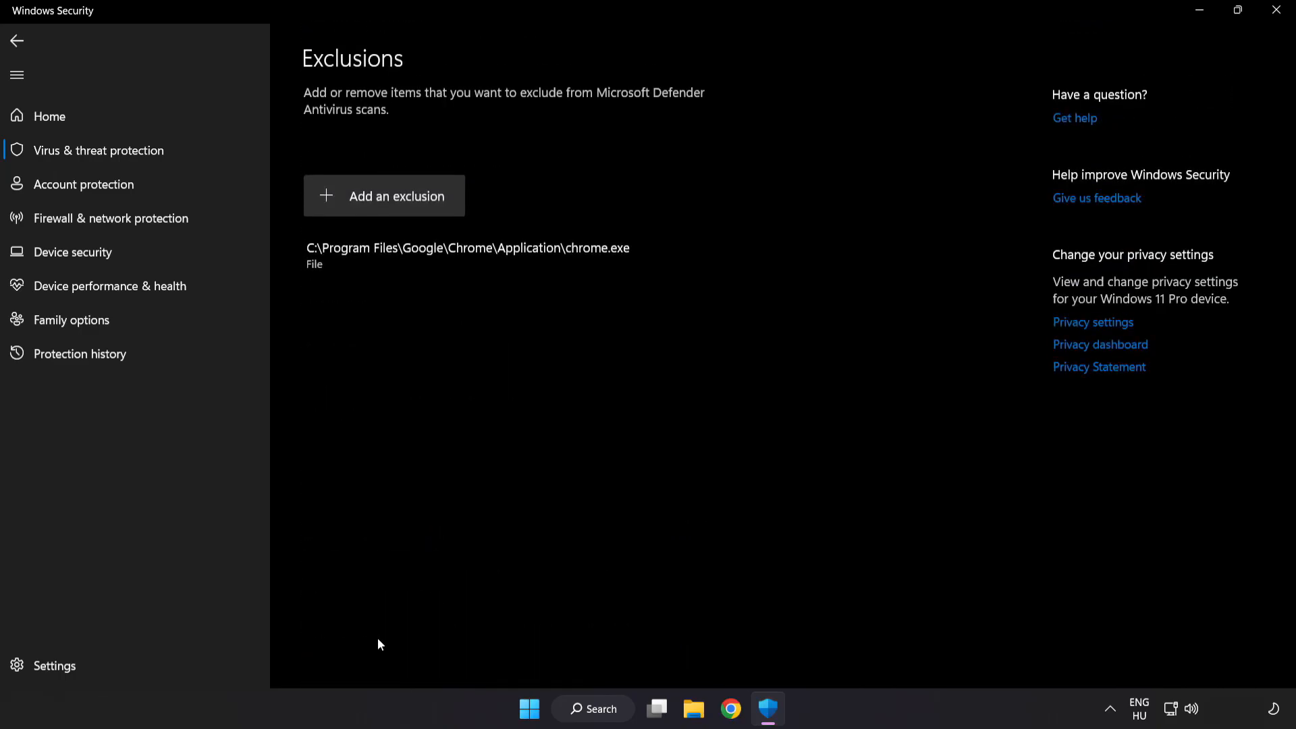
mouse_move(389, 202)
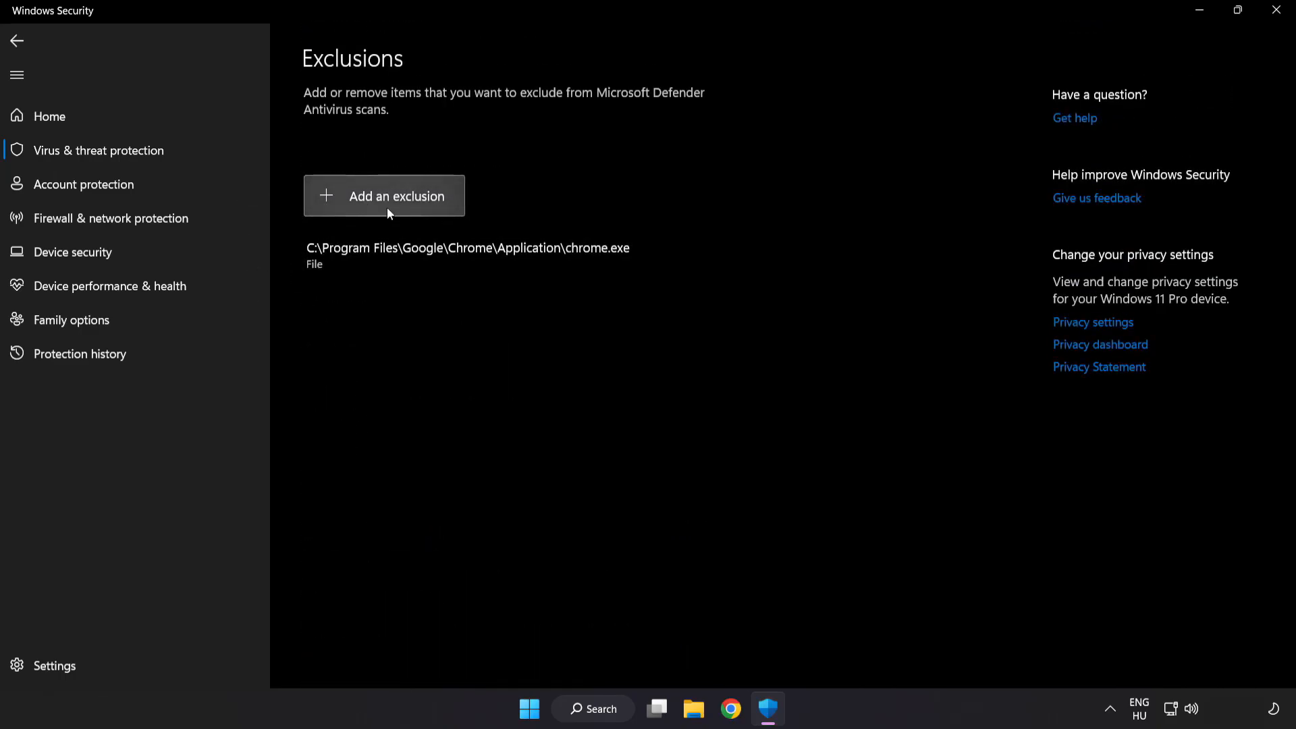
Add C:\Program Files (x86)\NOT WORKING APP as a folder exclusion from Defender scans.
left_click(383, 196)
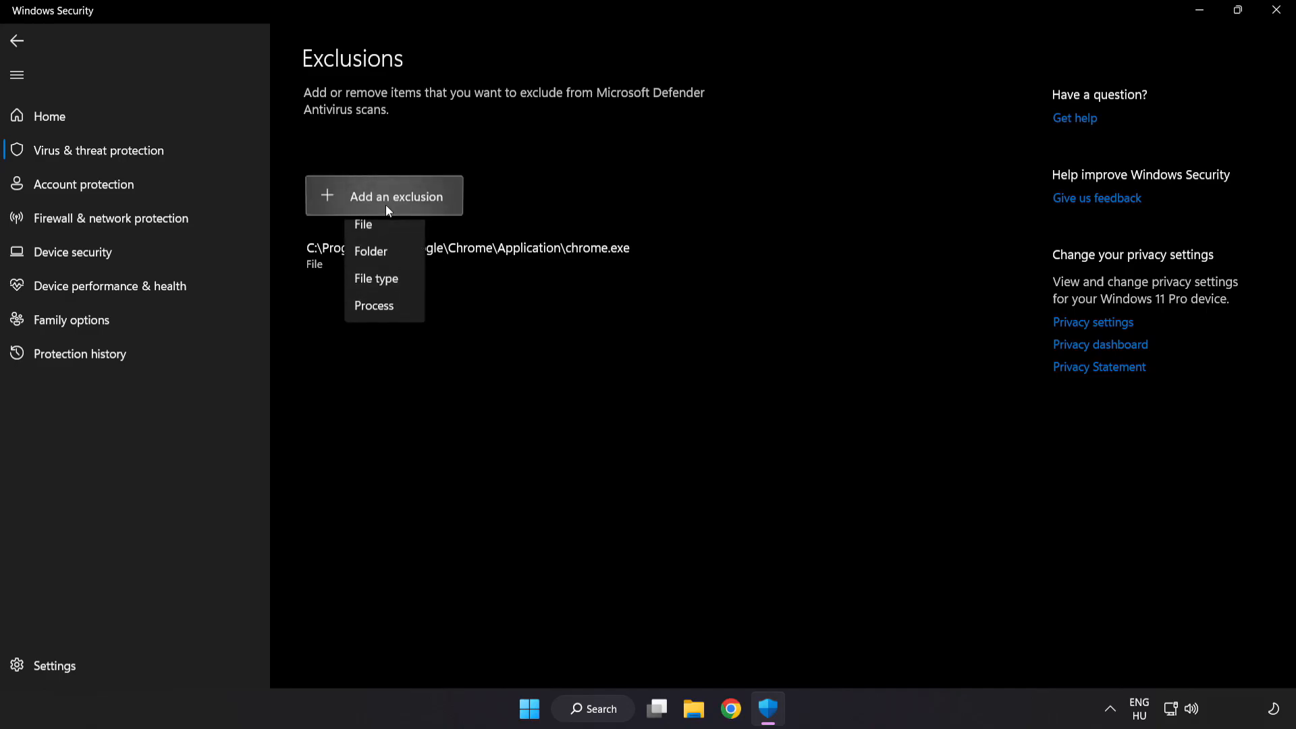
mouse_move(382, 263)
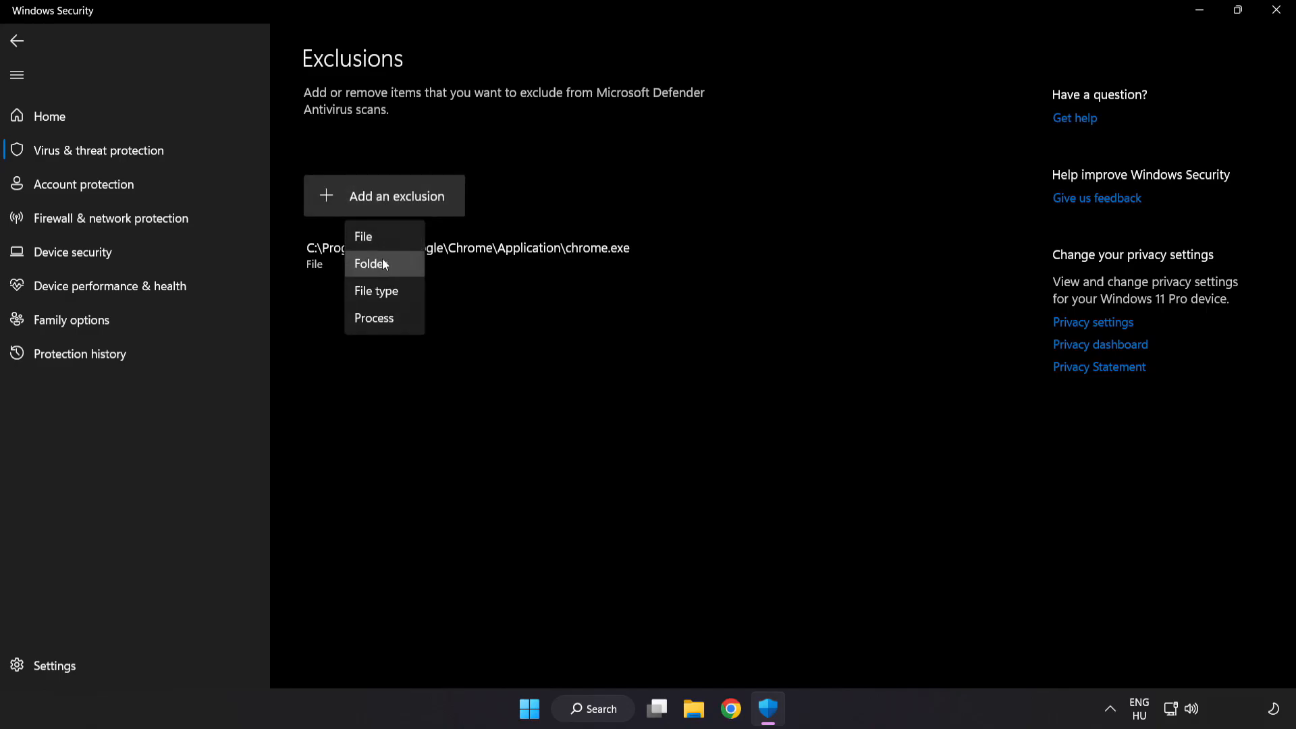
mouse_move(376, 240)
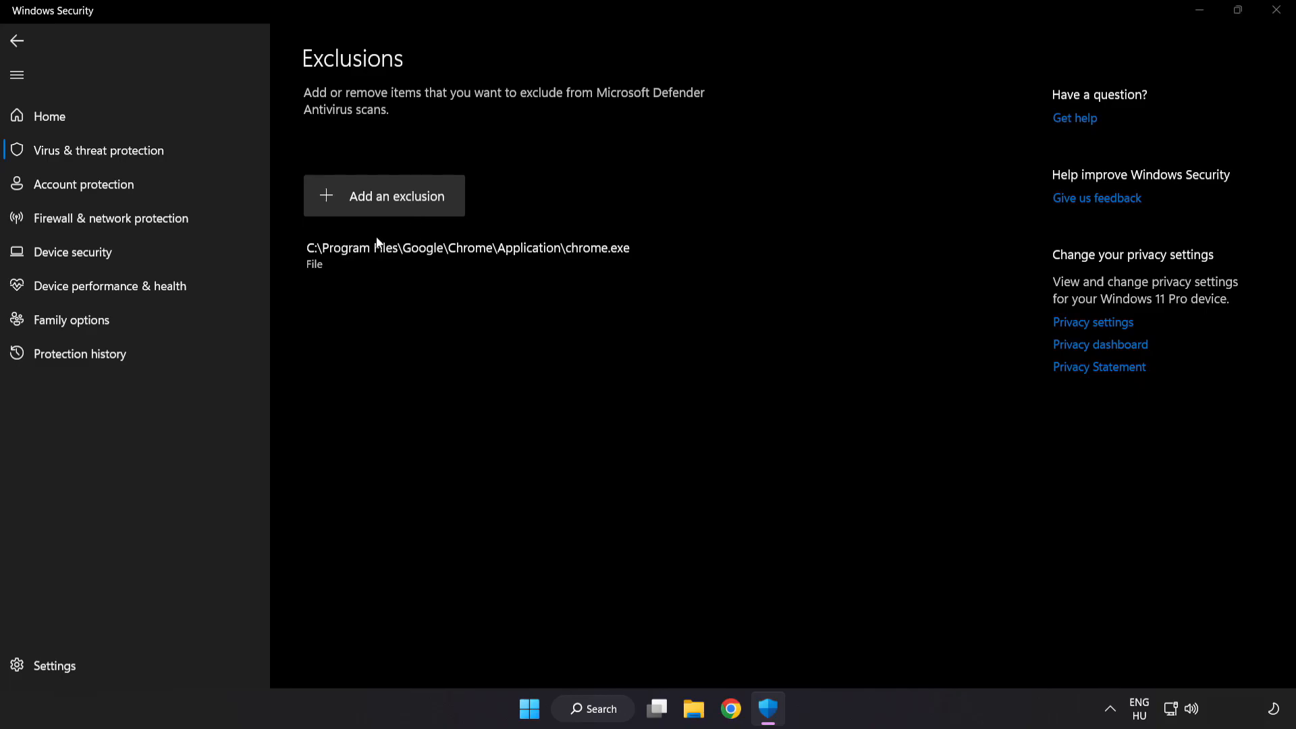
left_click(385, 195)
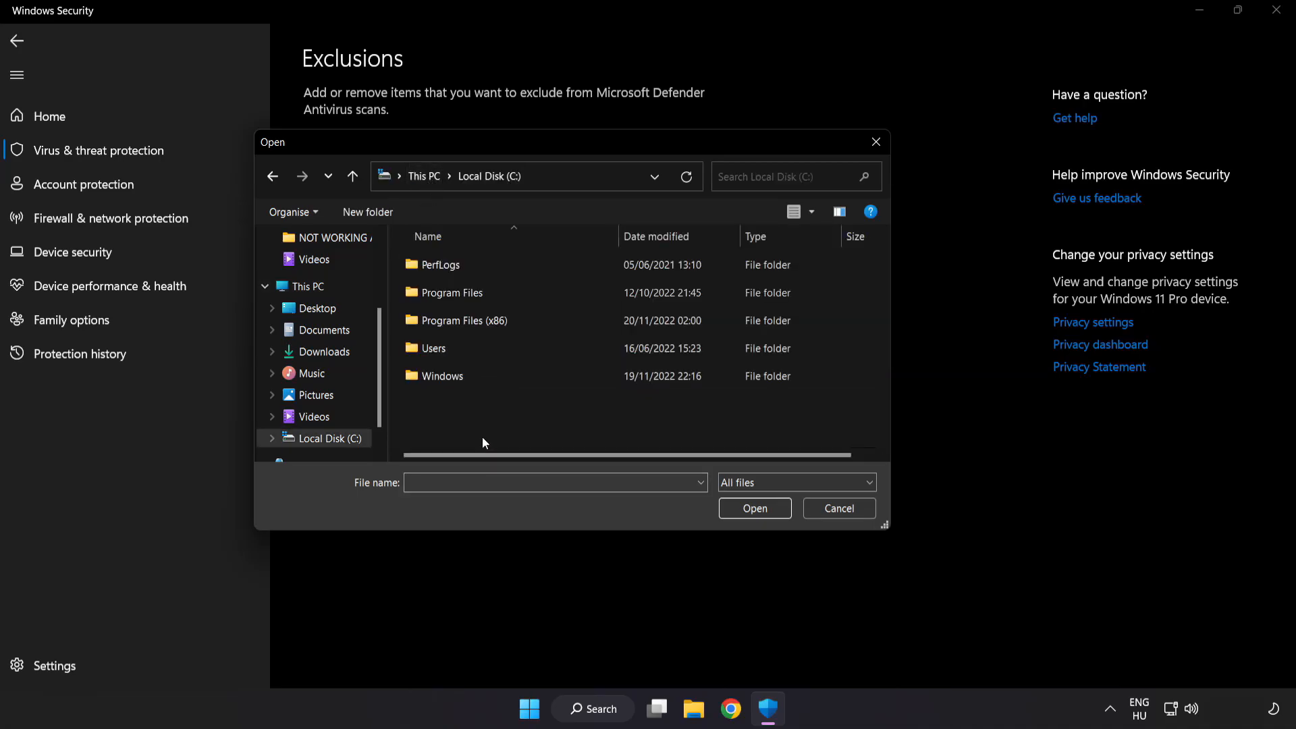
double_click(462, 320)
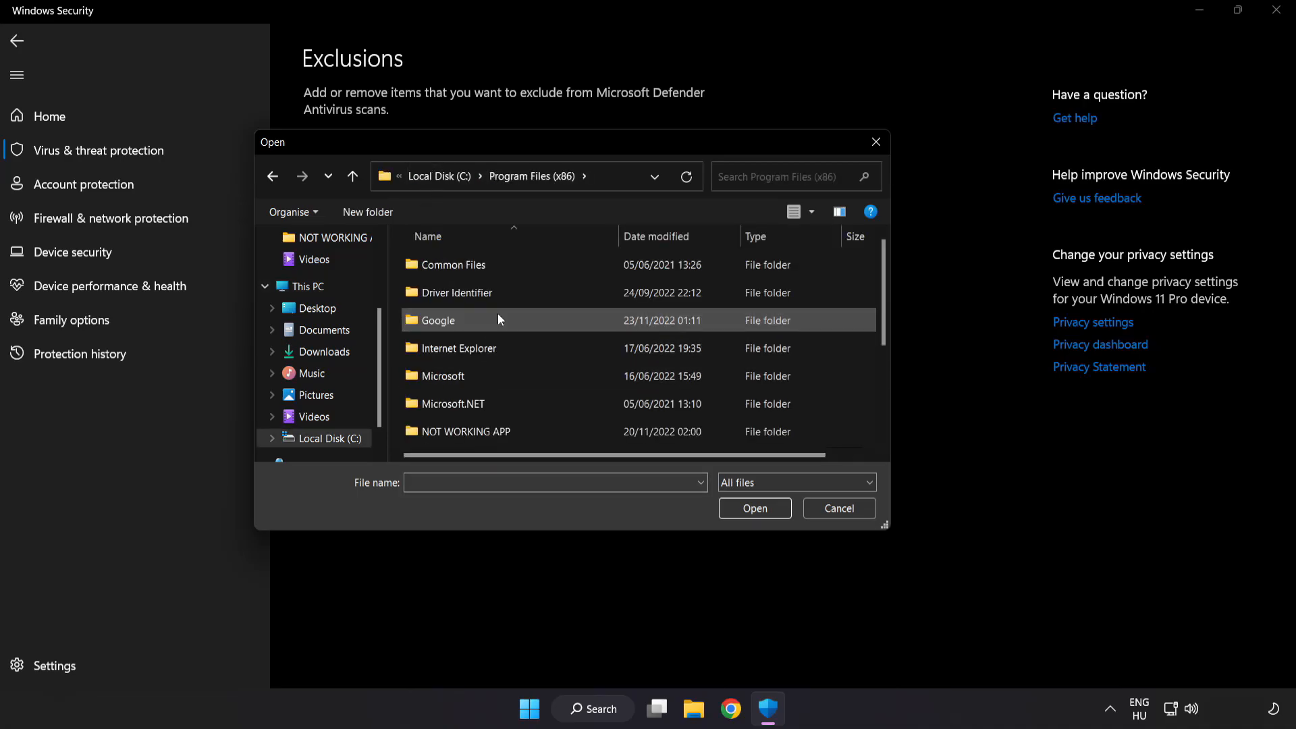
scroll("down", 3)
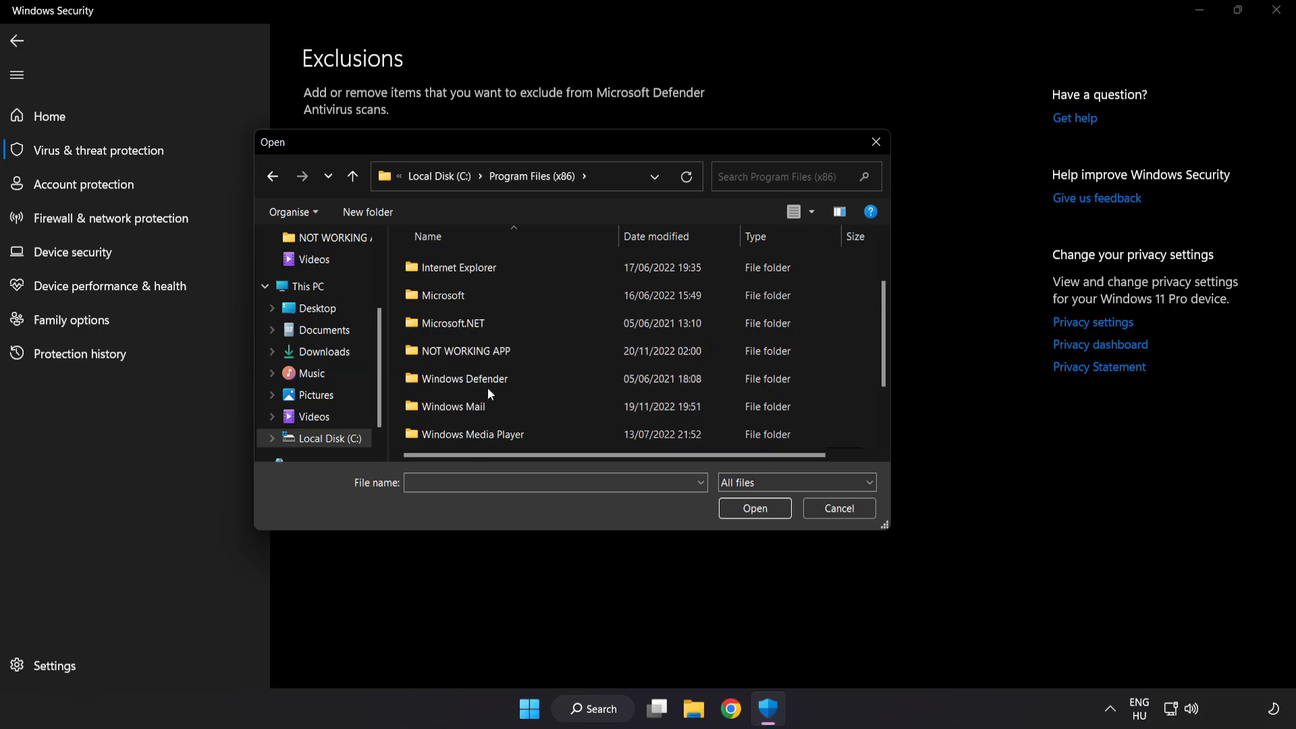
double_click(465, 351)
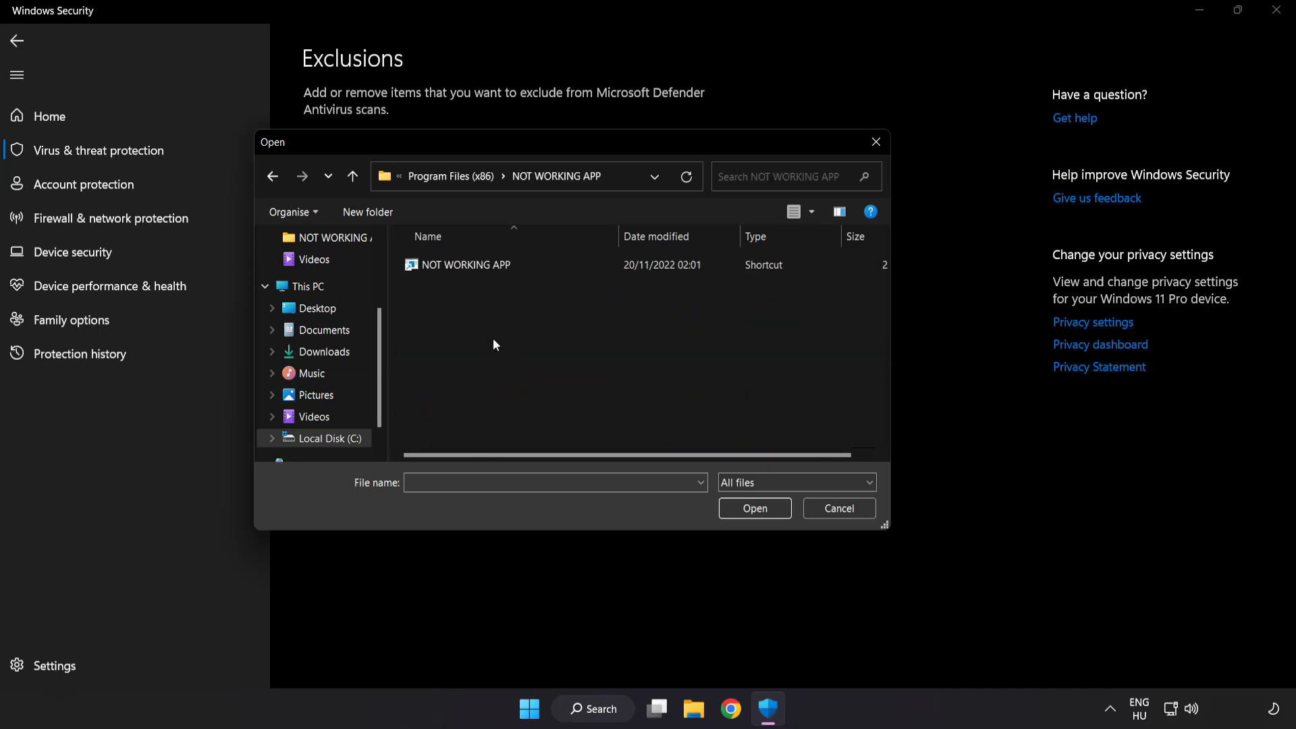
left_click(465, 265)
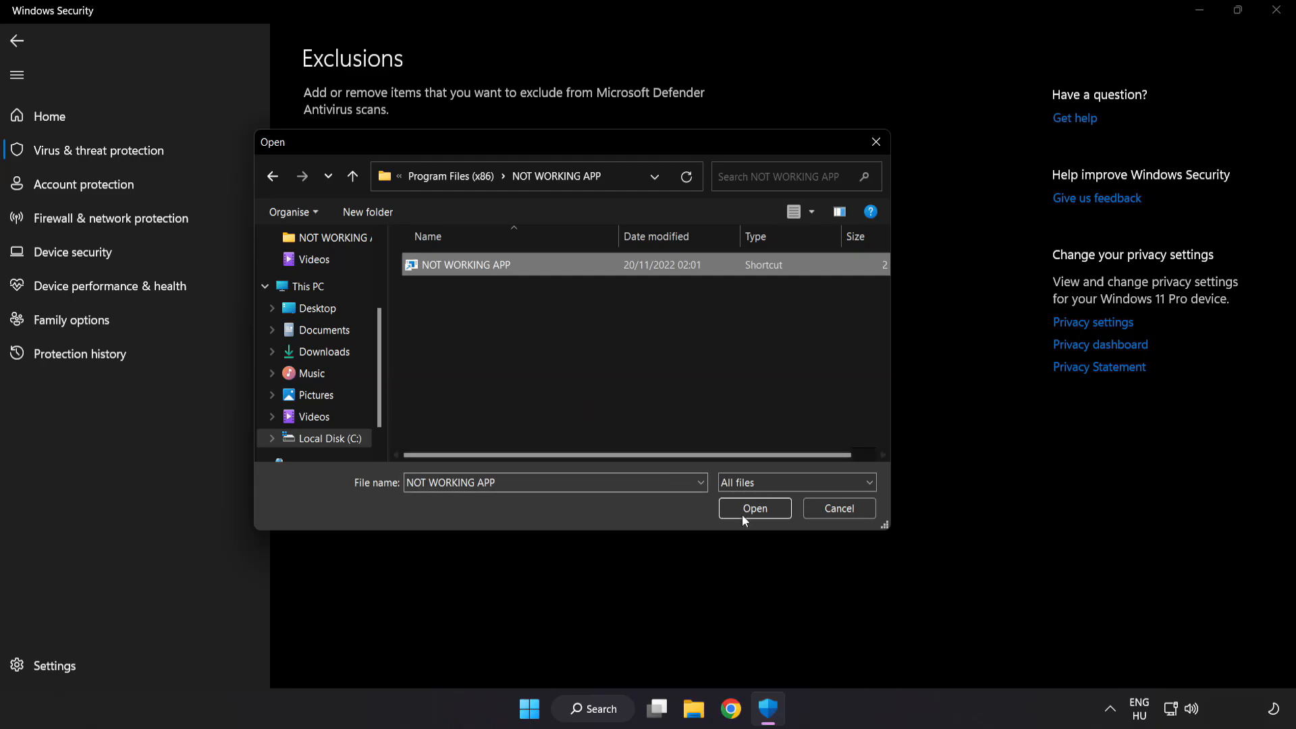
left_click(753, 508)
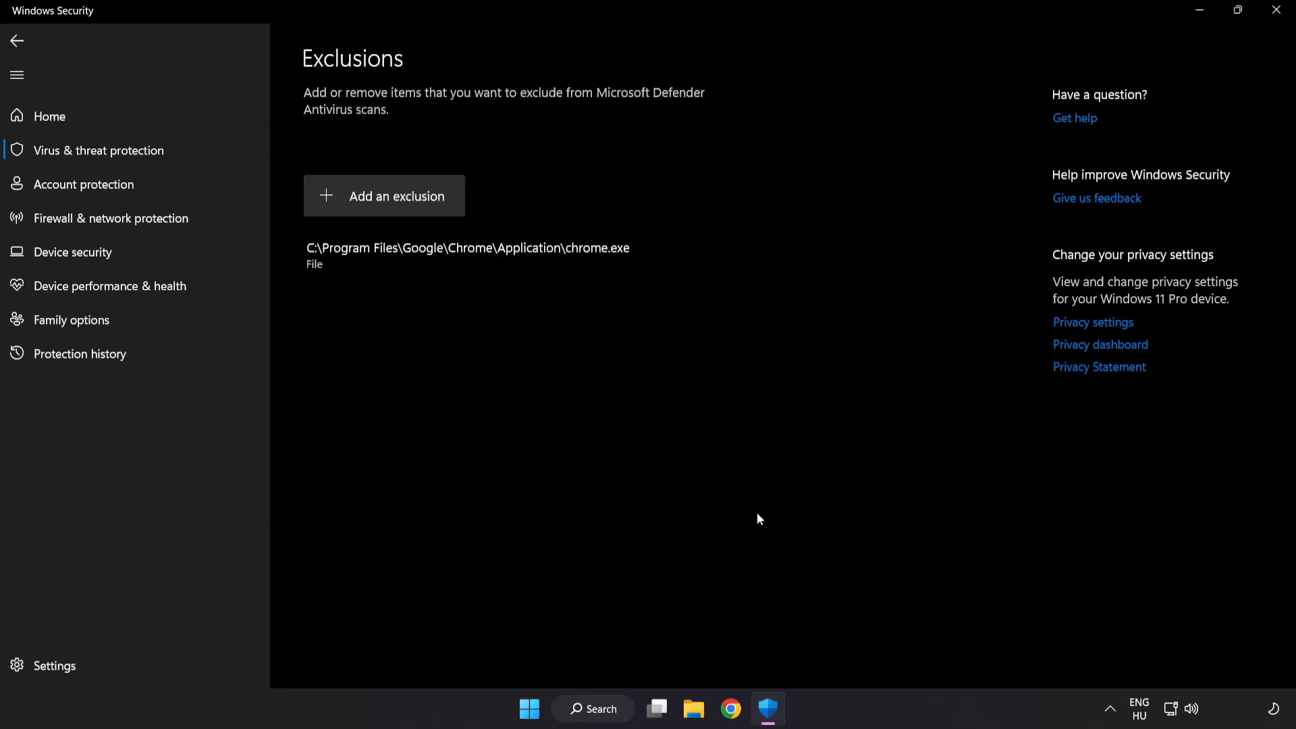
mouse_move(752, 519)
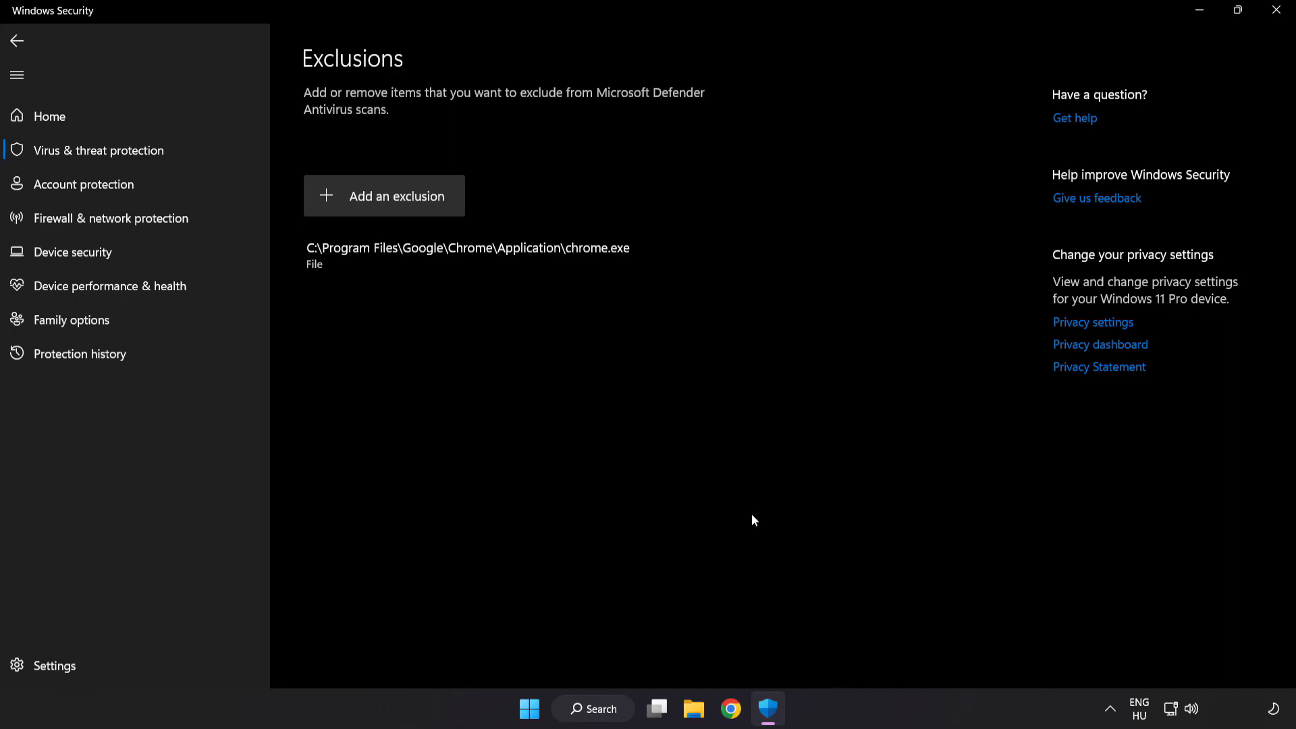
mouse_move(742, 525)
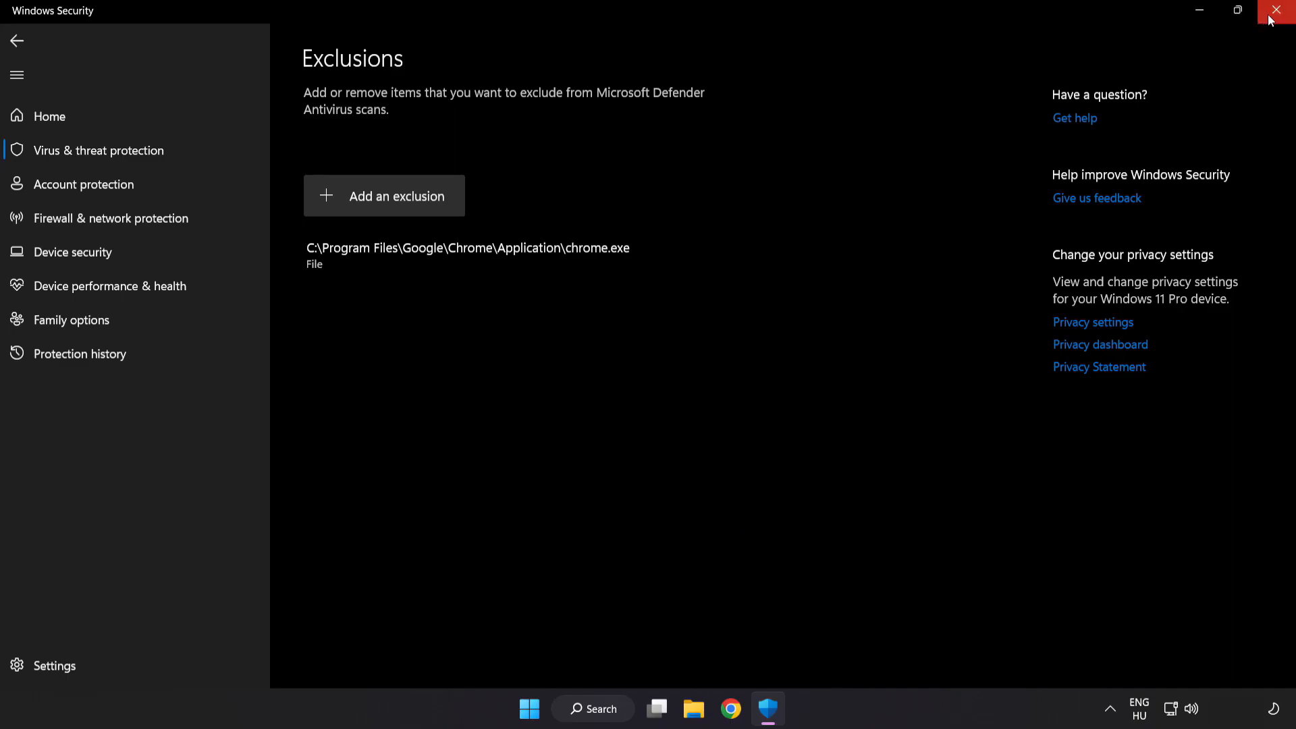
Close Windows Security and show the Start menu's power options for a restart.
left_click(1277, 10)
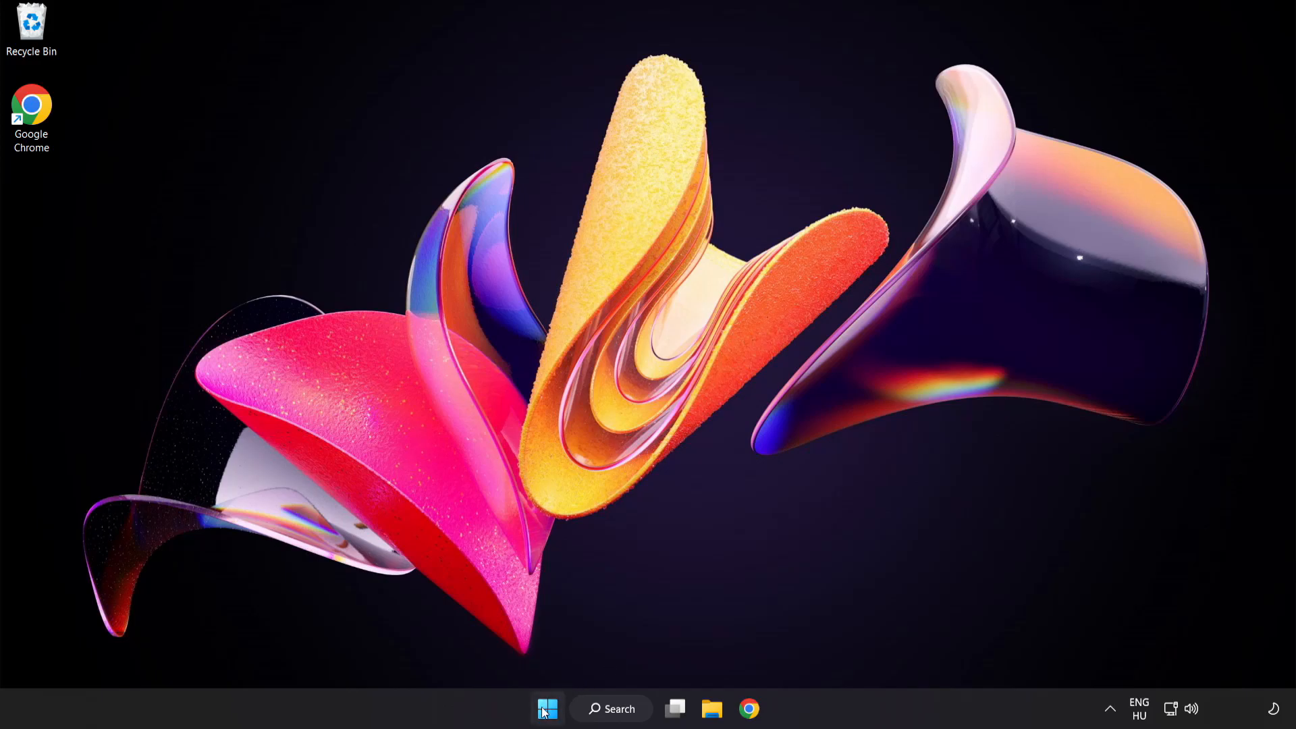
left_click(547, 709)
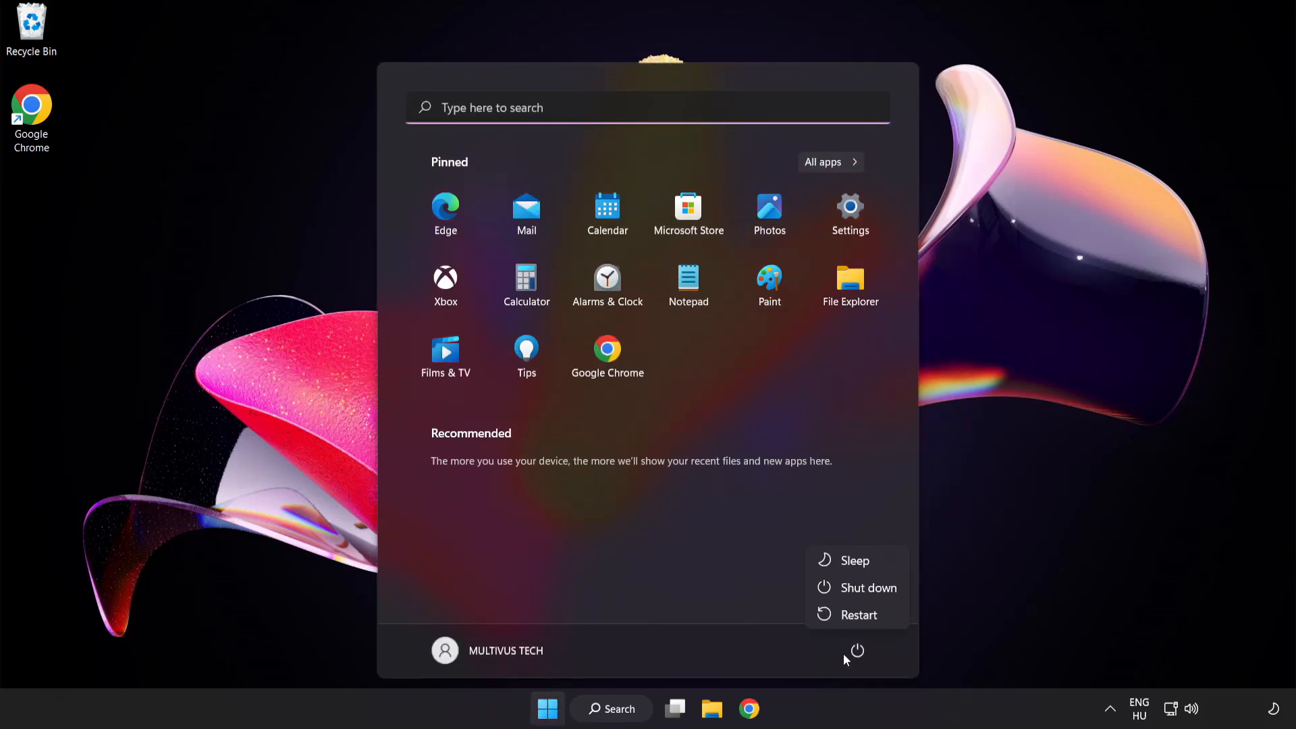
mouse_move(860, 615)
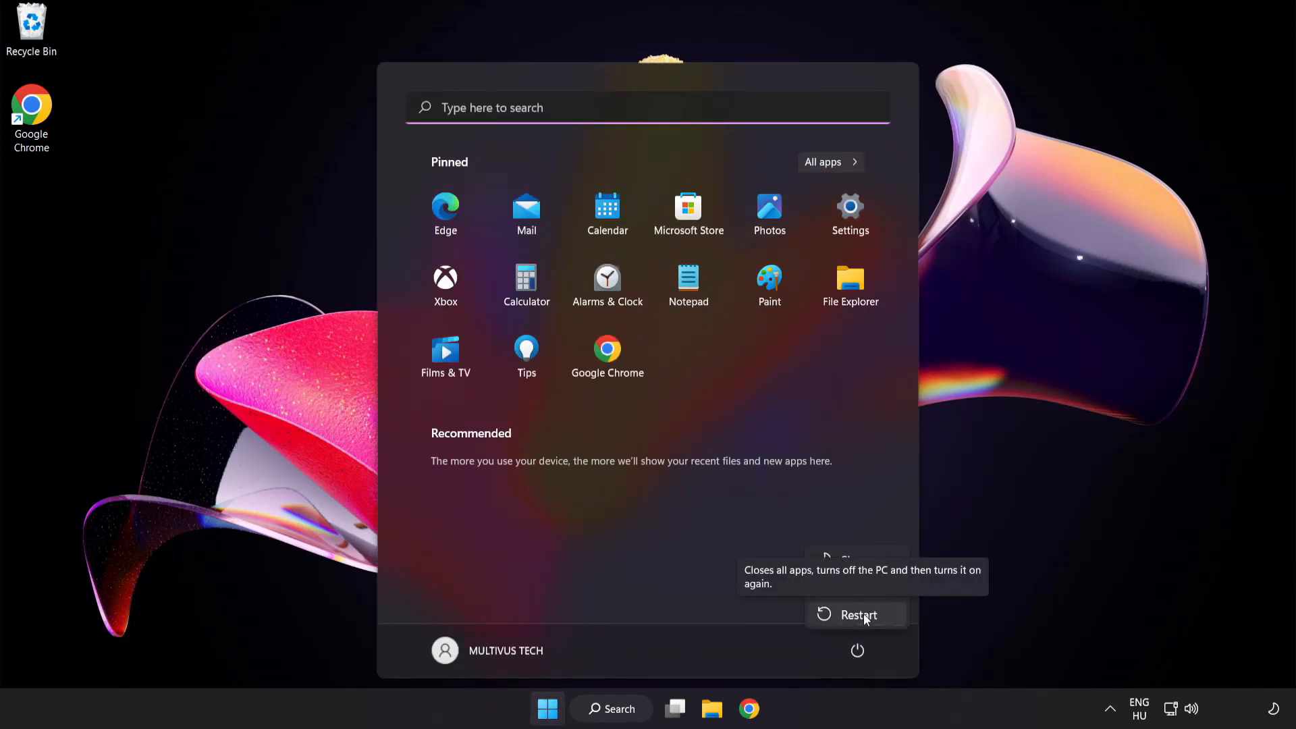